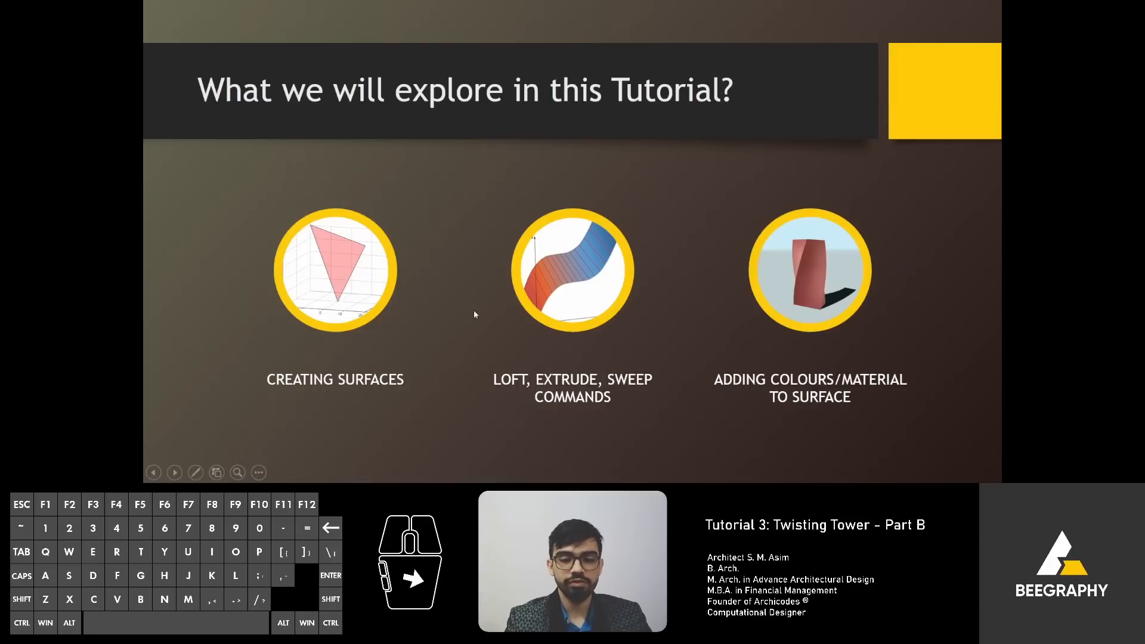
{"action": "mouse_move", "coordinate": [575, 380]}
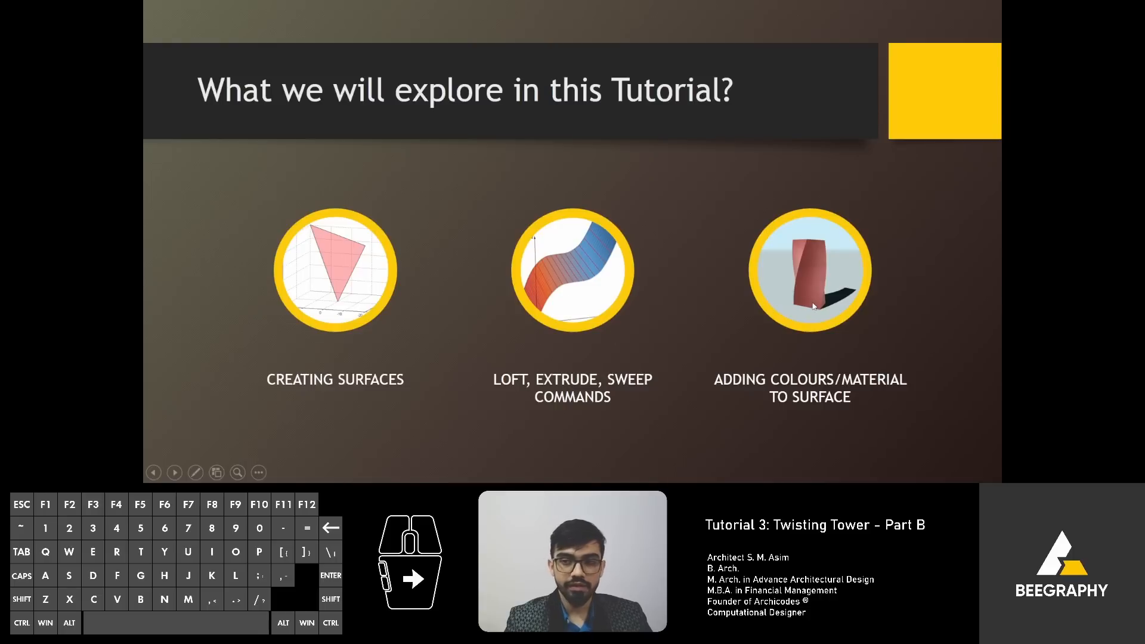
{"action": "mouse_move", "coordinate": [787, 354]}
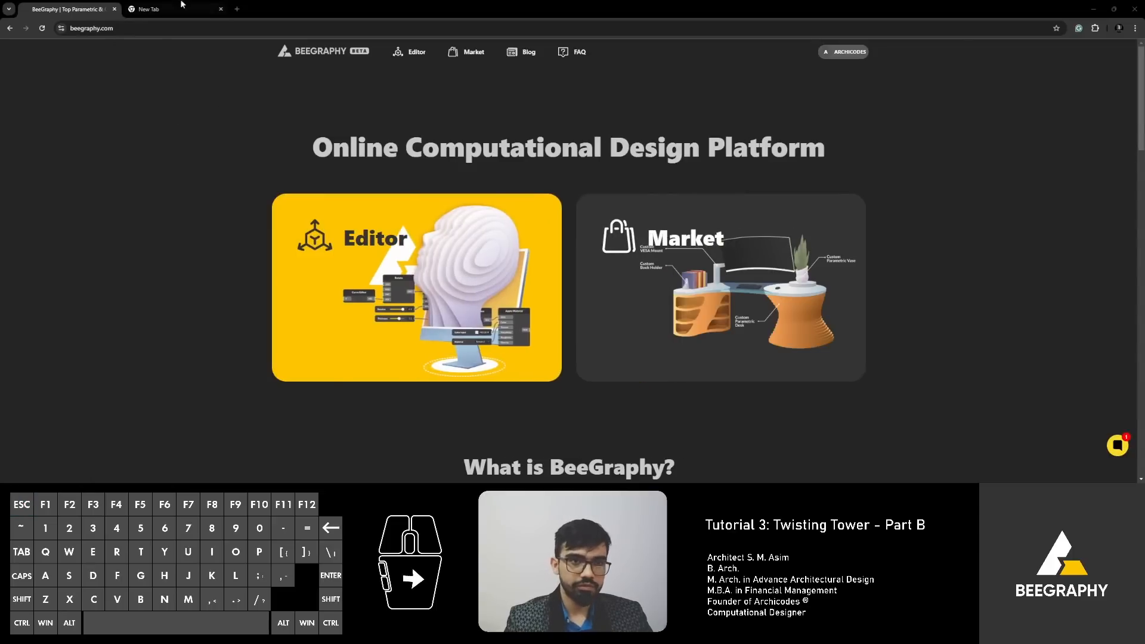
Step: Create a new model named 'Surfaces 03' from the Editor workspace
{"action": "left_click", "coordinate": [221, 9]}
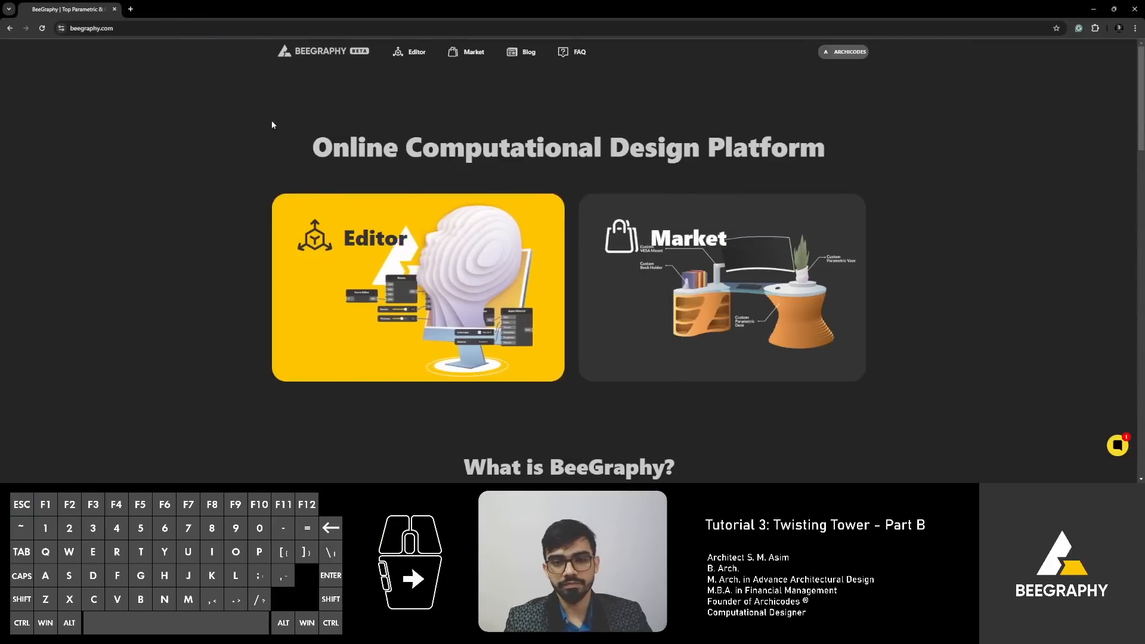
{"action": "mouse_move", "coordinate": [289, 250]}
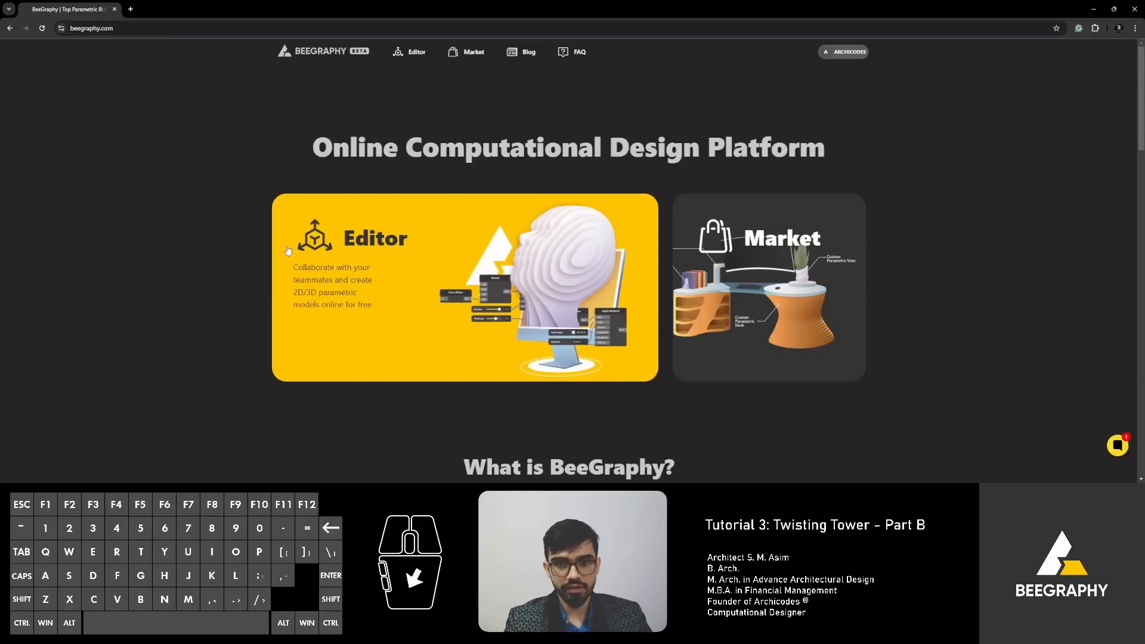
{"action": "left_click", "coordinate": [416, 52]}
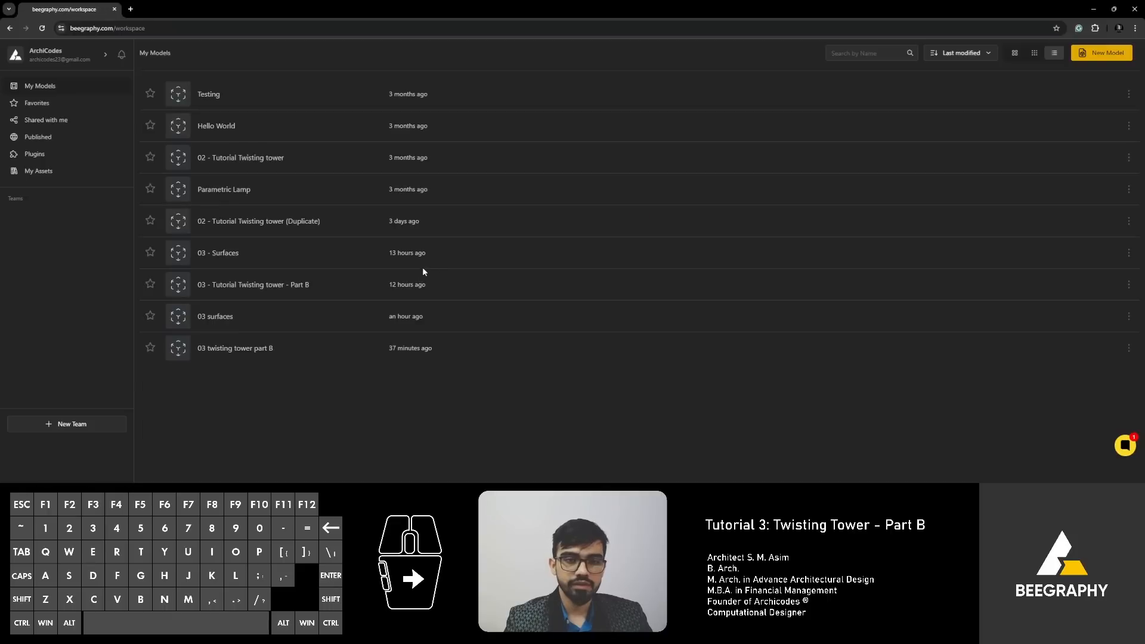
{"action": "left_click", "coordinate": [1101, 53]}
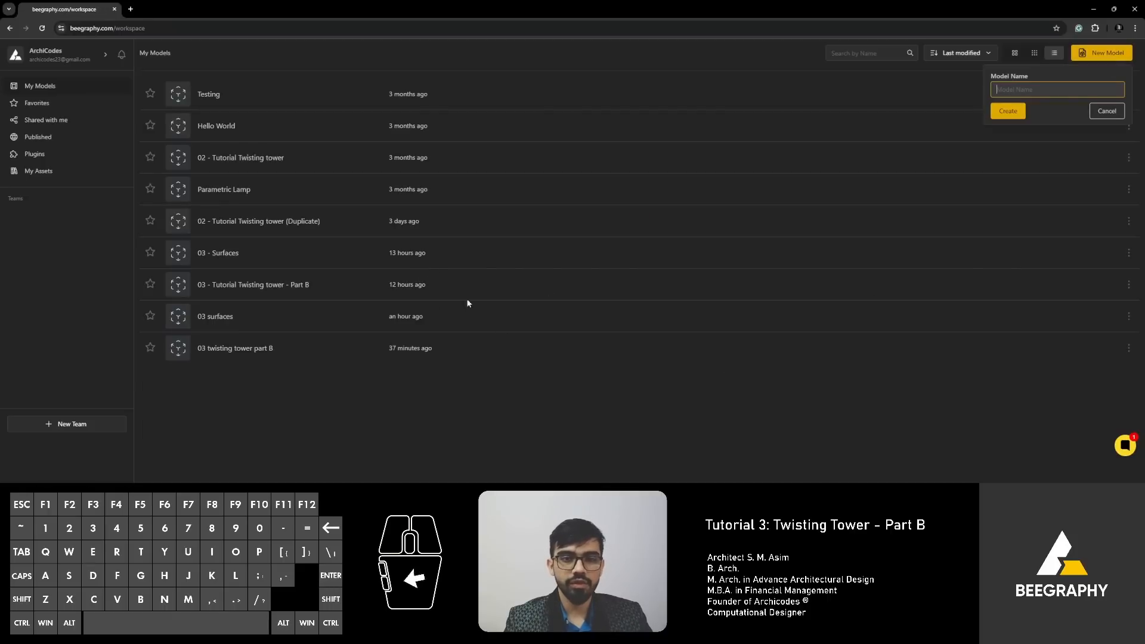
{"action": "mouse_move", "coordinate": [712, 173]}
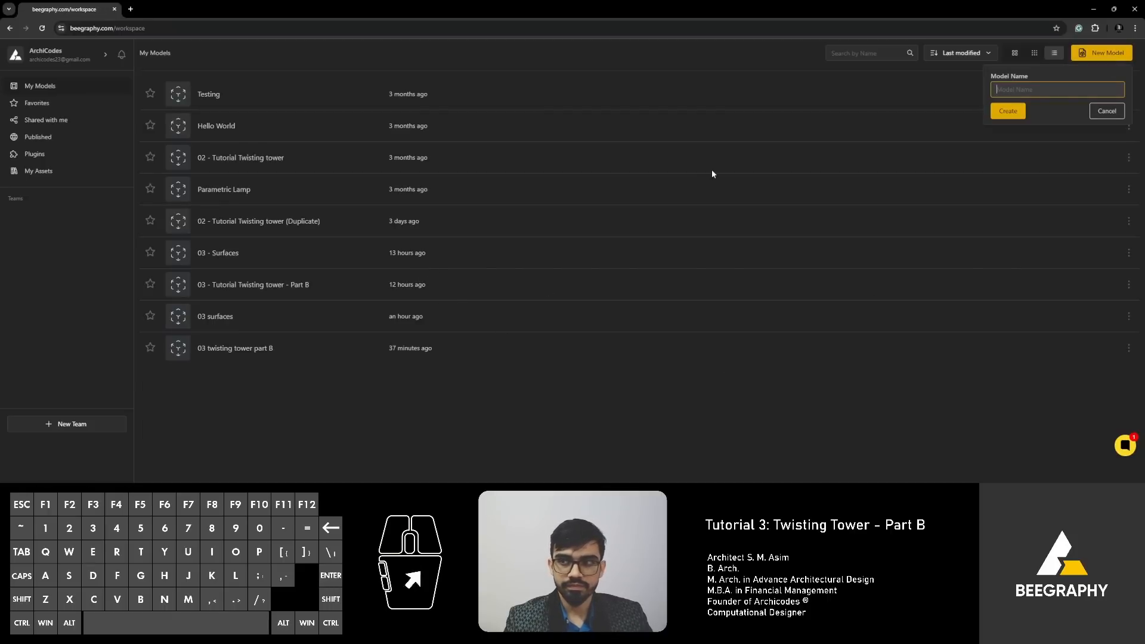
{"action": "type", "text": "Surfaces 03"}
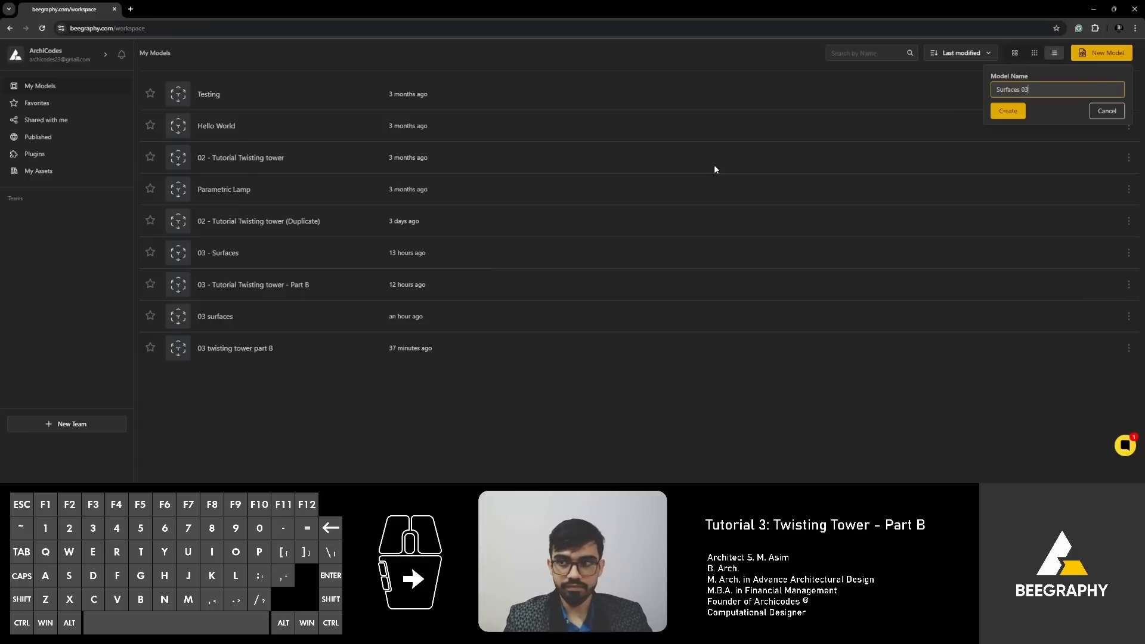
{"action": "left_click", "coordinate": [1008, 110]}
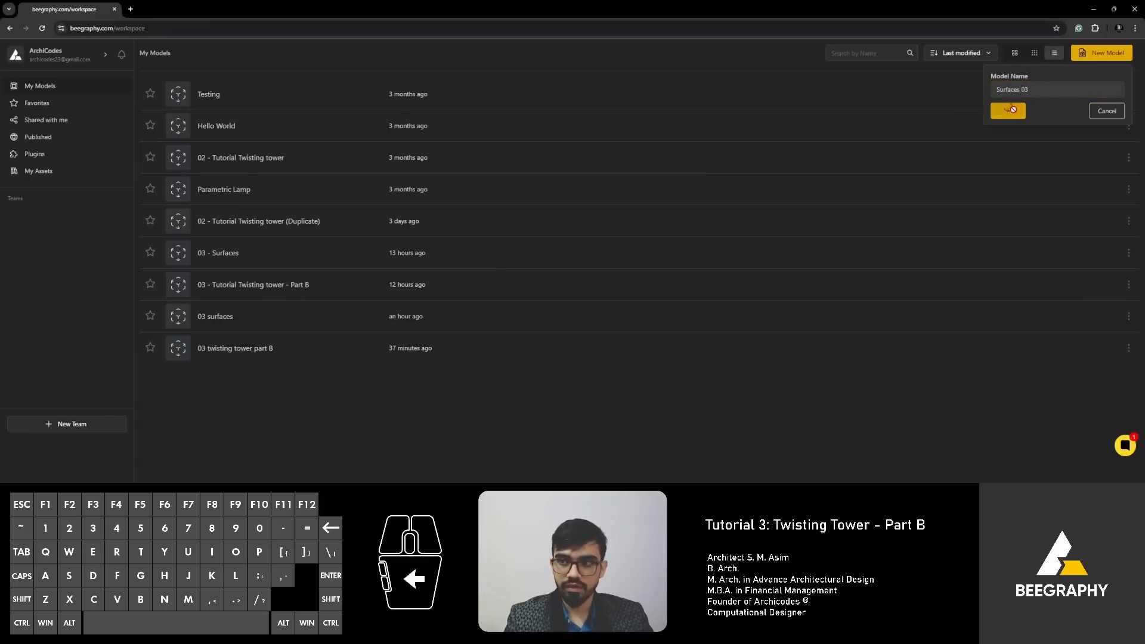
{"action": "left_click", "coordinate": [1008, 111]}
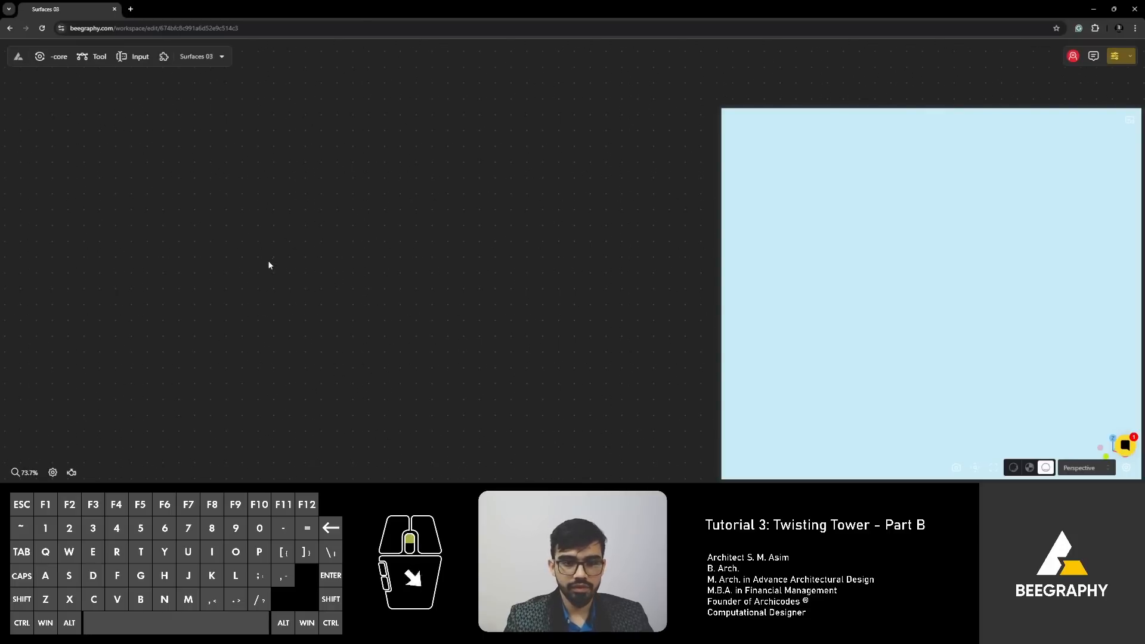
Step: Search nodes for 'surface' and browse results such as Loft, Sweep and Revolve Surface
{"action": "left_click", "coordinate": [1030, 467]}
{"action": "type", "text": "surface"}
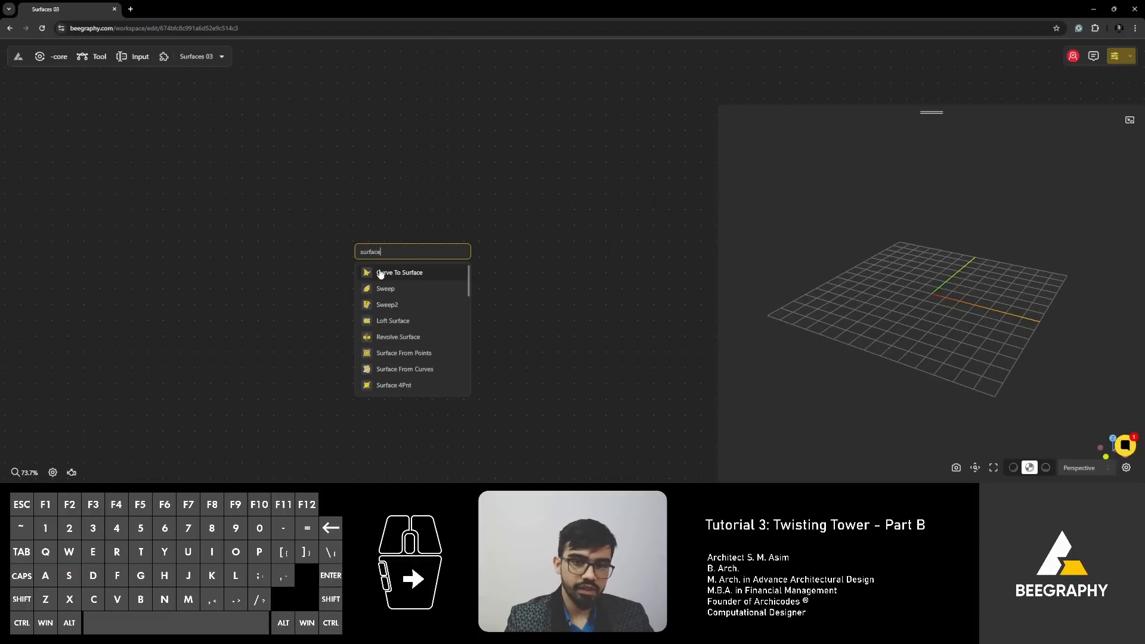
{"action": "scroll", "scroll_direction": "down", "scroll_amount": 3}
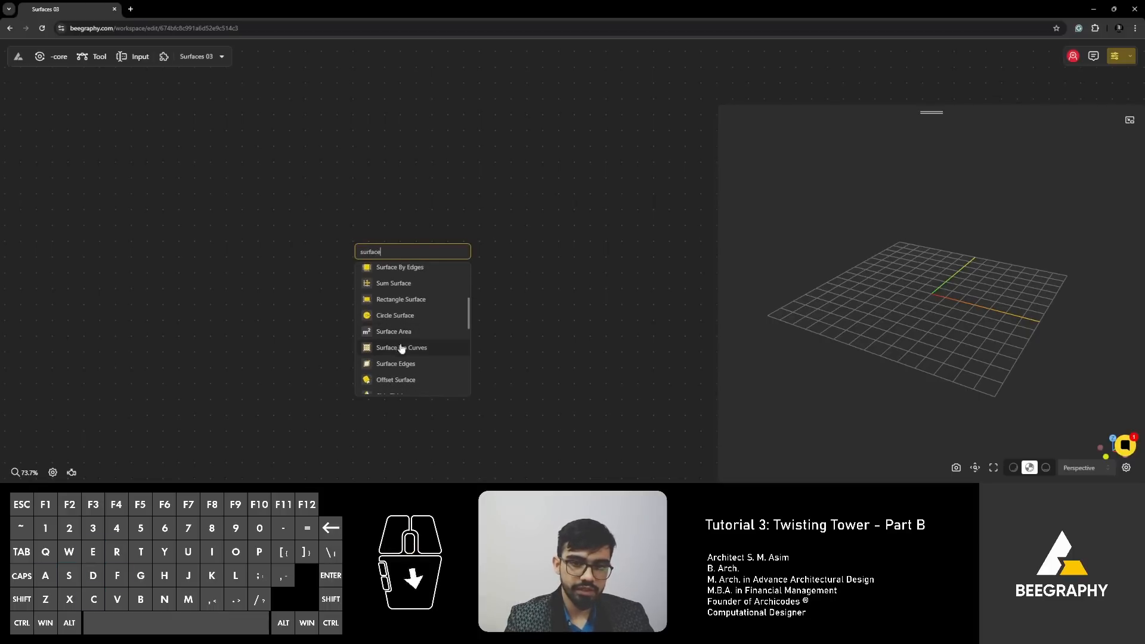
{"action": "scroll", "scroll_direction": "down", "scroll_amount": 3}
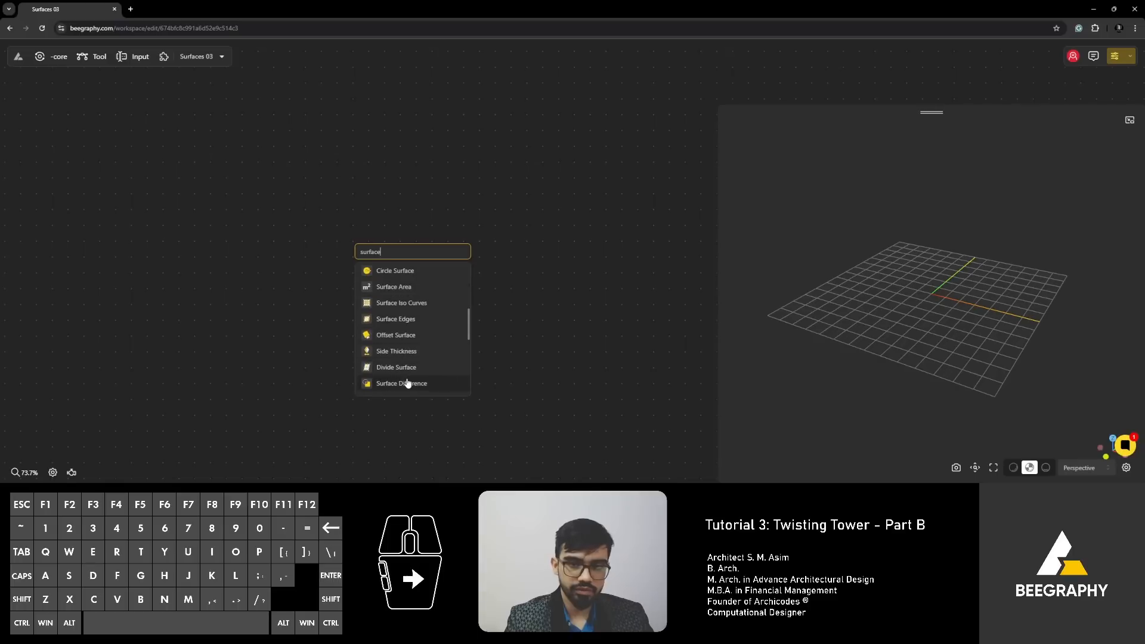
{"action": "scroll", "scroll_direction": "down", "scroll_amount": 3}
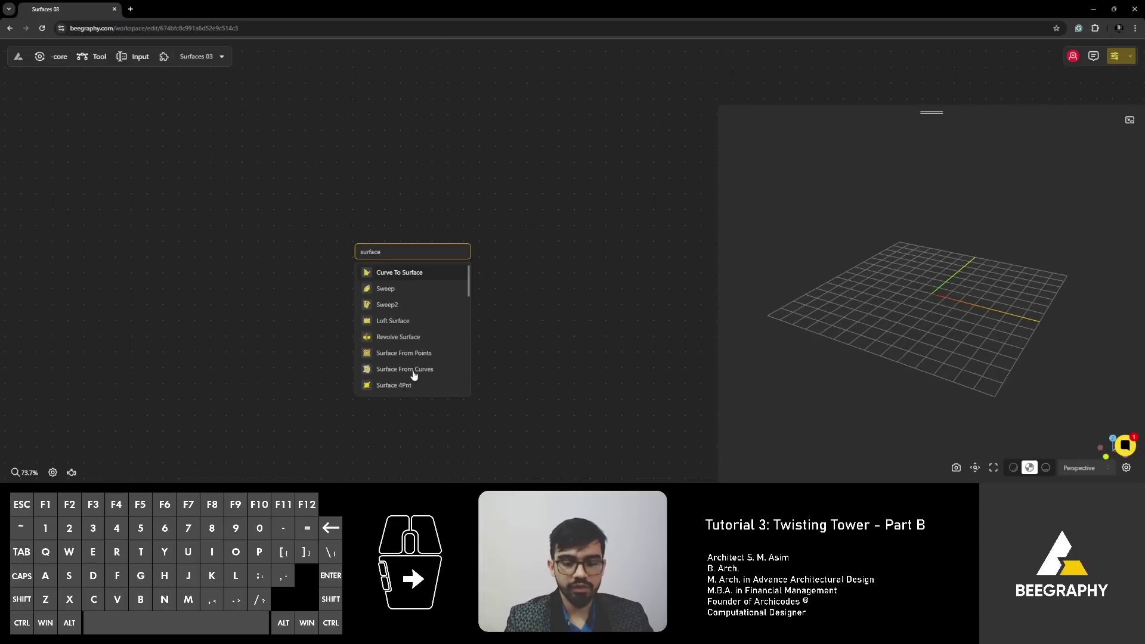
{"action": "mouse_move", "coordinate": [392, 320]}
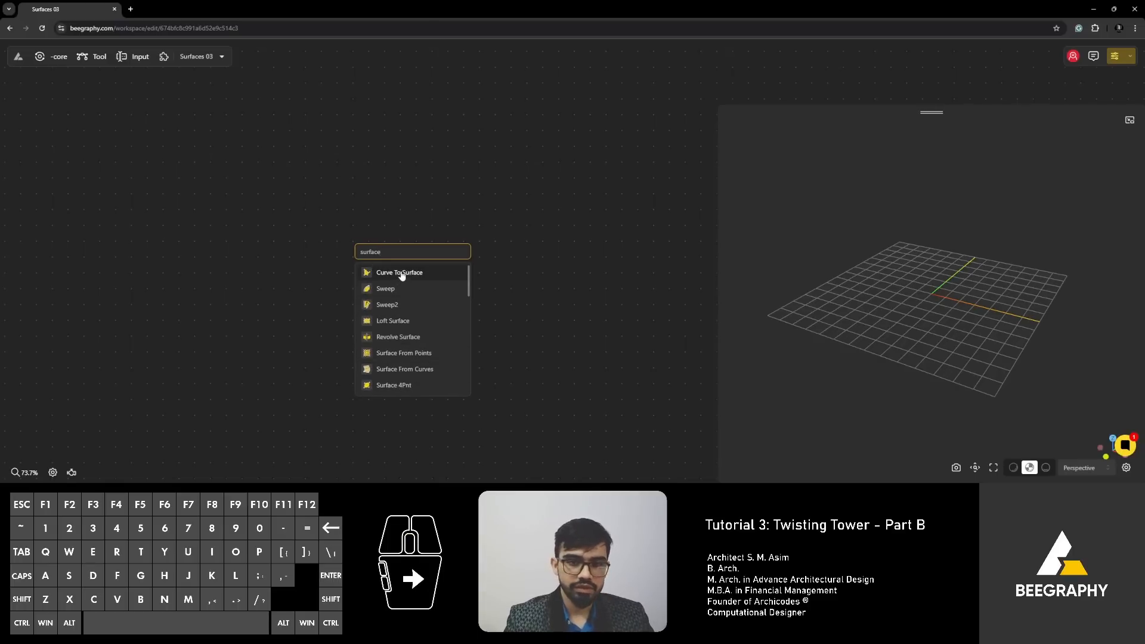
Step: Add Curve To Surface, Circle (radius 10) and Rectangle (20 by 10) nodes
{"action": "left_click", "coordinate": [400, 273]}
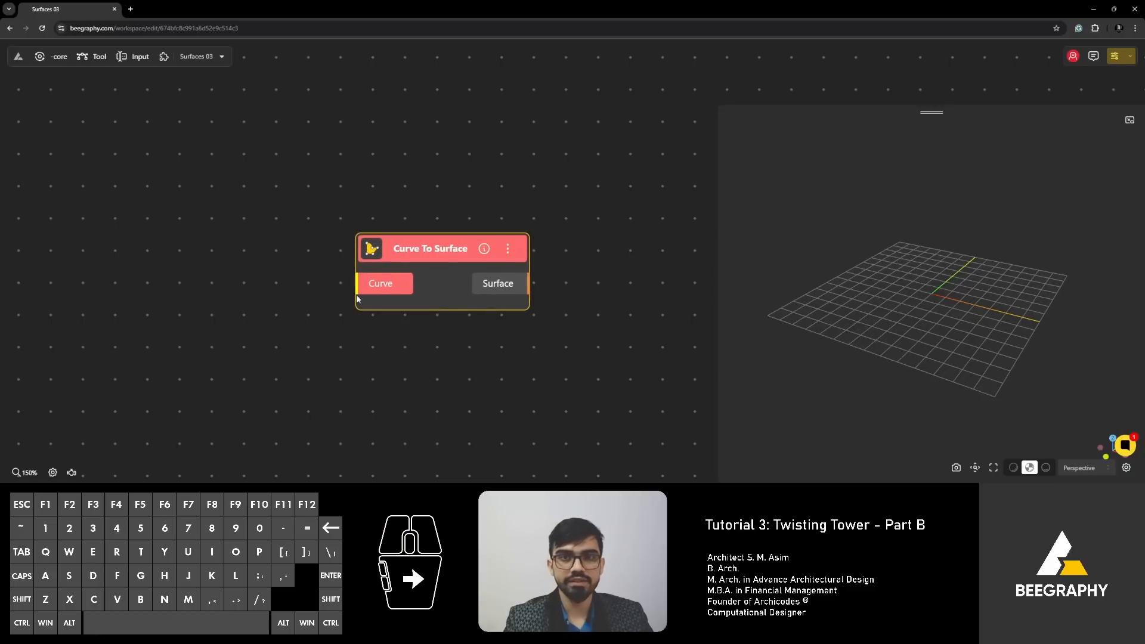
{"action": "double_click", "coordinate": [225, 318]}
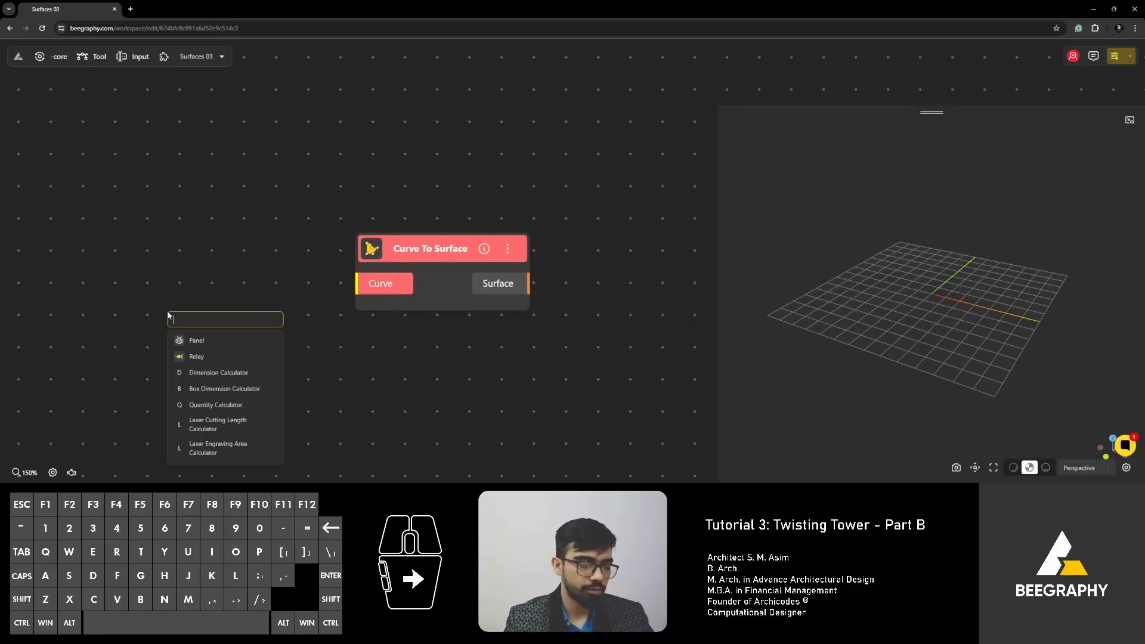
{"action": "type", "text": "cir"}
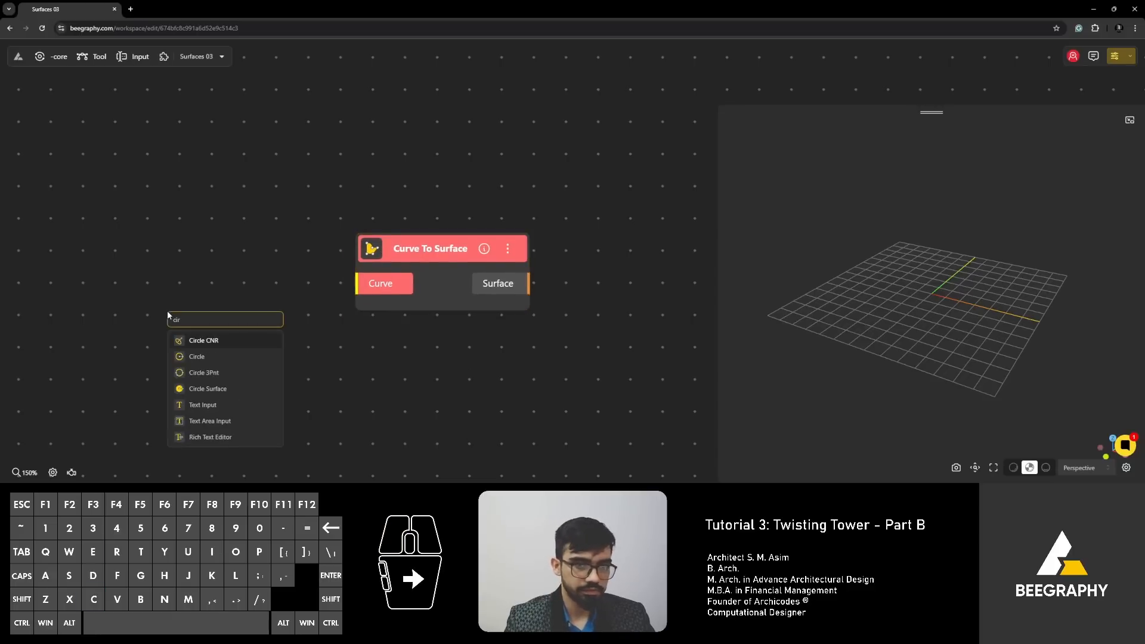
{"action": "left_click", "coordinate": [196, 357]}
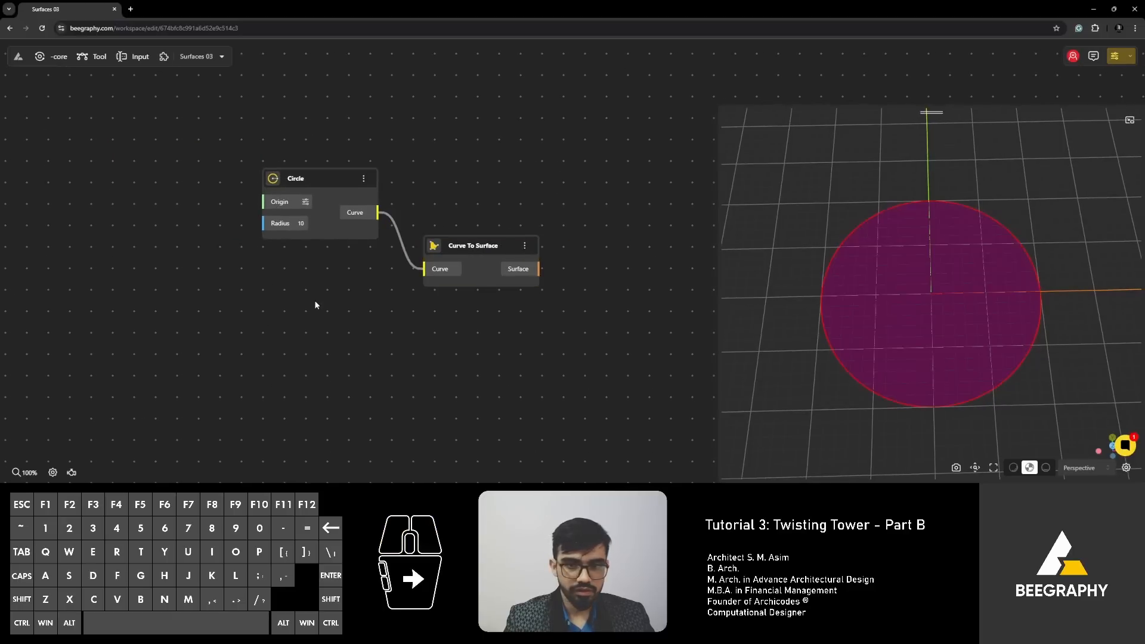
{"action": "type", "text": "rectan"}
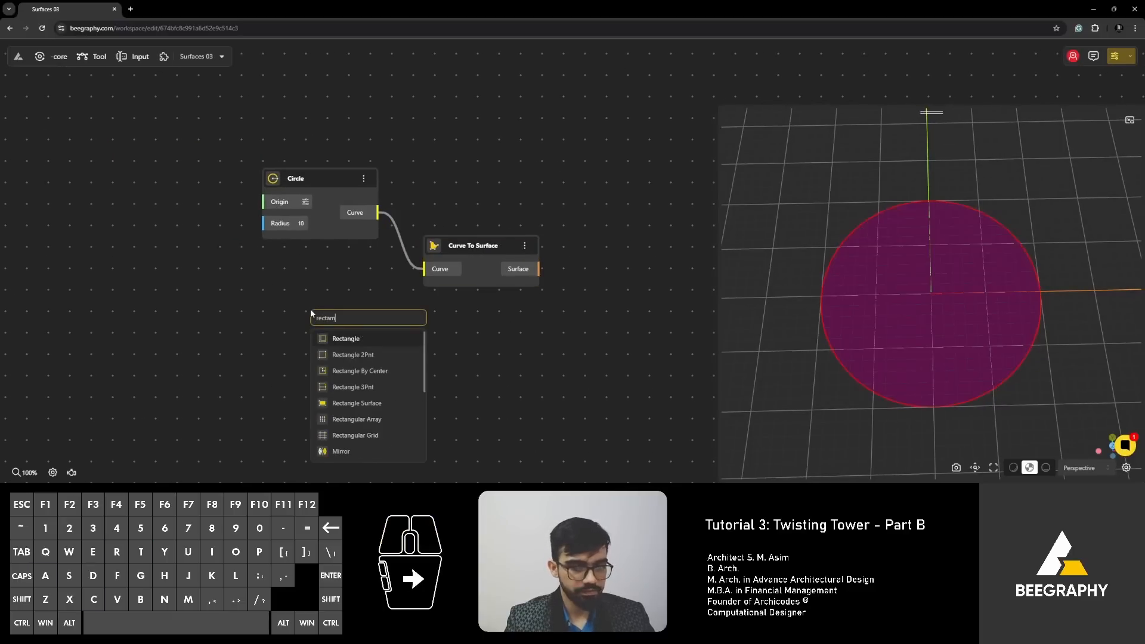
{"action": "left_click", "coordinate": [346, 338]}
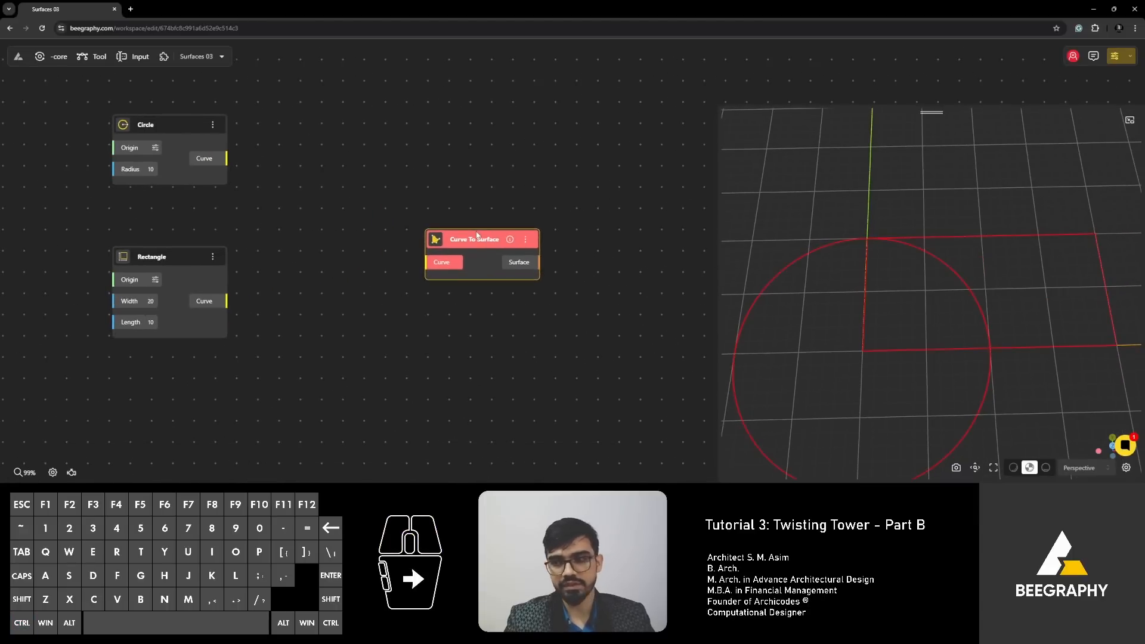
{"action": "scroll", "scroll_direction": "down", "scroll_amount": 3}
{"action": "type", "text": "surface"}
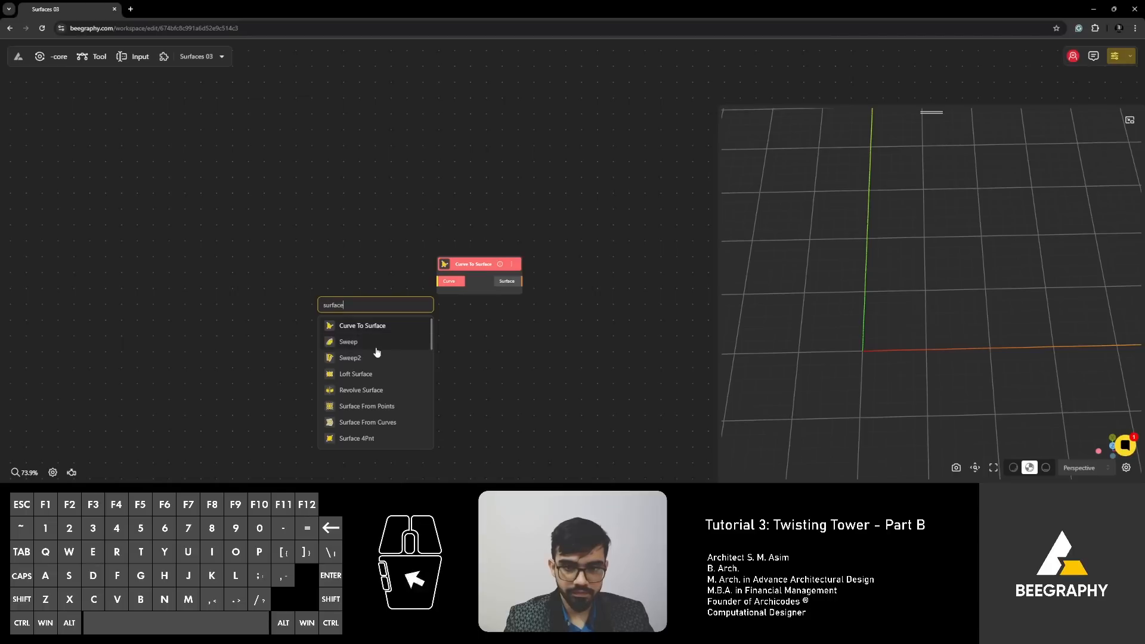
{"action": "mouse_move", "coordinate": [393, 345]}
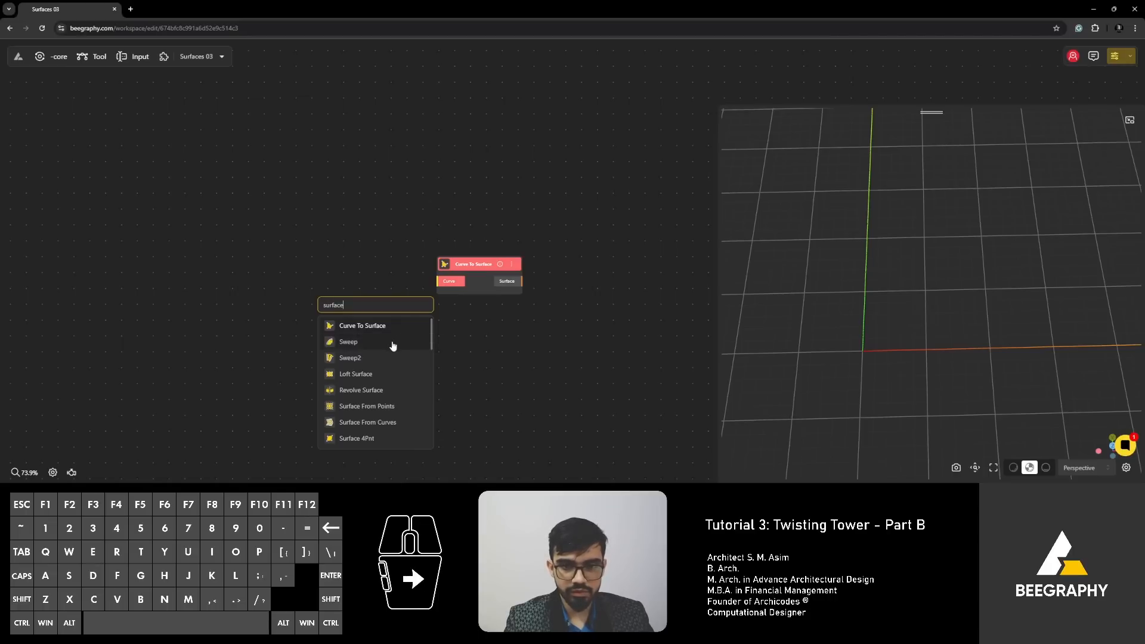
{"action": "mouse_move", "coordinate": [365, 383]}
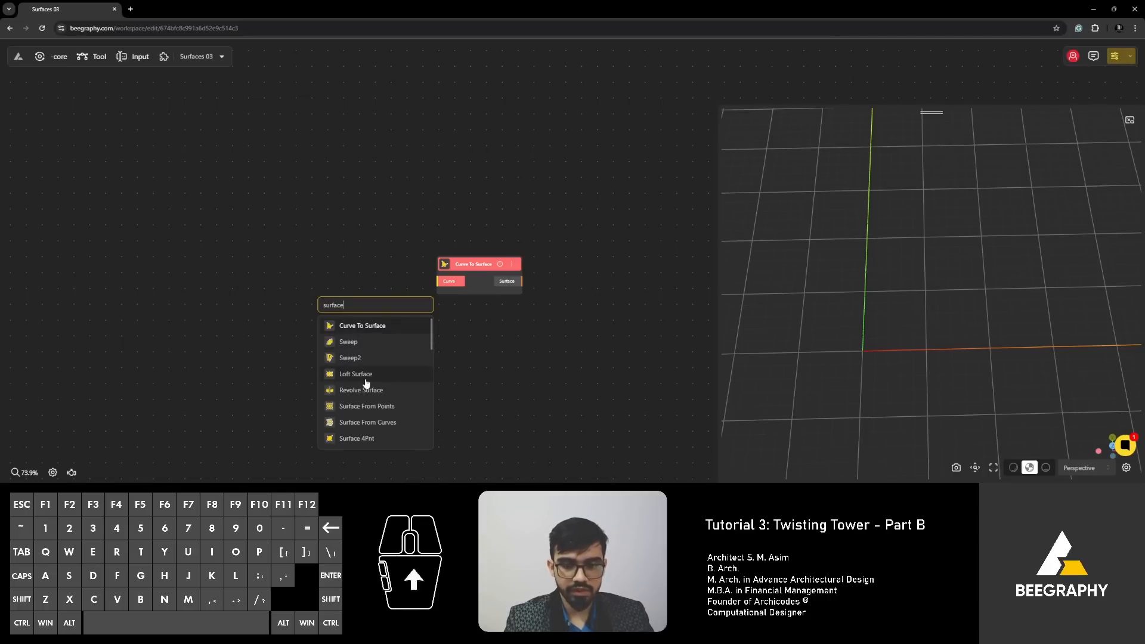
Step: Search 'extrude' and place an Extrude Curve node below Curve To Surface
{"action": "scroll", "scroll_direction": "down", "scroll_amount": 3}
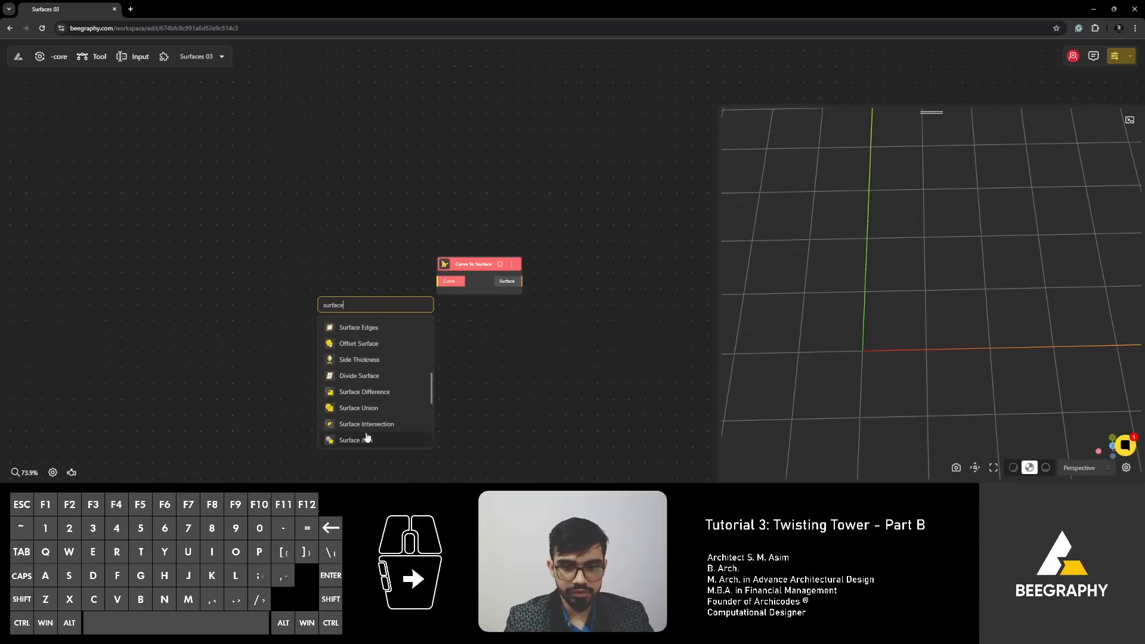
{"action": "scroll", "scroll_direction": "down", "scroll_amount": 3}
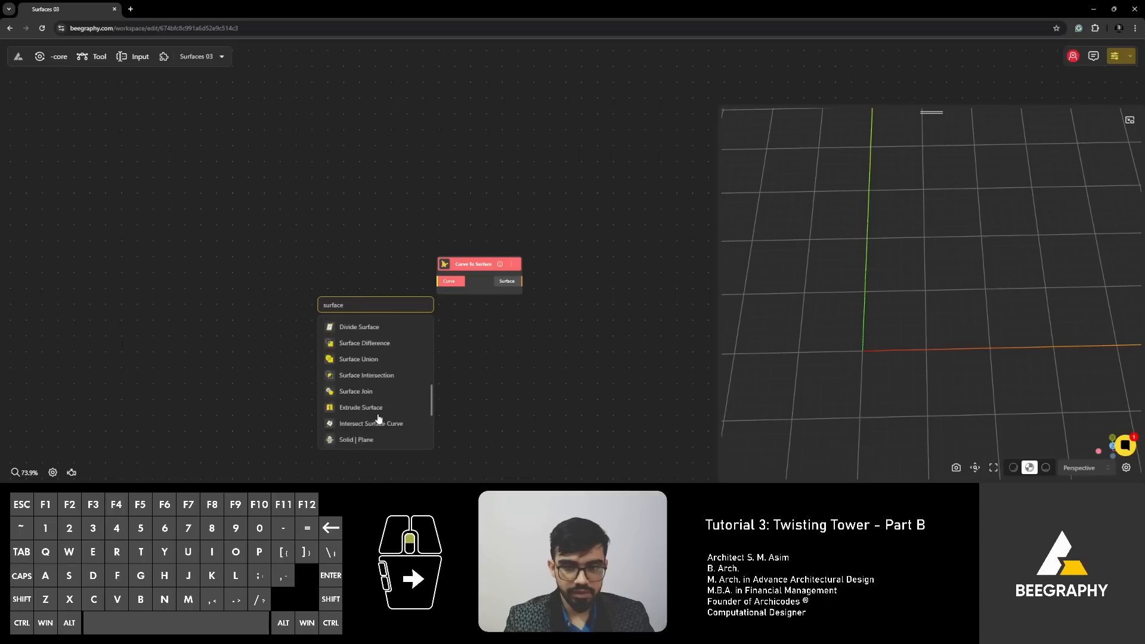
{"action": "scroll", "scroll_direction": "up", "scroll_amount": 3}
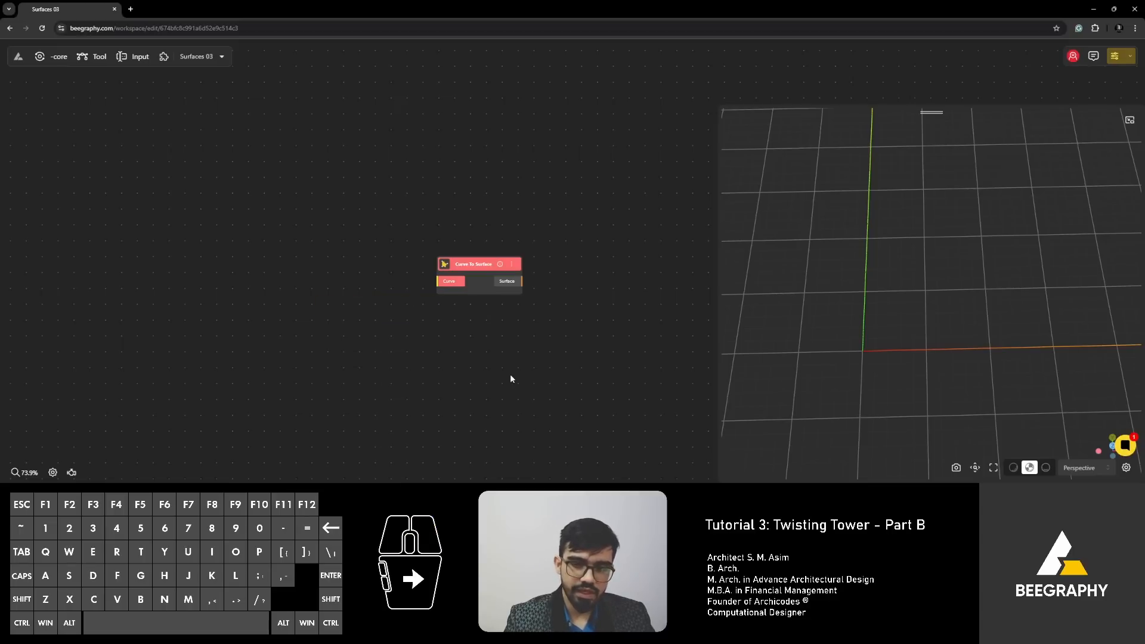
{"action": "type", "text": "extr"}
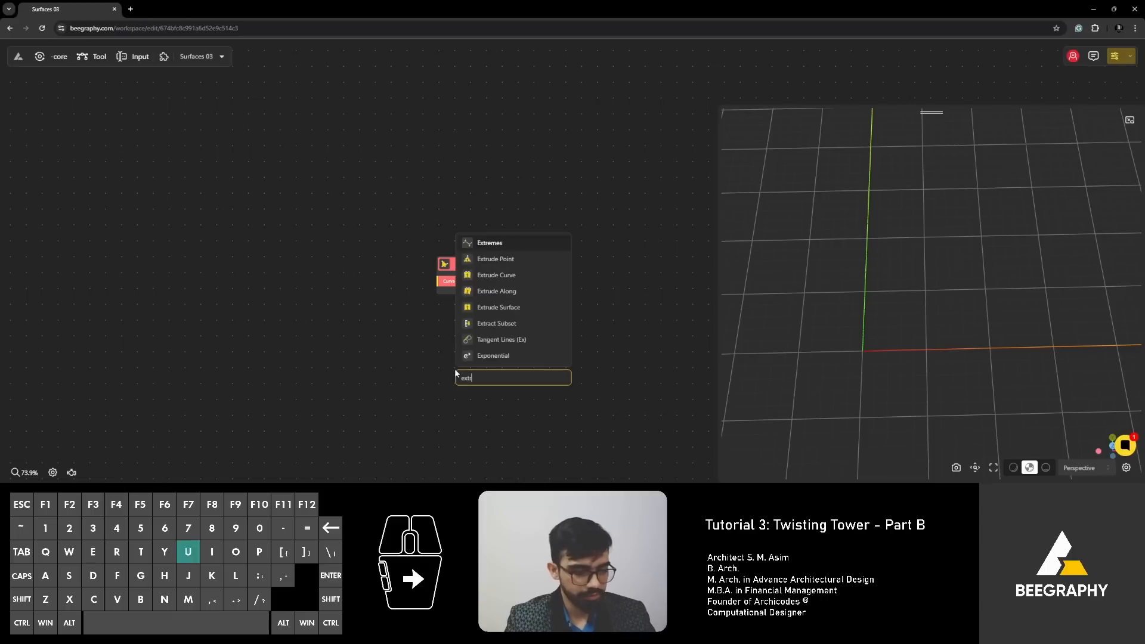
{"action": "type", "text": "ude"}
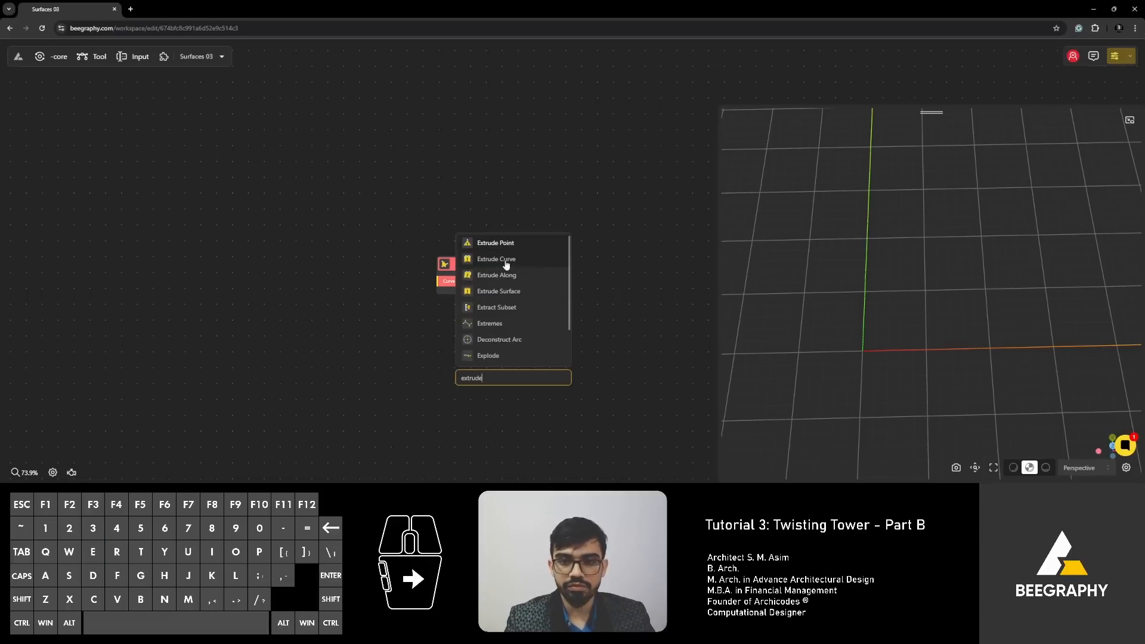
{"action": "left_click", "coordinate": [496, 258]}
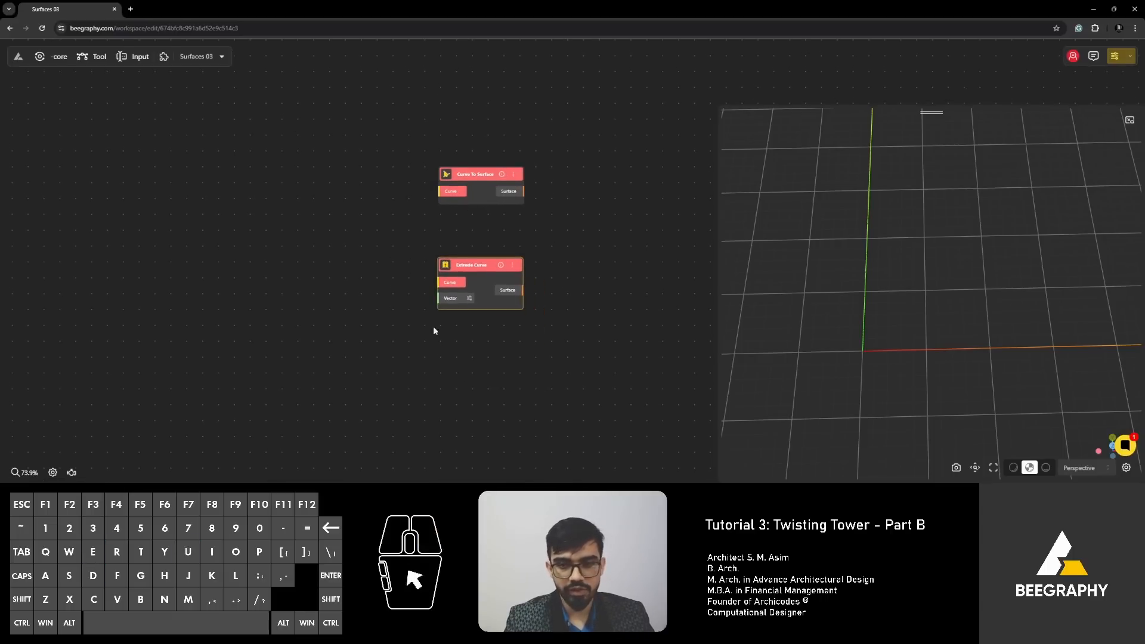
Step: Add a Rectangle 2Pnt node whose curve feeds Extrude Curve into an open box
{"action": "scroll", "scroll_direction": "up", "scroll_amount": 3}
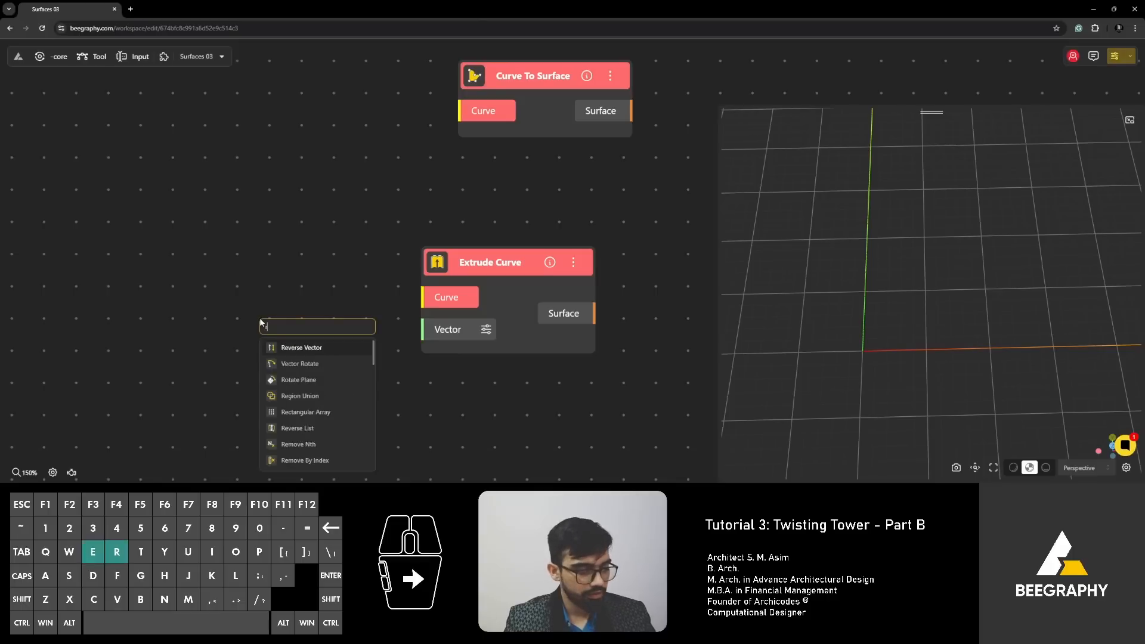
{"action": "type", "text": "rect"}
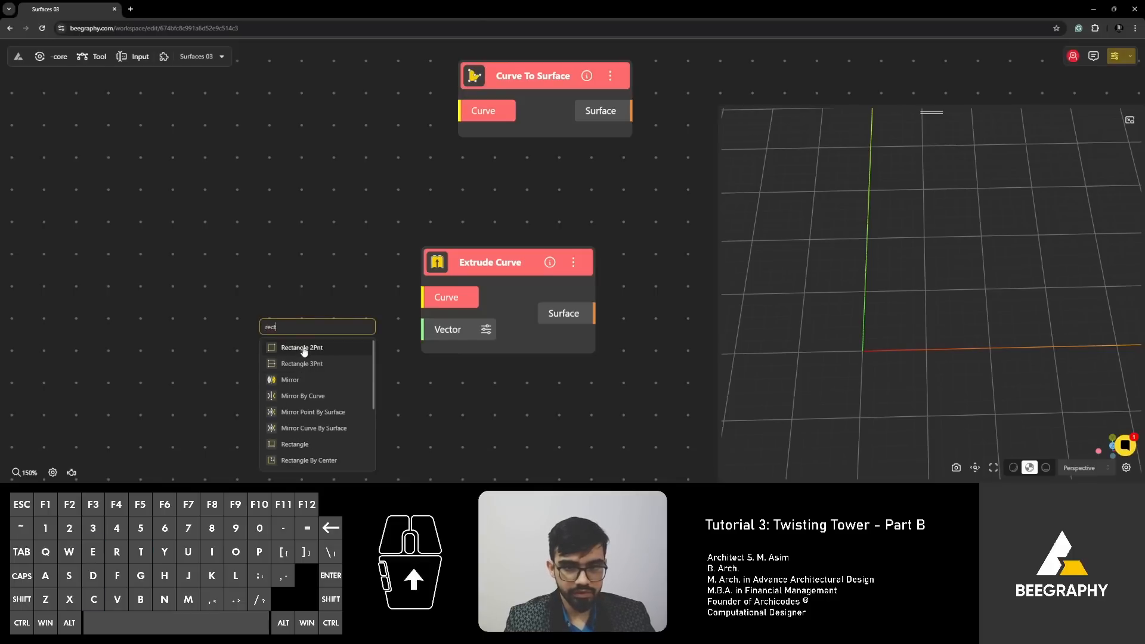
{"action": "left_click", "coordinate": [302, 347]}
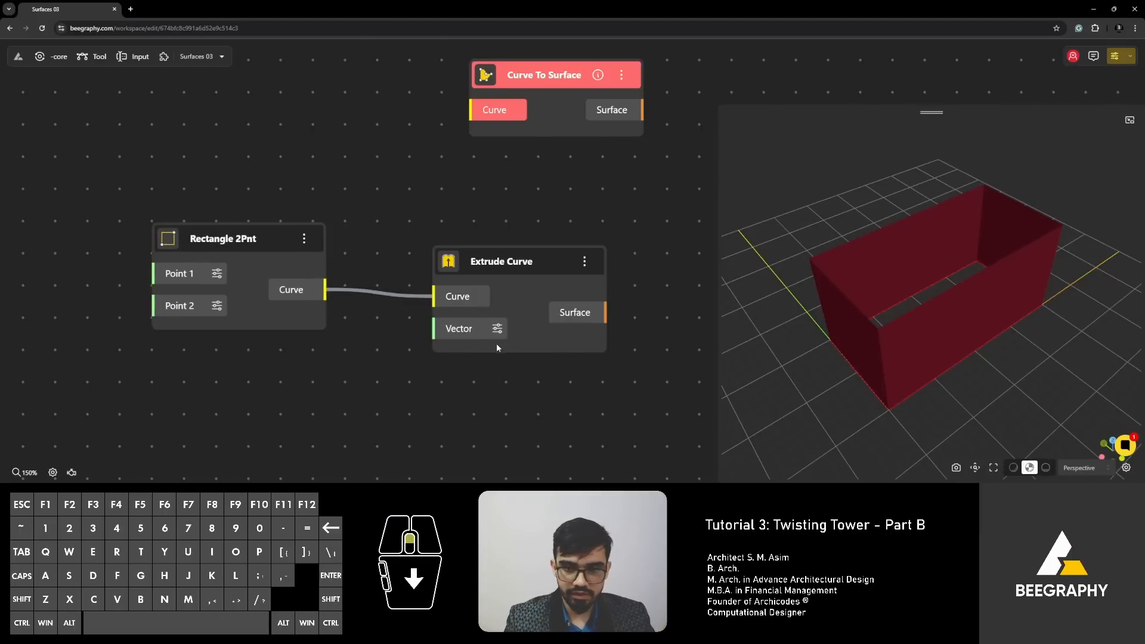
Step: Increase the Extrude Curve vector's Z value for a taller extrusion
{"action": "left_click", "coordinate": [498, 327]}
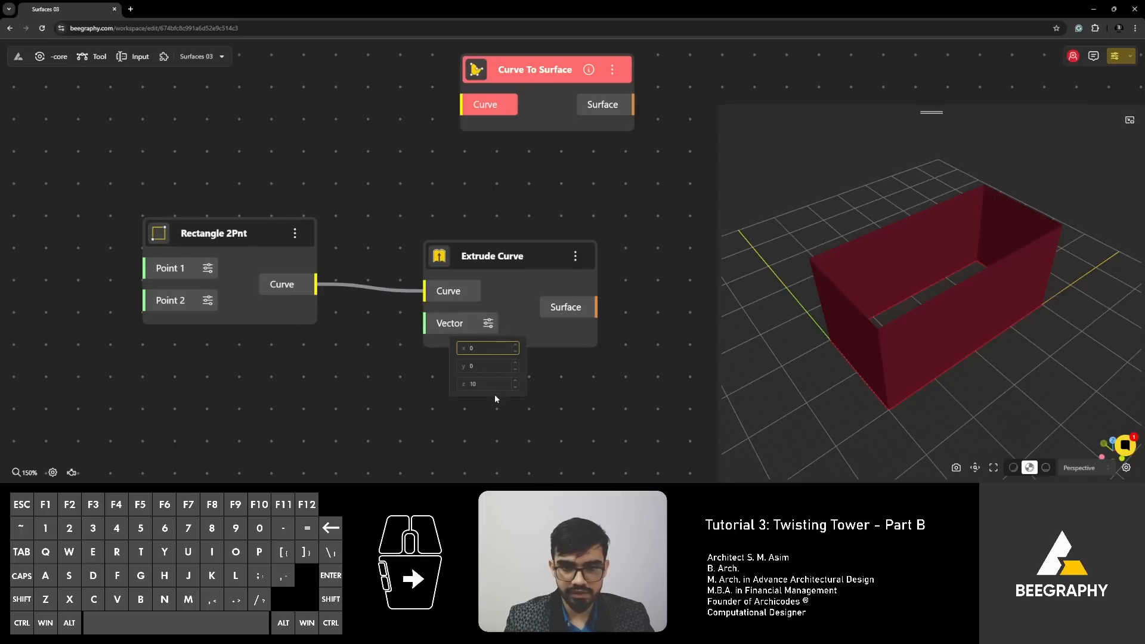
{"action": "left_click", "coordinate": [487, 348]}
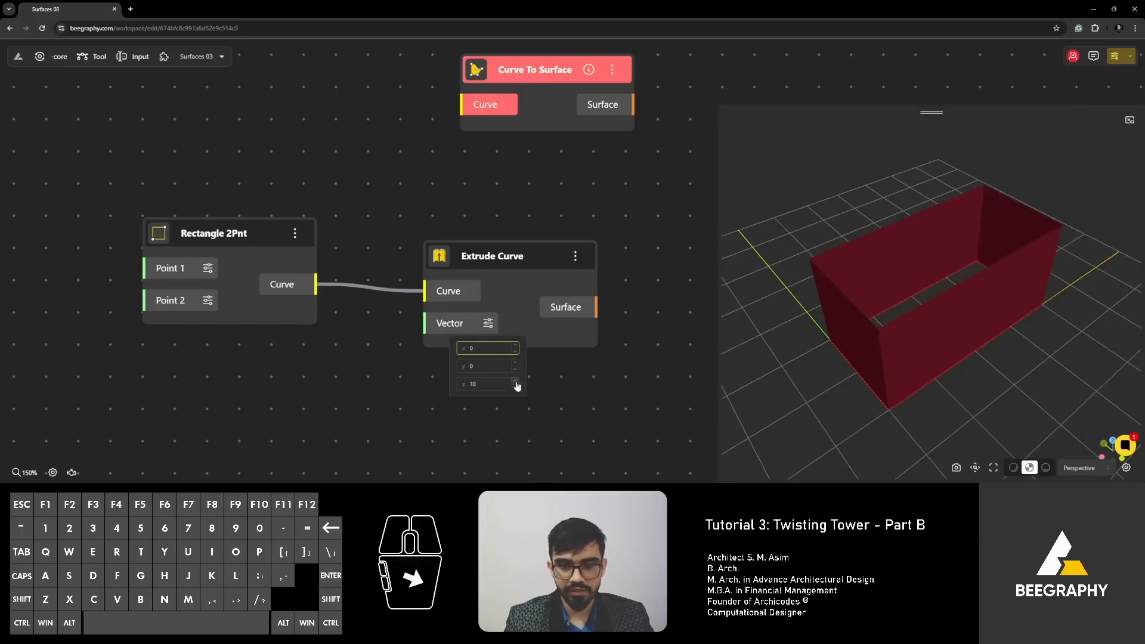
{"action": "left_click", "coordinate": [485, 384]}
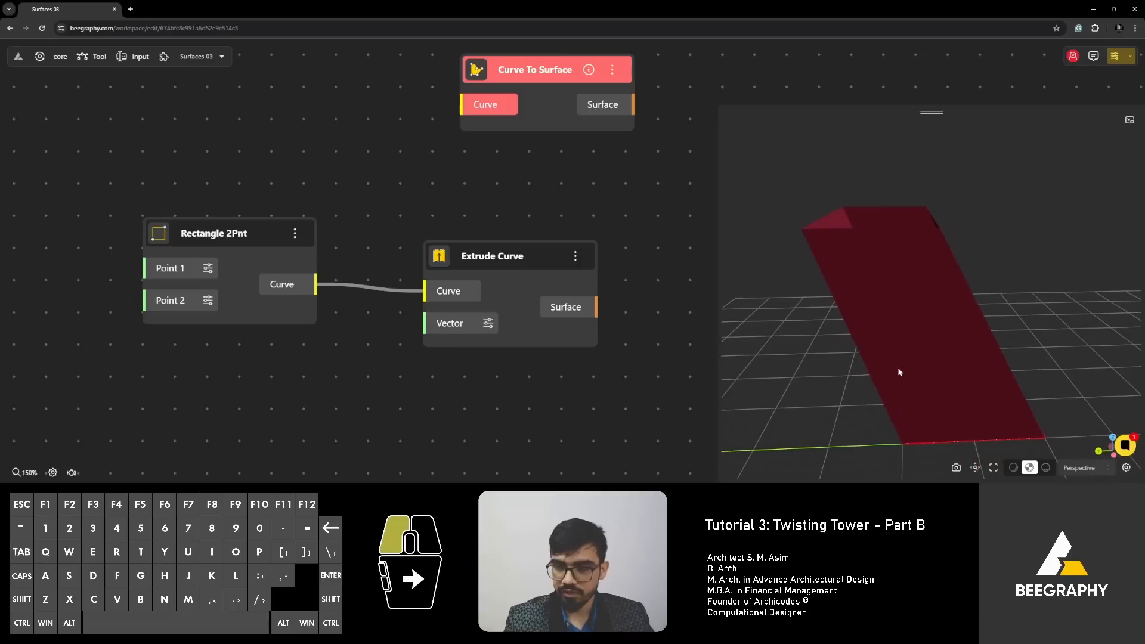
{"action": "mouse_move", "coordinate": [537, 316]}
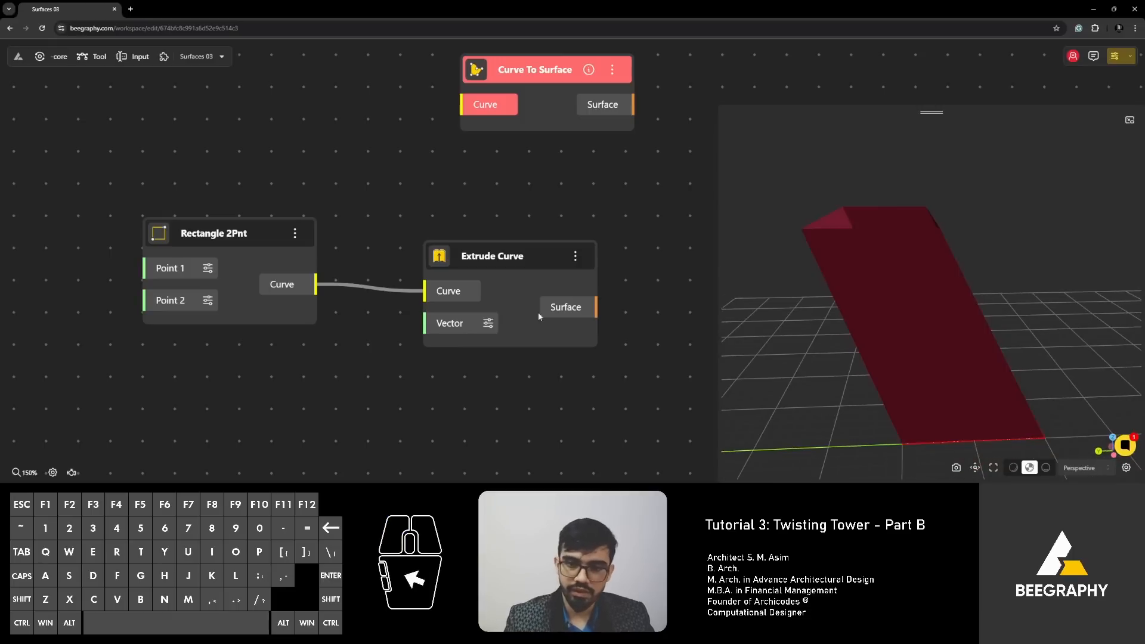
{"action": "left_click", "coordinate": [487, 323]}
{"action": "type", "text": "sweep"}
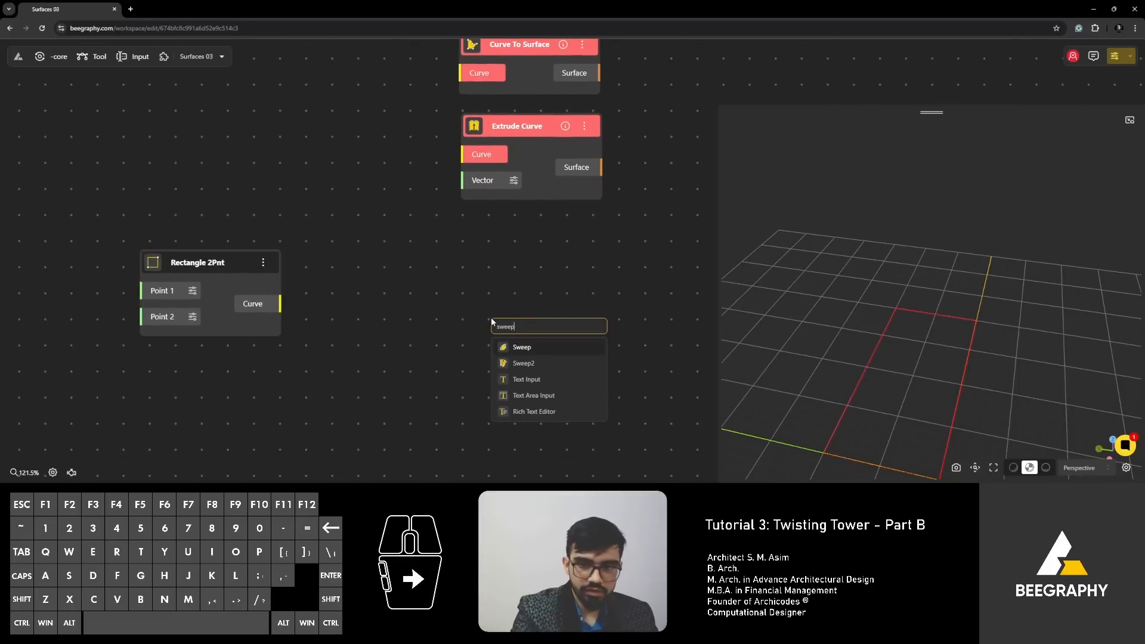
Step: Add a Sweep node and move it up beside Rectangle 2Pnt
{"action": "left_click", "coordinate": [521, 347]}
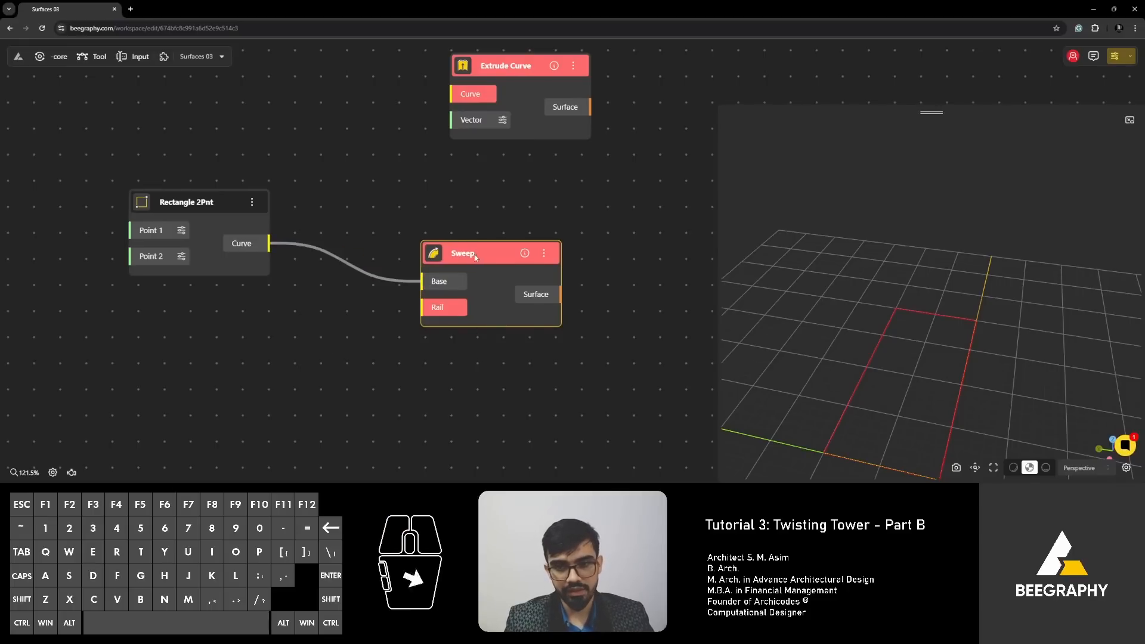
{"action": "left_click_drag", "start_coordinate": [464, 253], "coordinate": [462, 281]}
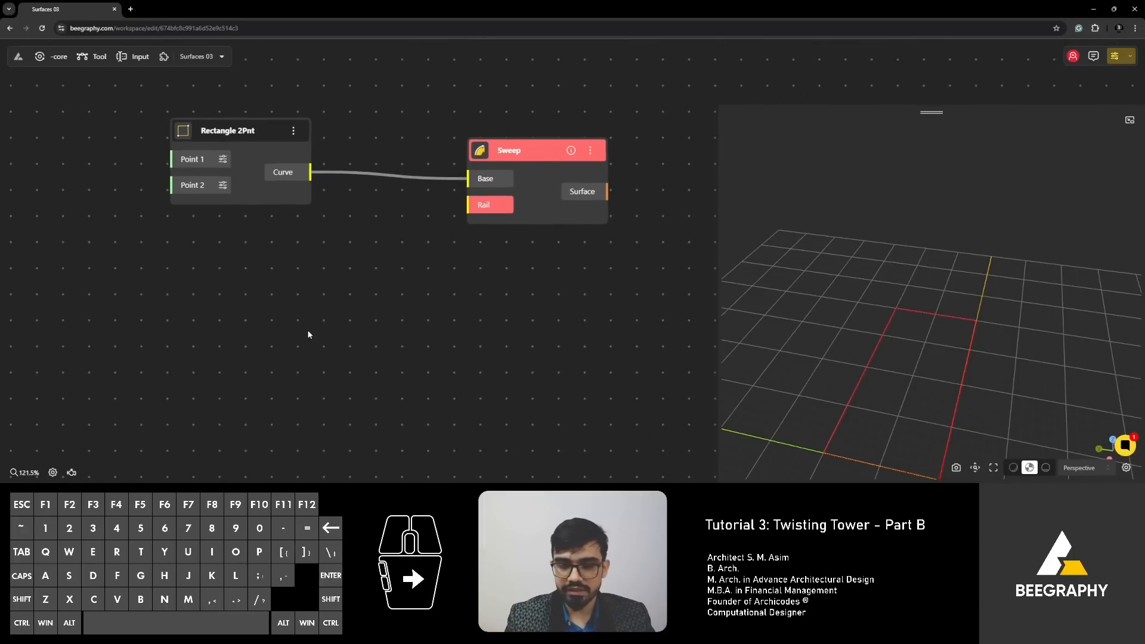
Step: Add Construct Point nodes with Z values 0, 10 and 20
{"action": "double_click", "coordinate": [307, 337]}
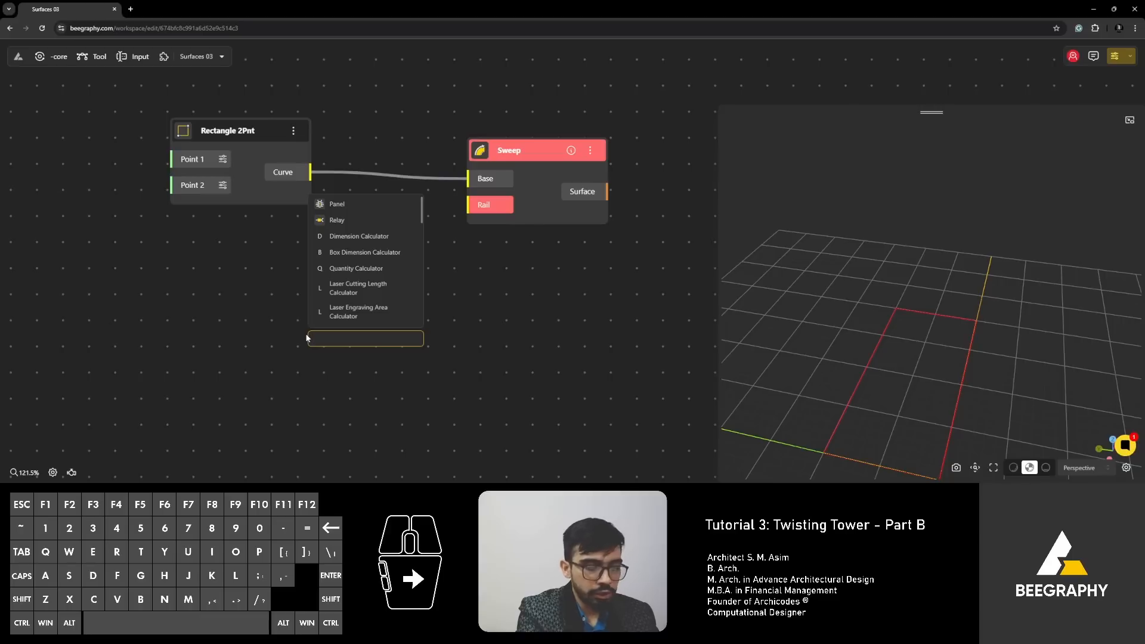
{"action": "type", "text": "point"}
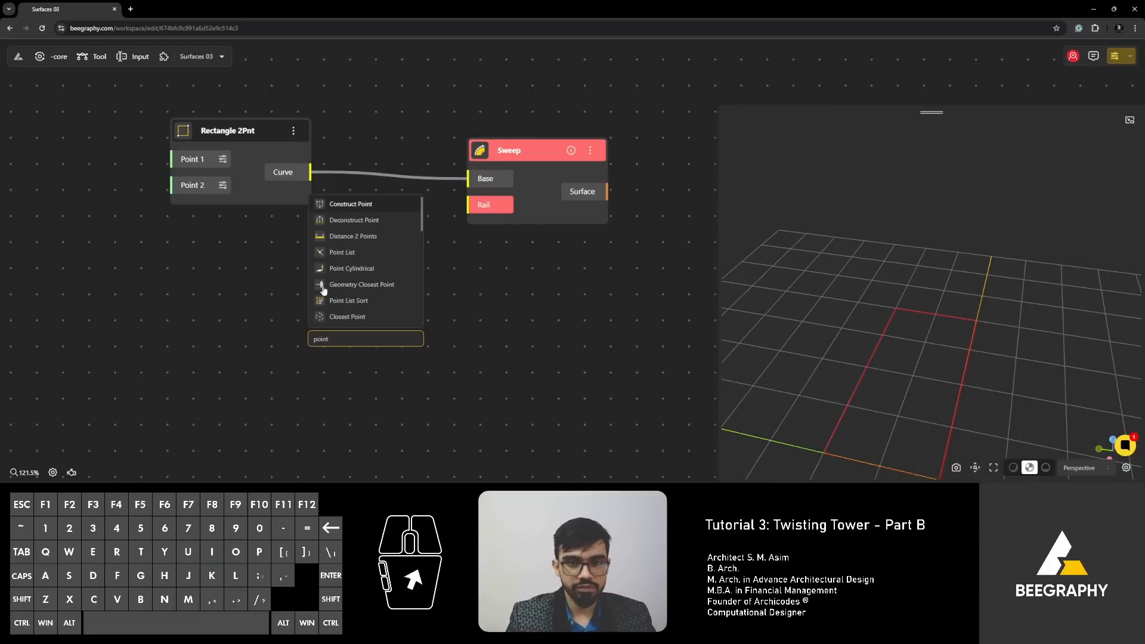
{"action": "left_click", "coordinate": [350, 204]}
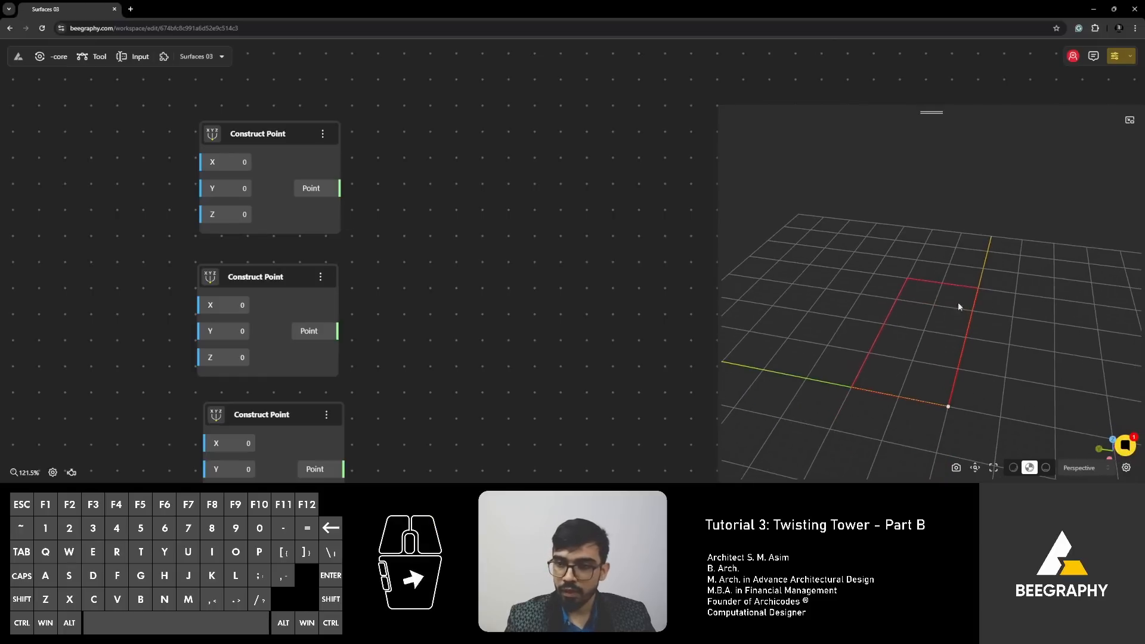
{"action": "mouse_move", "coordinate": [983, 364]}
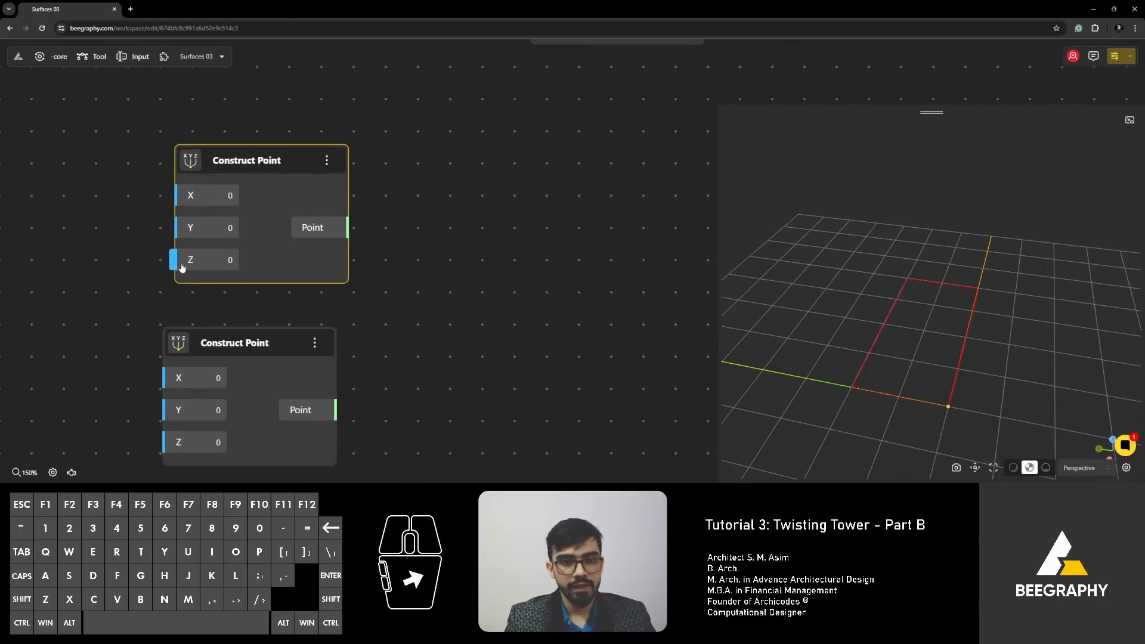
{"action": "scroll", "scroll_direction": "down", "scroll_amount": 3}
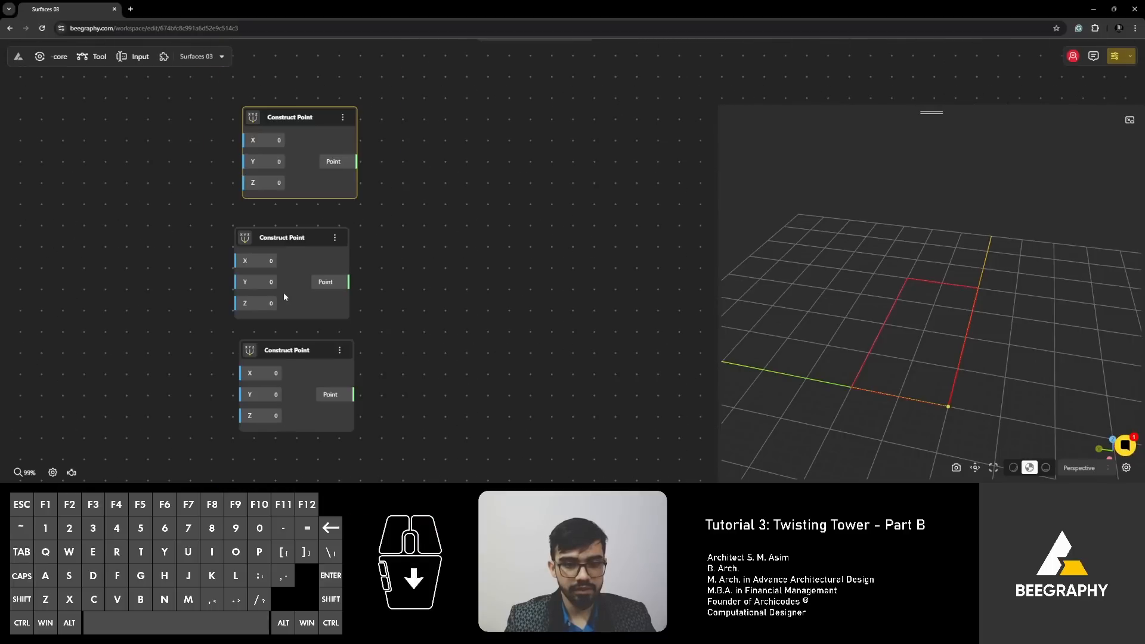
{"action": "scroll", "scroll_direction": "up", "scroll_amount": 3}
{"action": "type", "text": "1"}
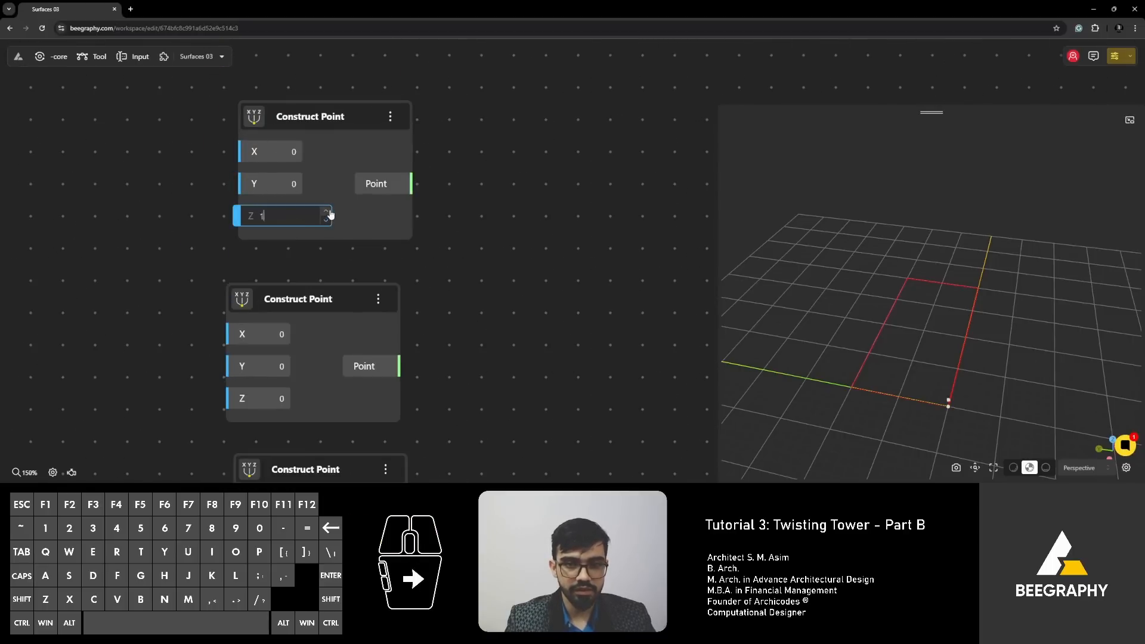
{"action": "type", "text": "7"}
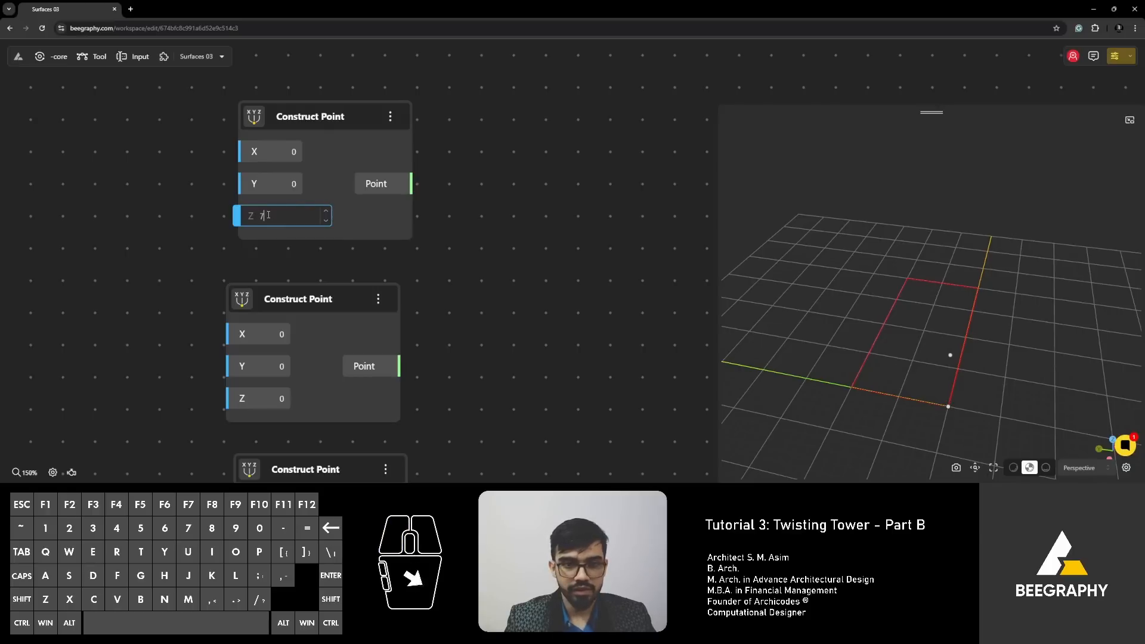
{"action": "type", "text": "1"}
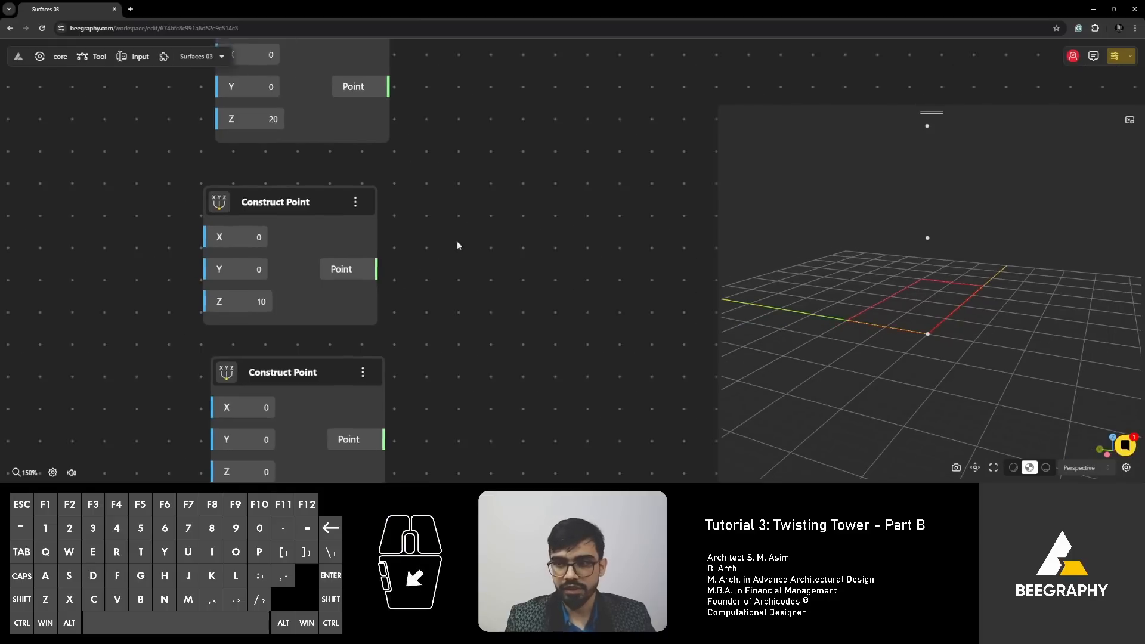
Step: Add an Interpolate node and connect the three Construct Point outputs to it
{"action": "type", "text": "interp"}
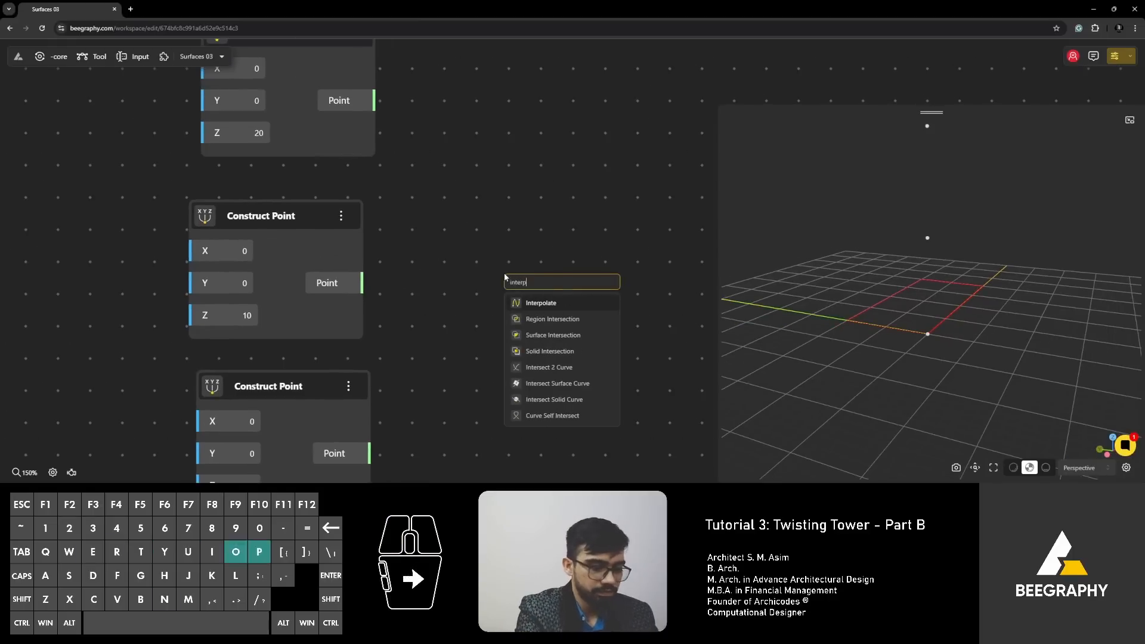
{"action": "left_click", "coordinate": [540, 303]}
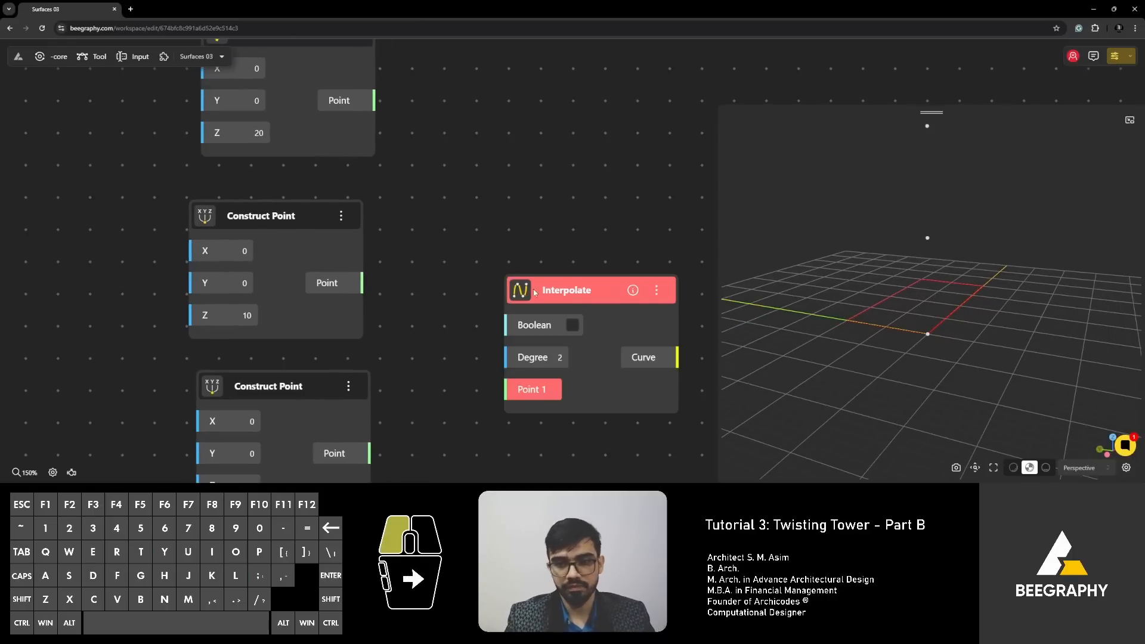
{"action": "scroll", "scroll_direction": "down", "scroll_amount": 3}
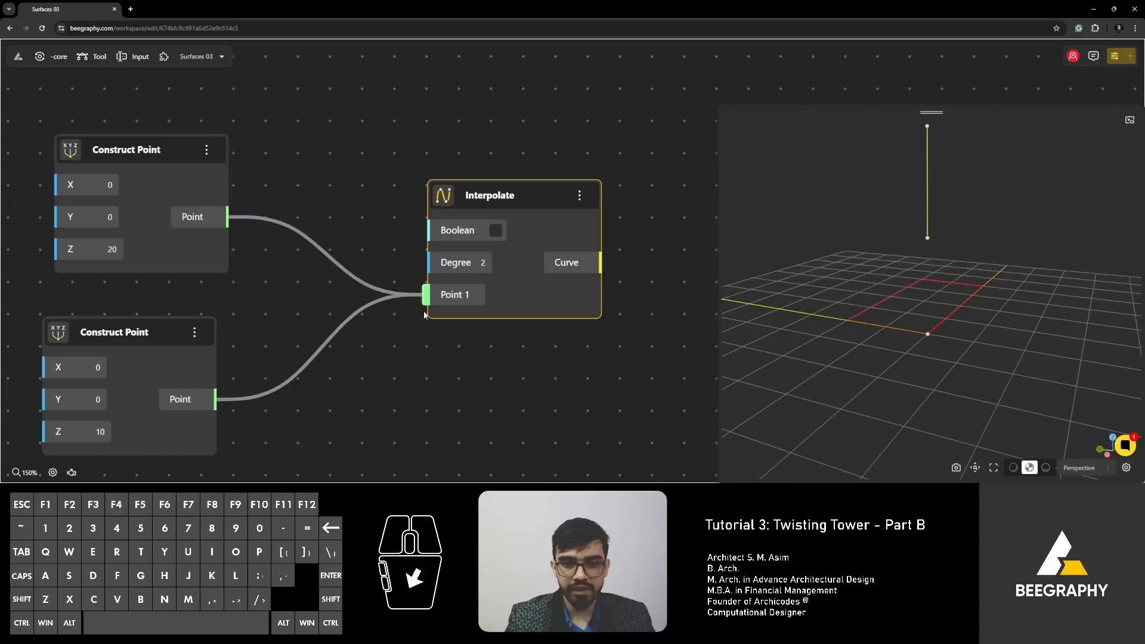
{"action": "scroll", "scroll_direction": "down", "scroll_amount": 3}
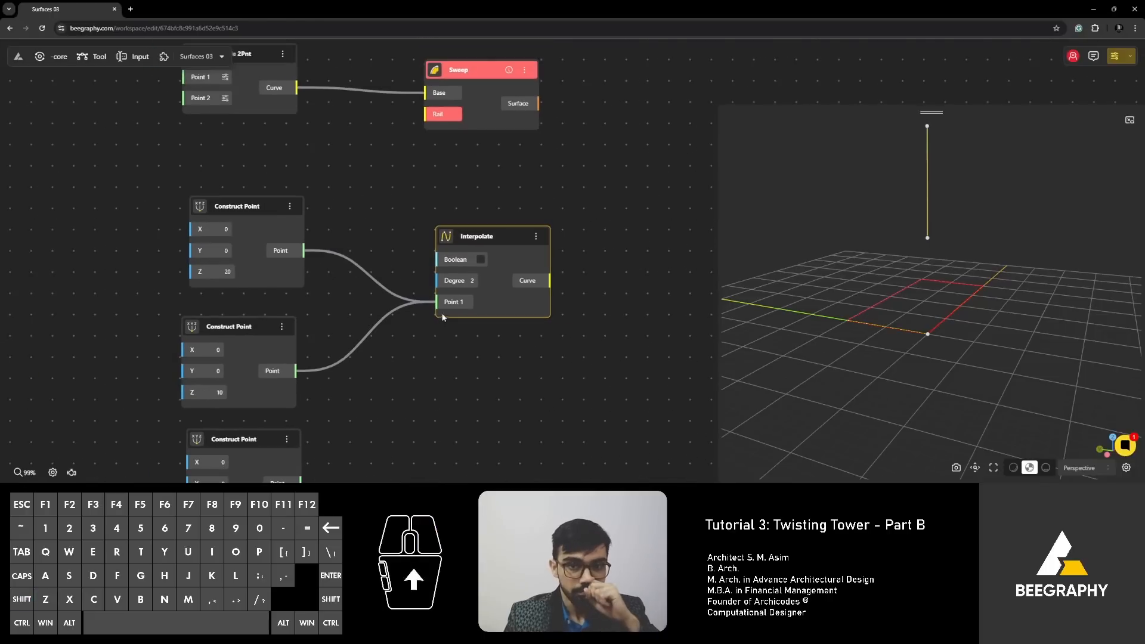
{"action": "scroll", "scroll_direction": "up", "scroll_amount": 3}
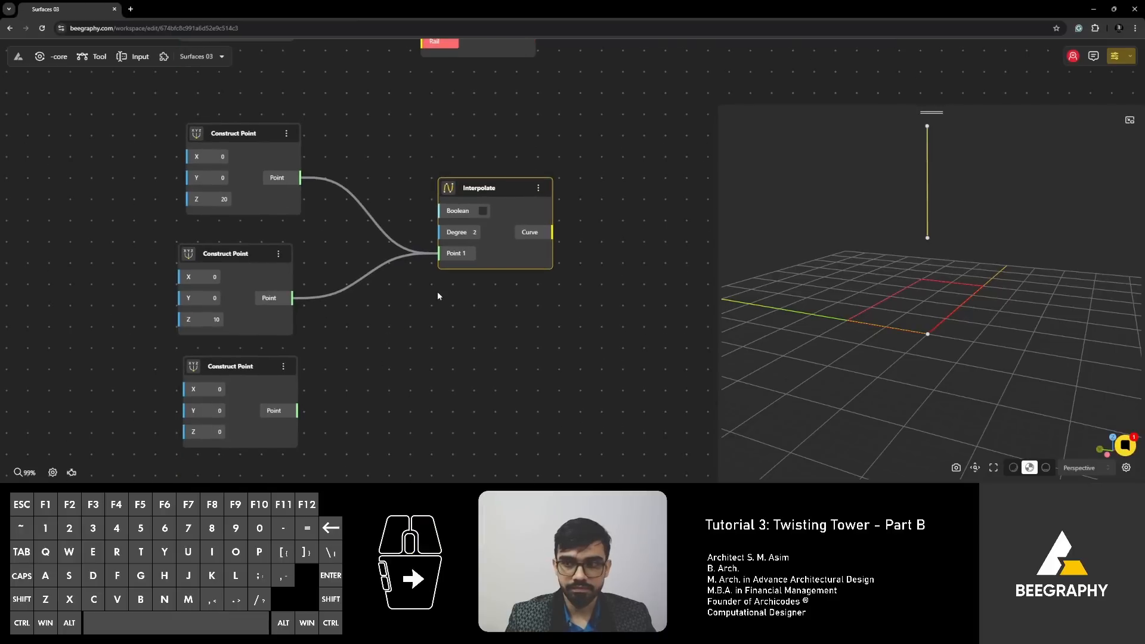
{"action": "mouse_move", "coordinate": [897, 135]}
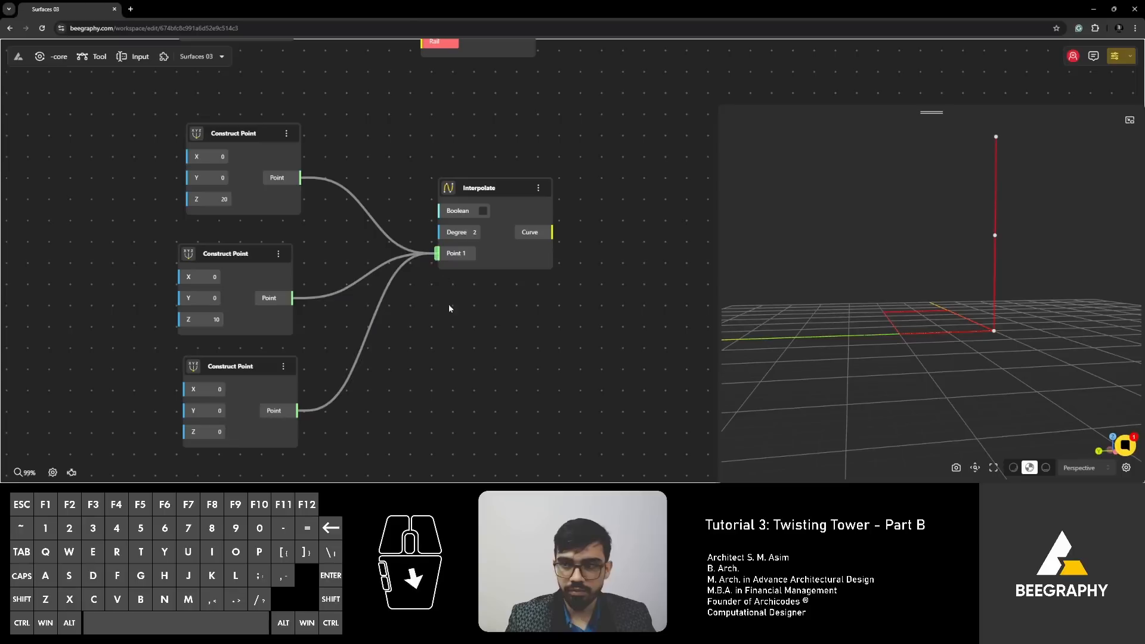
{"action": "left_click", "coordinate": [243, 133]}
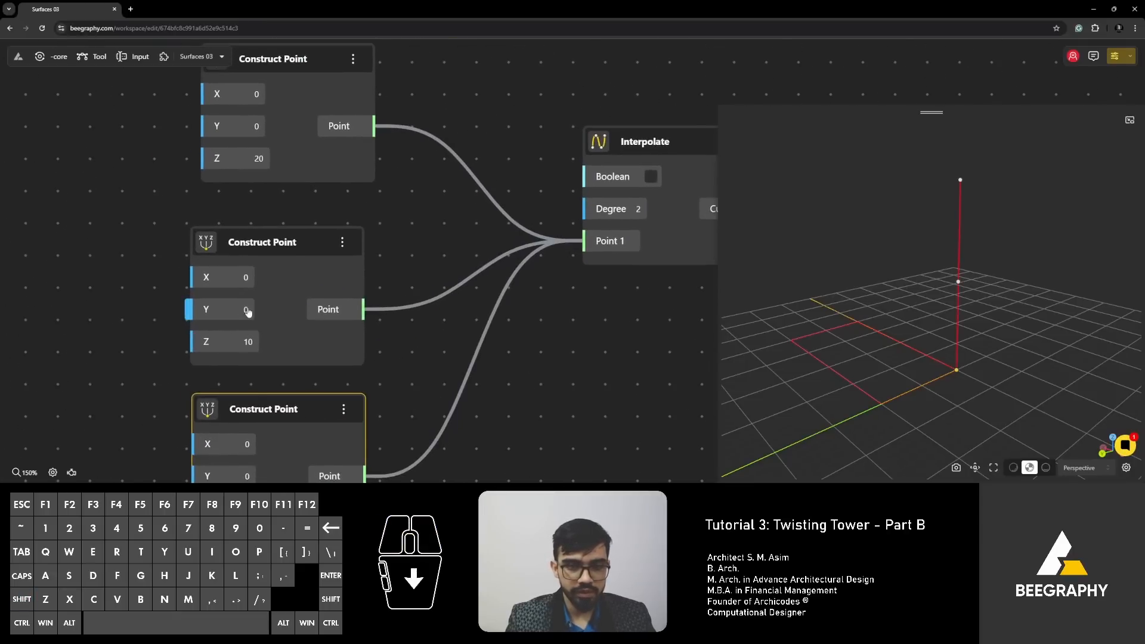
Step: Set the middle Construct Point to Y 2 and X 3, bending the swept tower
{"action": "left_click", "coordinate": [234, 309]}
{"action": "type", "text": "2"}
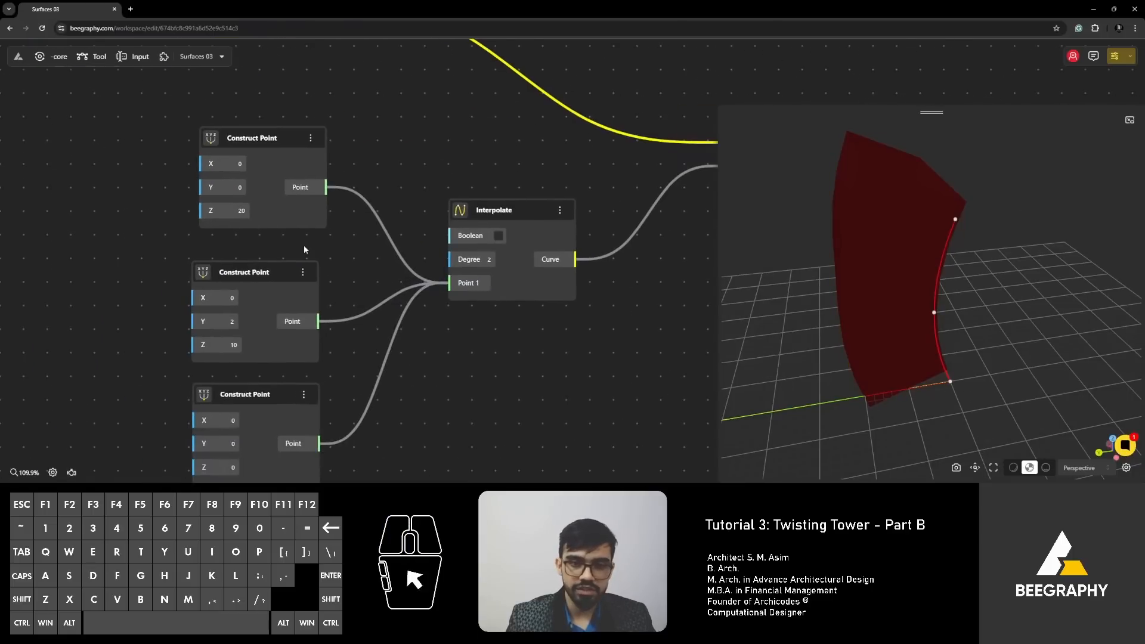
{"action": "scroll", "scroll_direction": "up", "scroll_amount": 3}
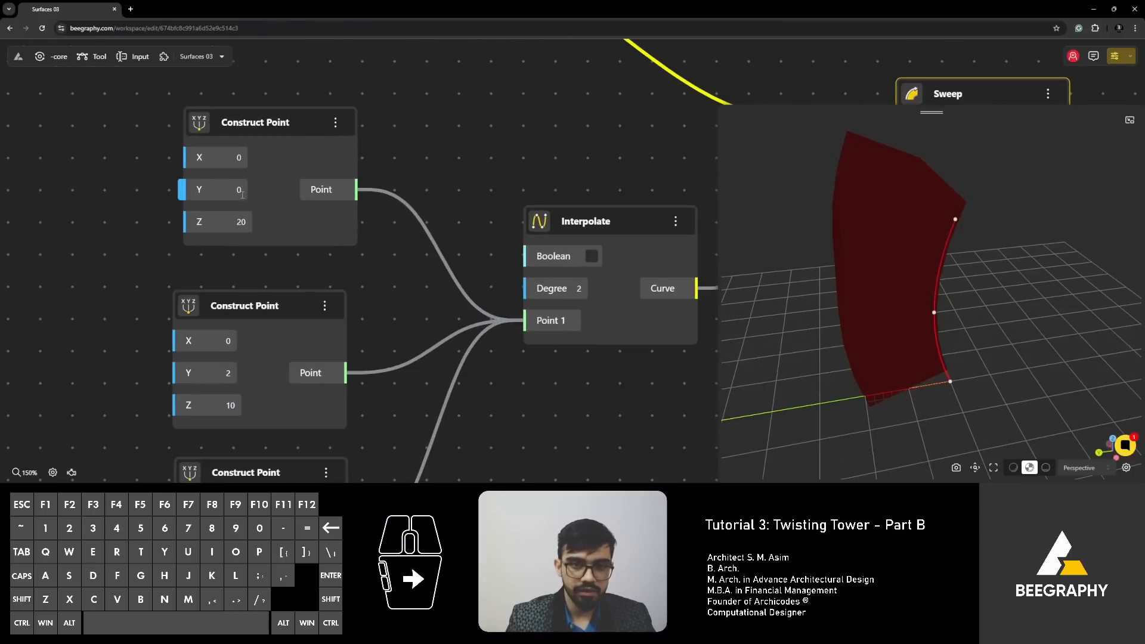
{"action": "left_click", "coordinate": [219, 341]}
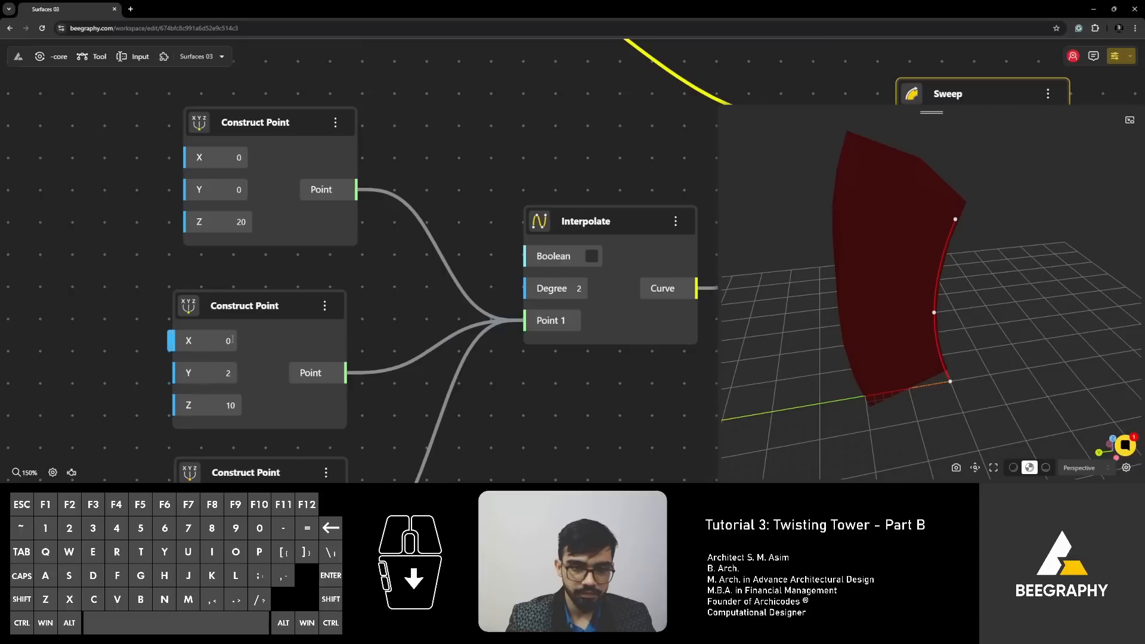
{"action": "type", "text": "1"}
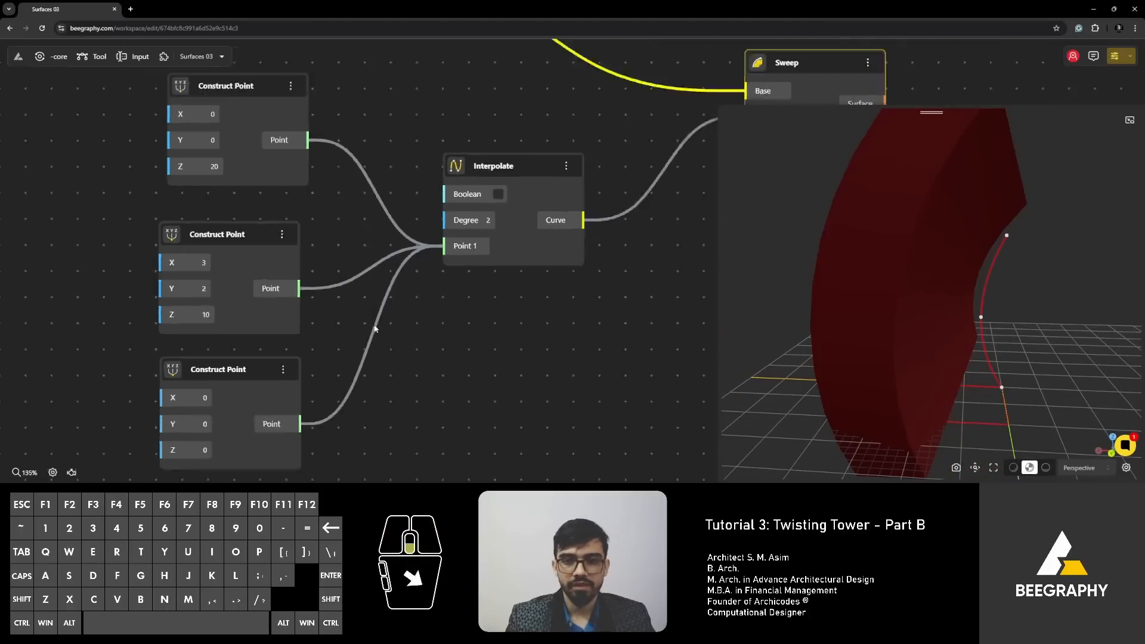
{"action": "scroll", "scroll_direction": "down", "scroll_amount": 3}
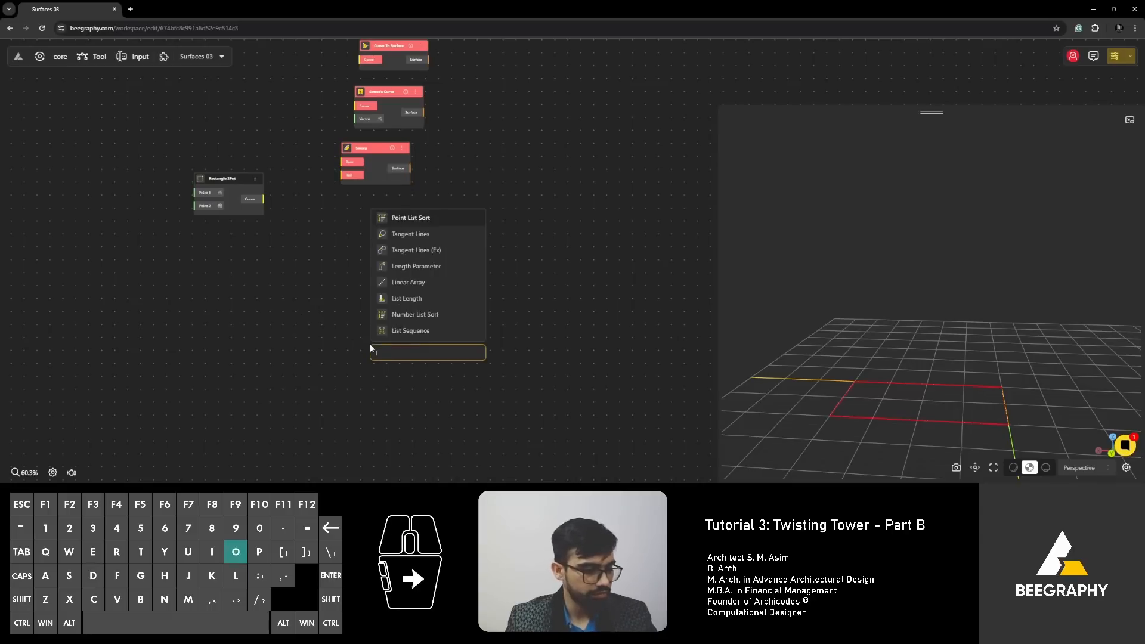
Step: Add a Loft Surface node to the graph
{"action": "type", "text": "loft"}
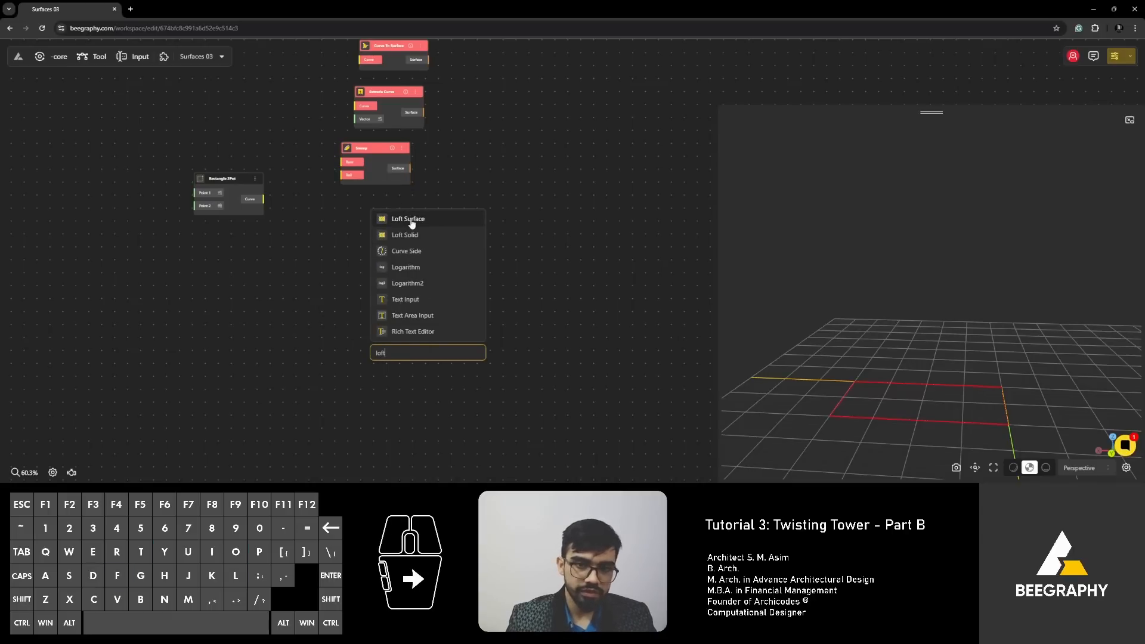
{"action": "left_click", "coordinate": [408, 218]}
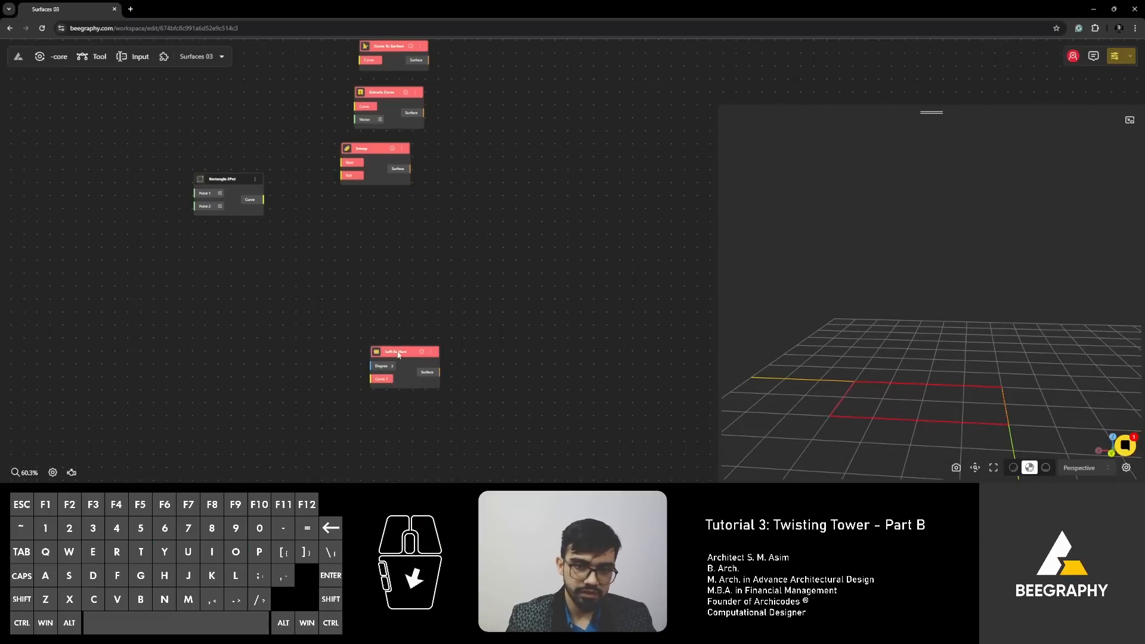
{"action": "scroll", "scroll_direction": "up", "scroll_amount": 3}
{"action": "type", "text": "c"}
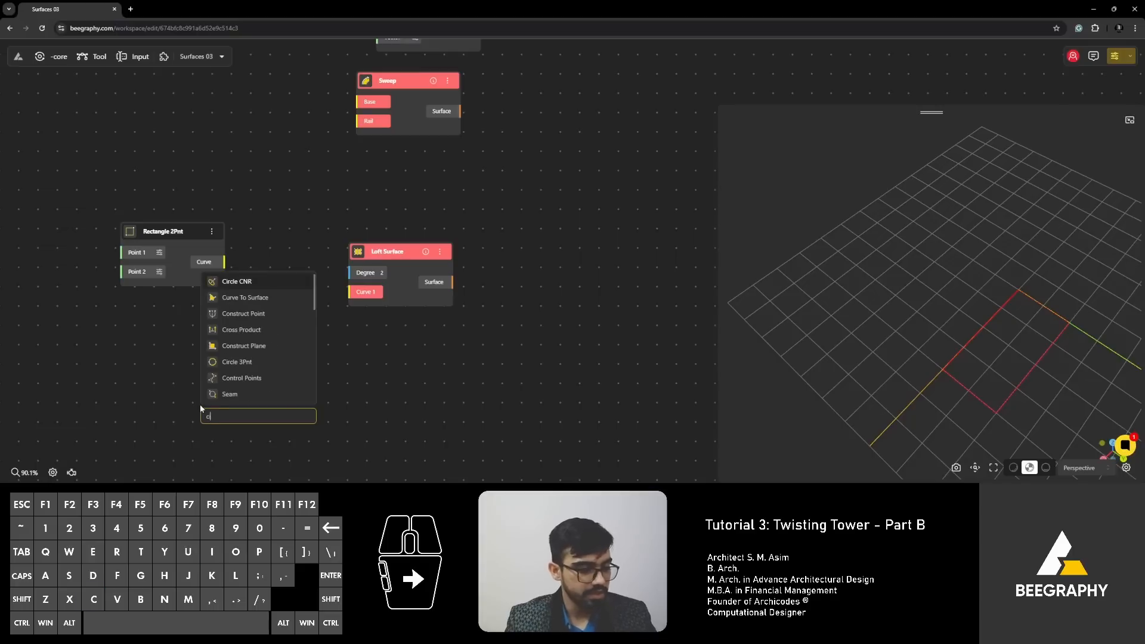
Step: Add a Circle node and raise its origin z value above the rectangle
{"action": "type", "text": "ircle"}
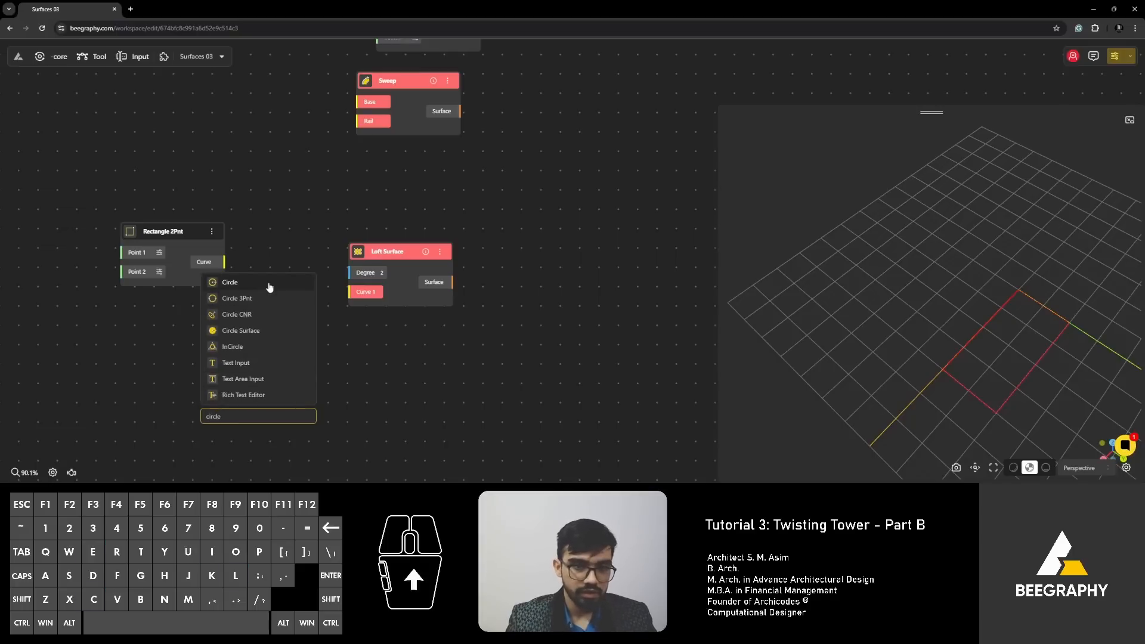
{"action": "left_click", "coordinate": [230, 282]}
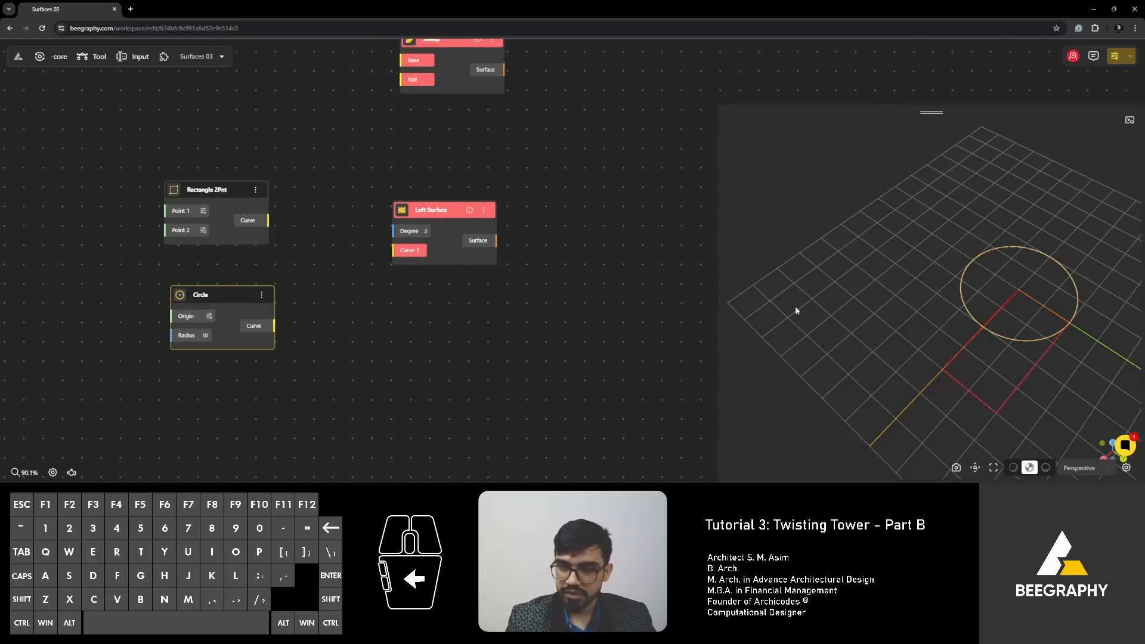
{"action": "left_click", "coordinate": [208, 321]}
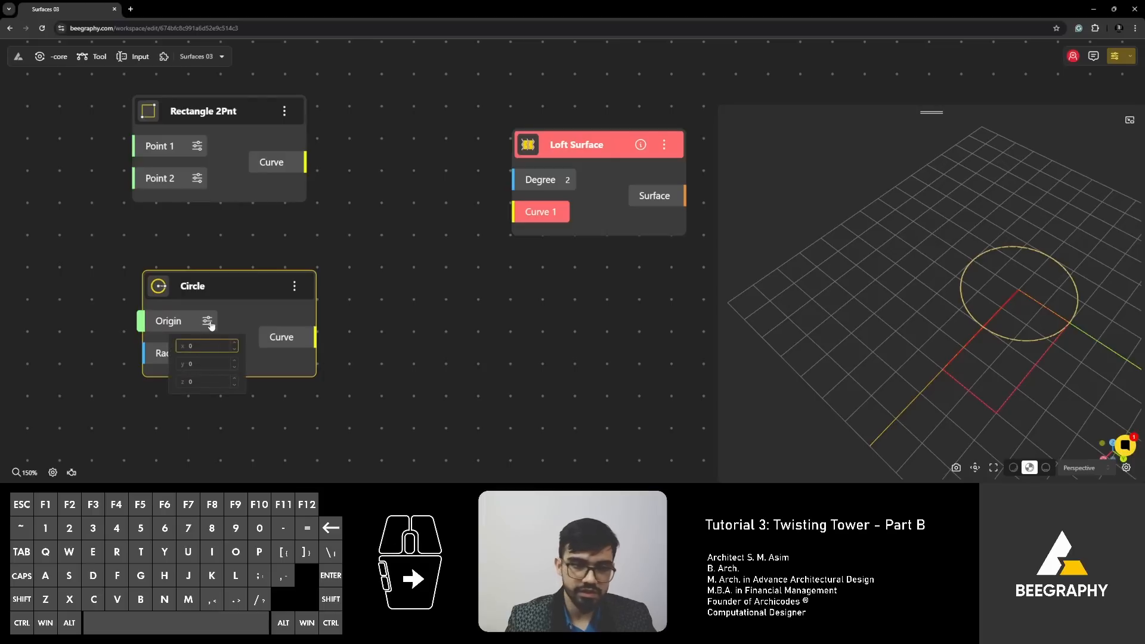
{"action": "mouse_move", "coordinate": [235, 382]}
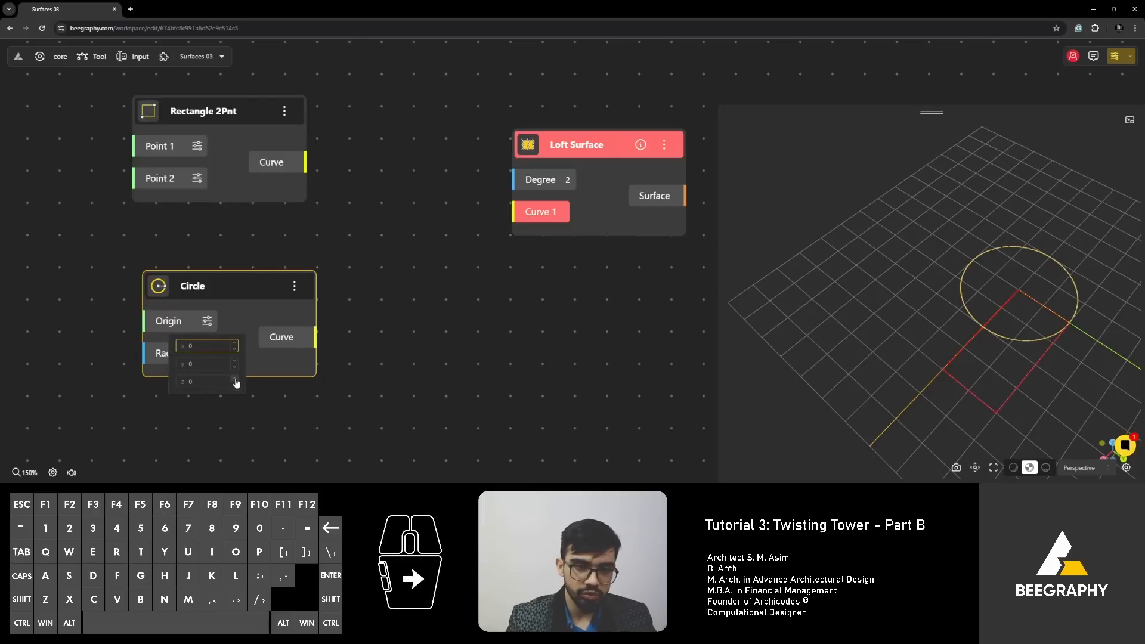
{"action": "type", "text": "1"}
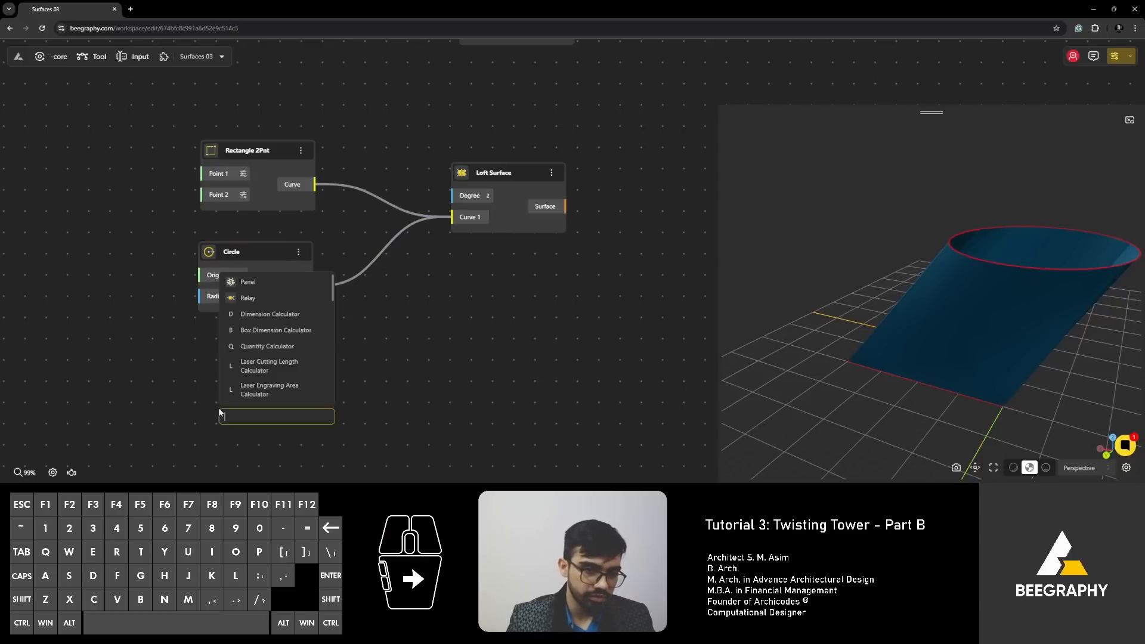
Step: Add a 20 by 10 Rectangle node and set its origin coordinates
{"action": "type", "text": "recta"}
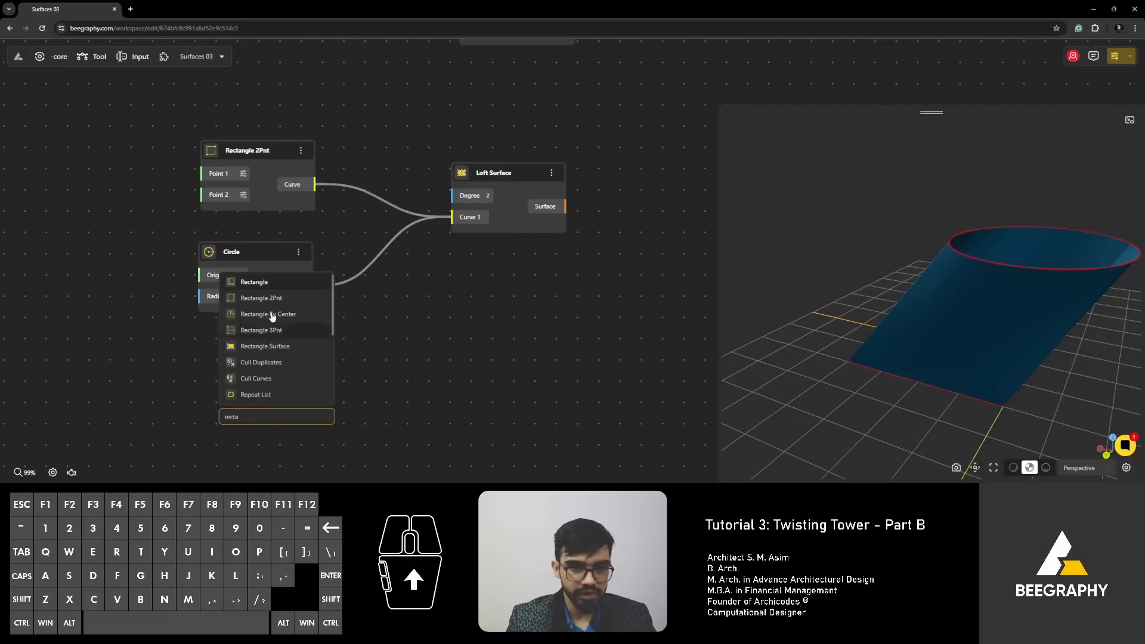
{"action": "left_click", "coordinate": [254, 281]}
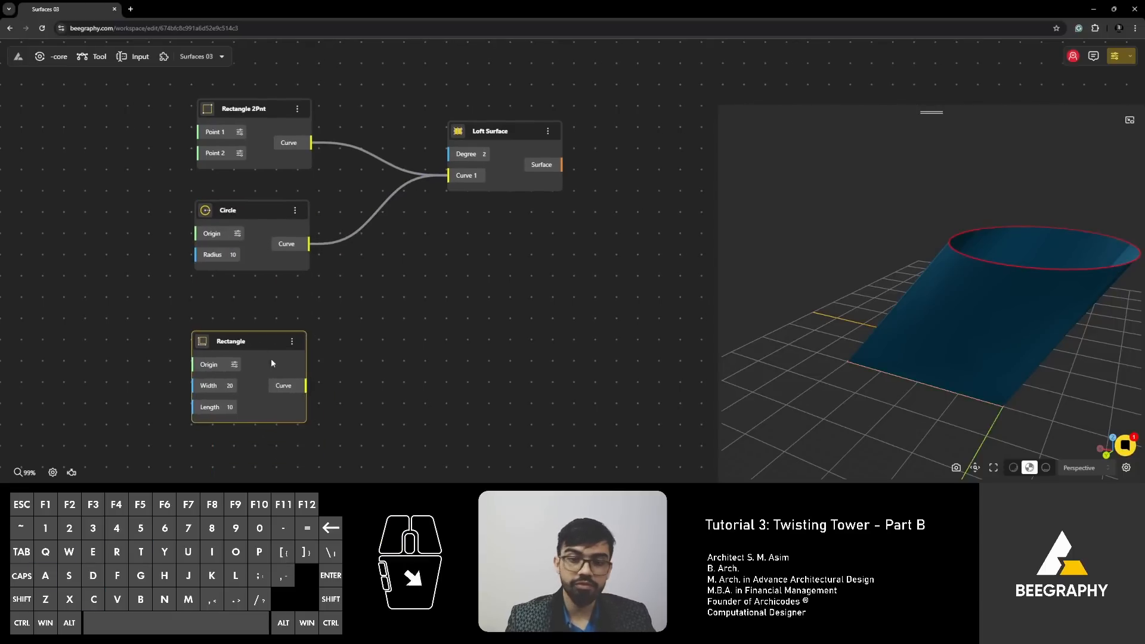
{"action": "scroll", "scroll_direction": "up", "scroll_amount": 3}
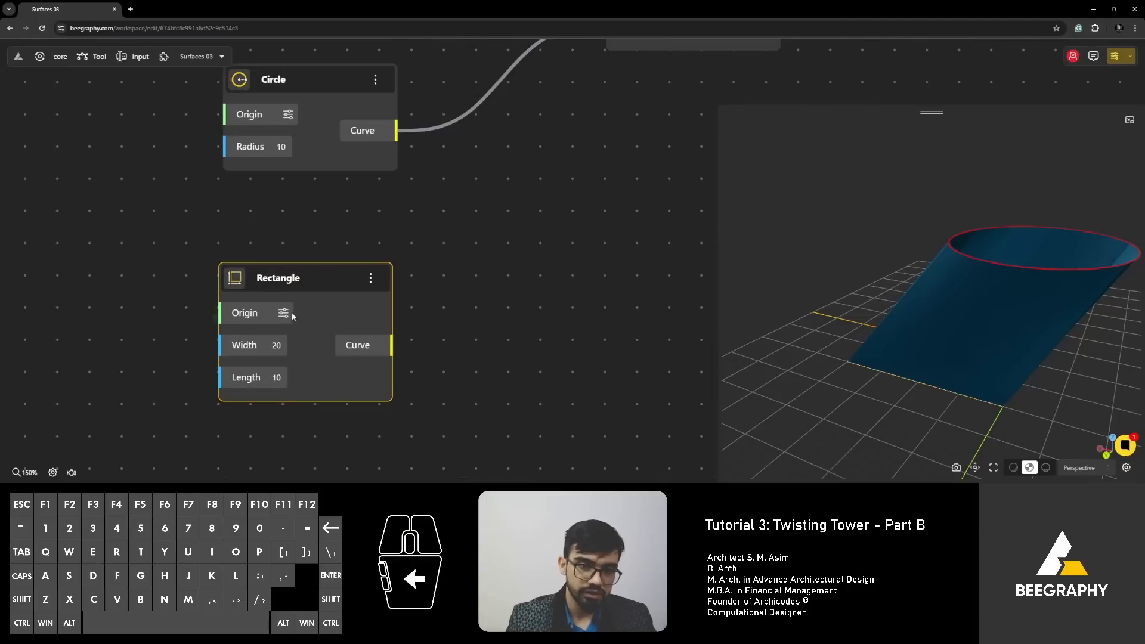
{"action": "left_click", "coordinate": [284, 312]}
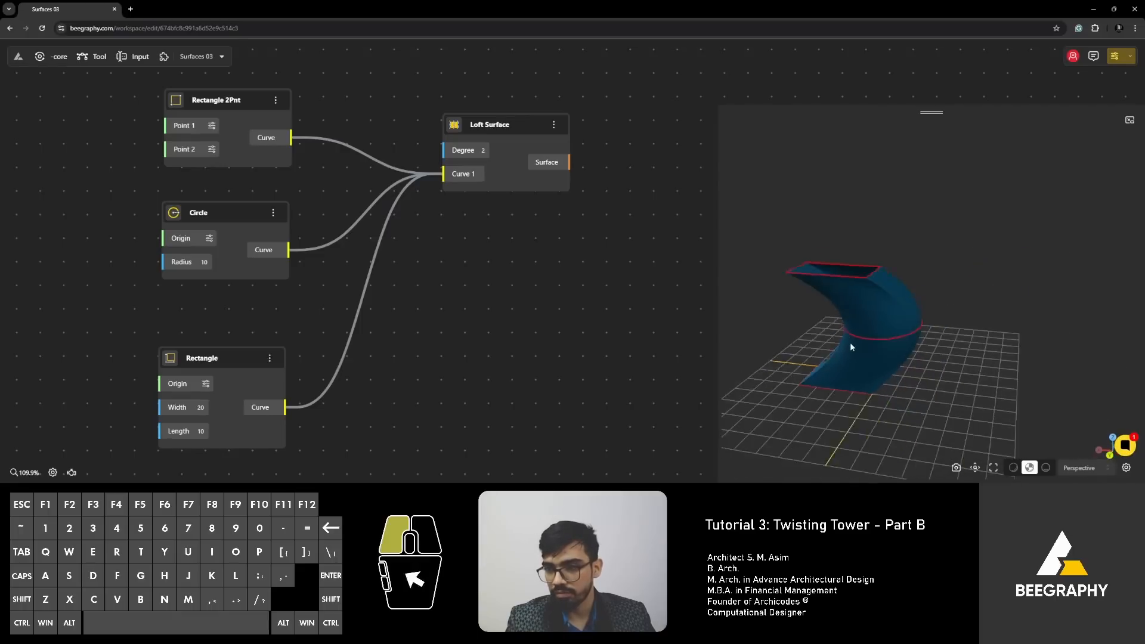
Step: Switch the viewport to rendered mode, adjust the circle origin, and return to My Models
{"action": "left_click", "coordinate": [1045, 468]}
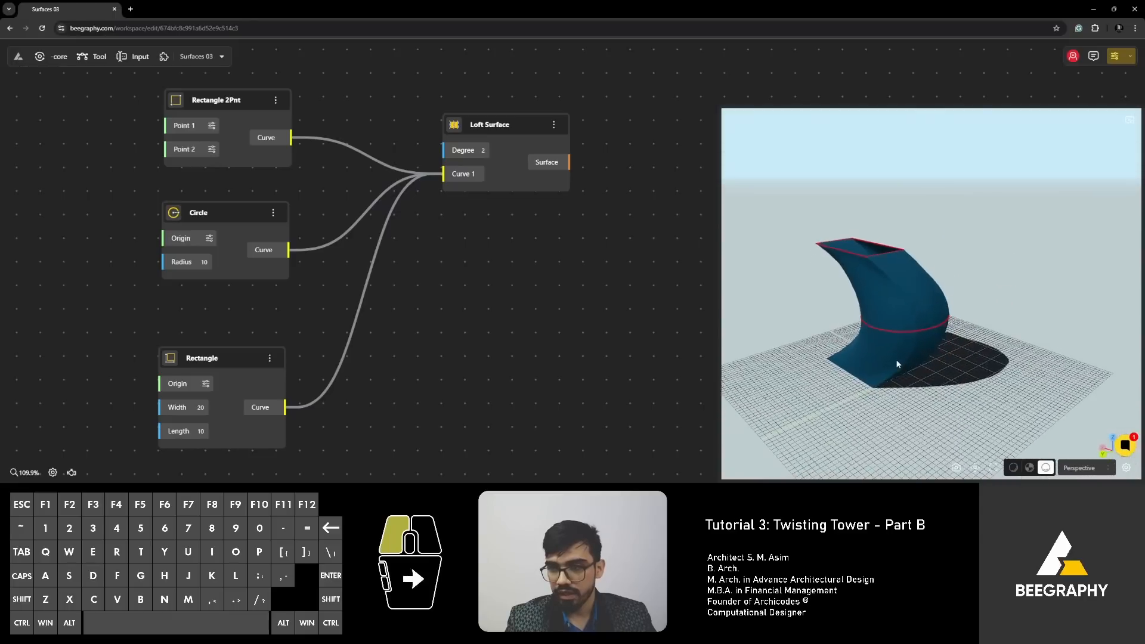
{"action": "scroll", "scroll_direction": "up", "scroll_amount": 3}
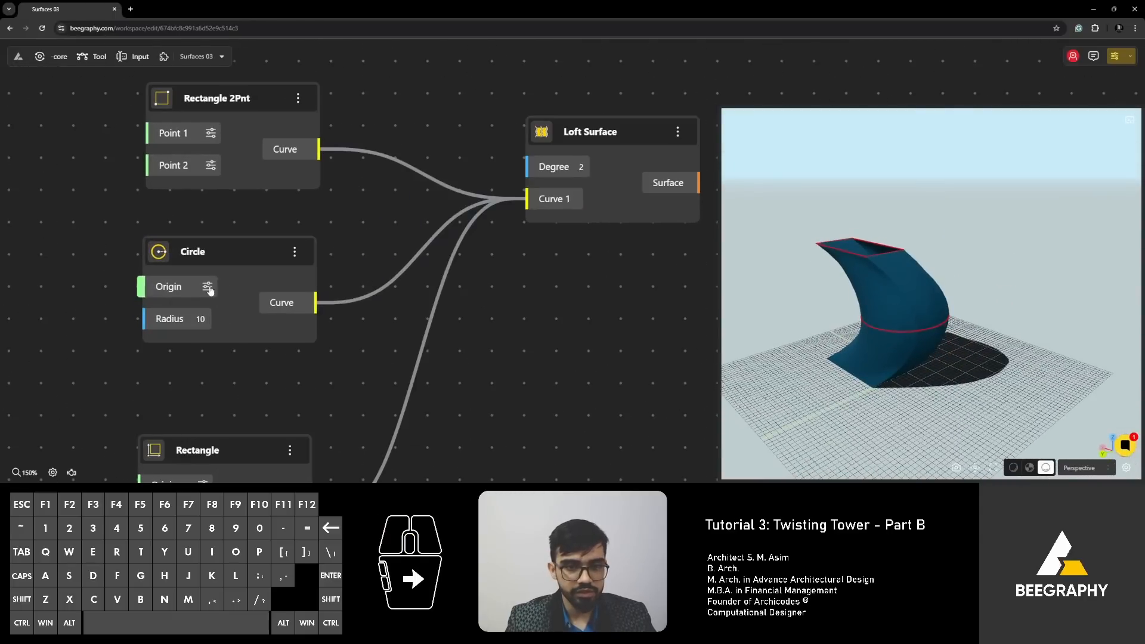
{"action": "left_click", "coordinate": [210, 286]}
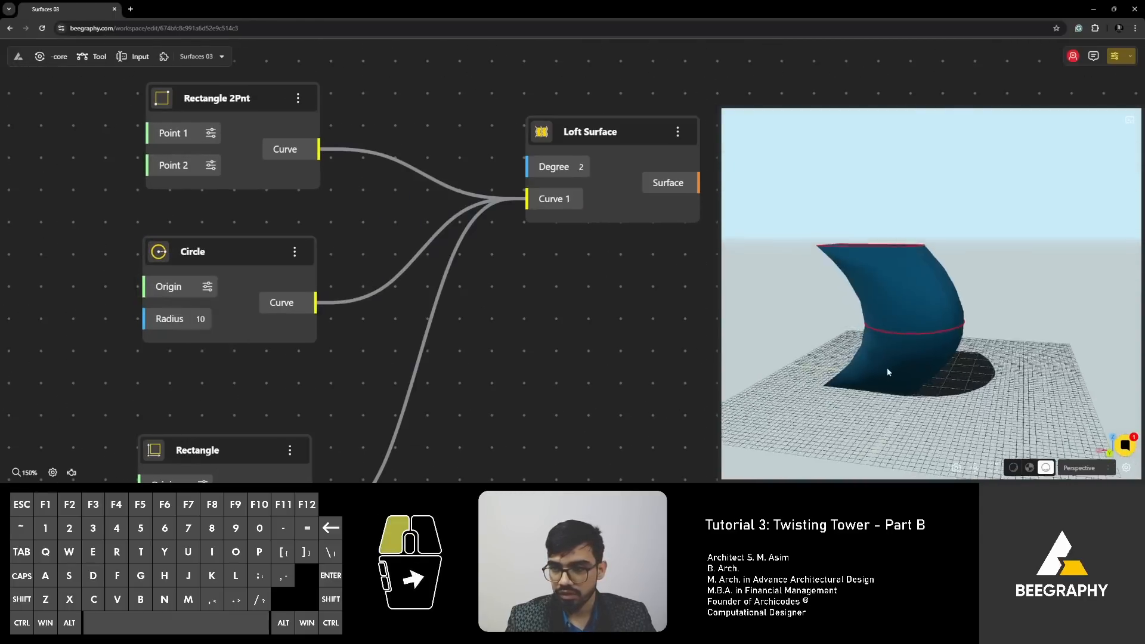
{"action": "left_click", "coordinate": [209, 286]}
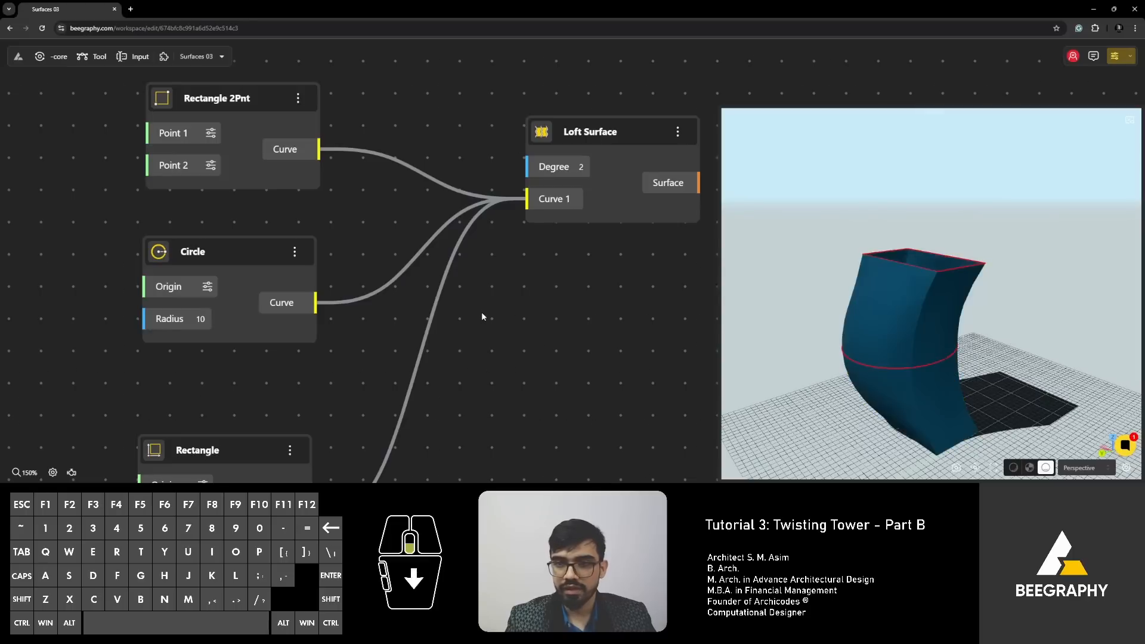
{"action": "scroll", "scroll_direction": "down", "scroll_amount": 3}
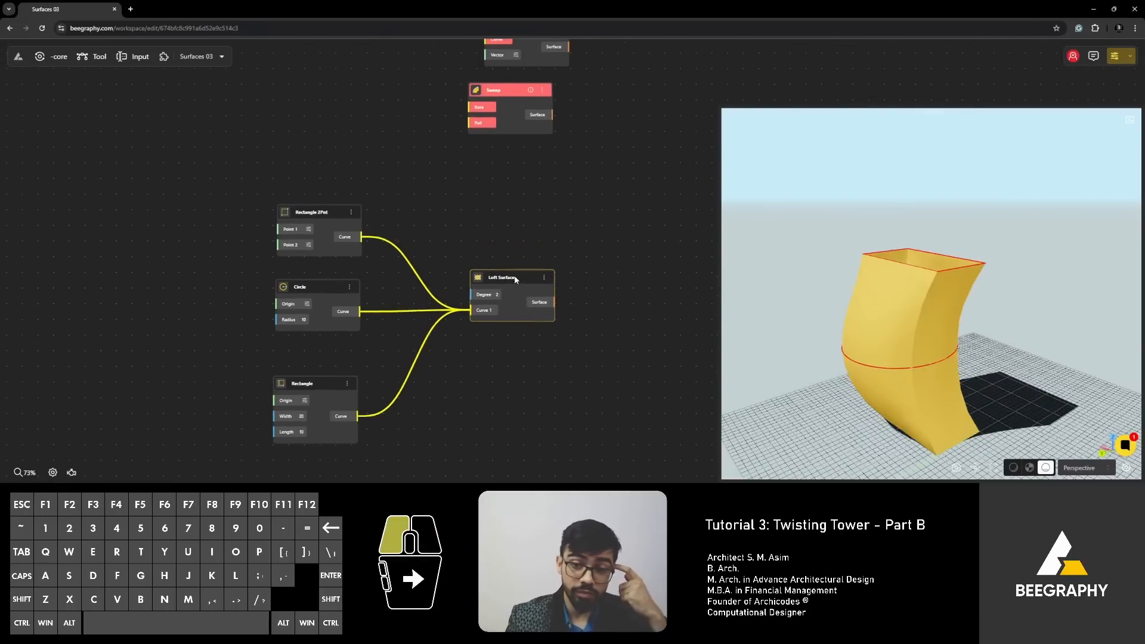
{"action": "mouse_move", "coordinate": [550, 233]}
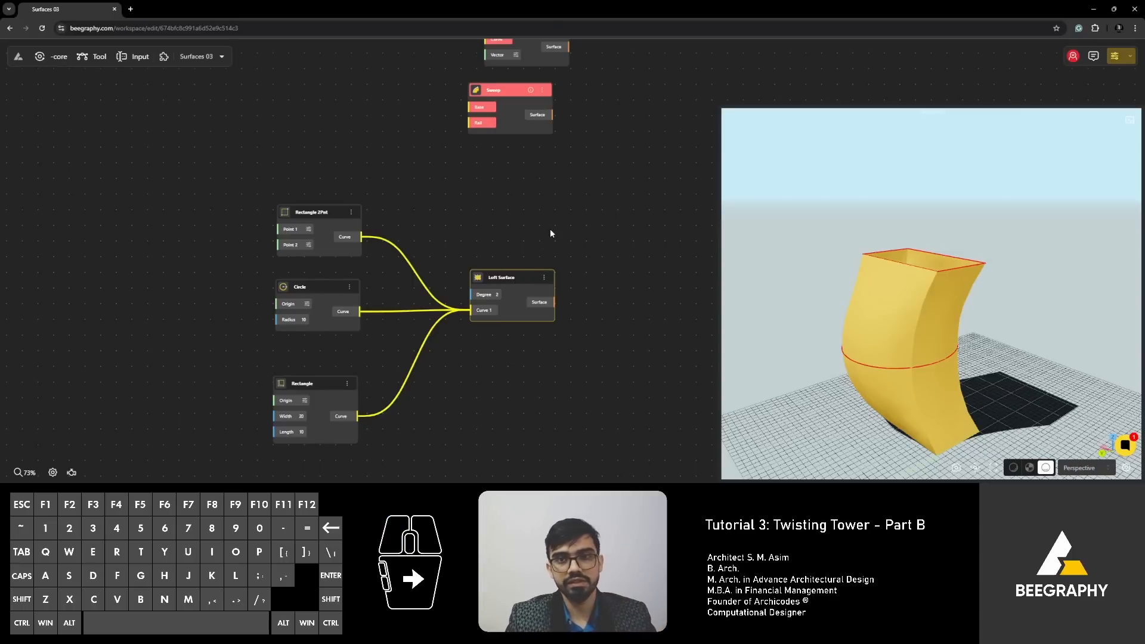
{"action": "mouse_move", "coordinate": [541, 212]}
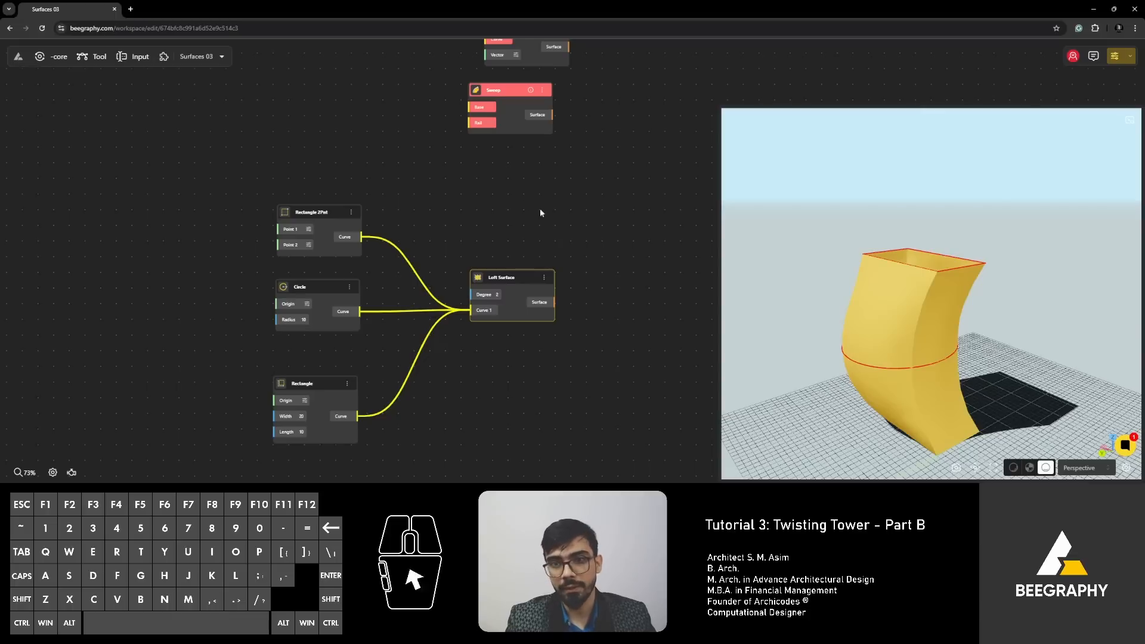
{"action": "left_click", "coordinate": [214, 105]}
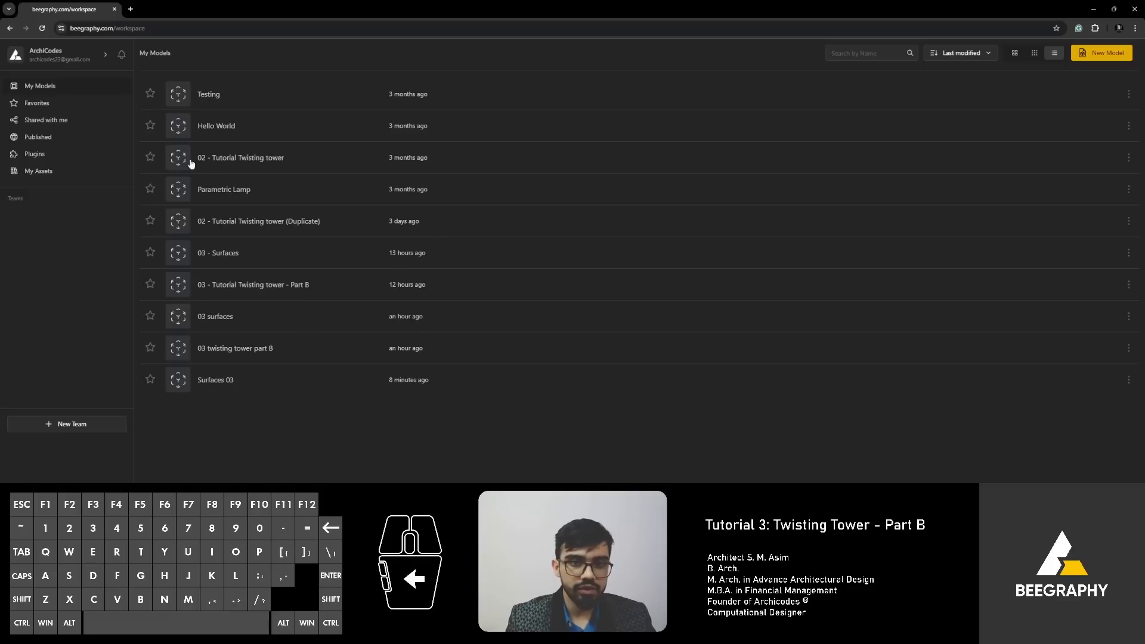
{"action": "mouse_move", "coordinate": [1002, 163]}
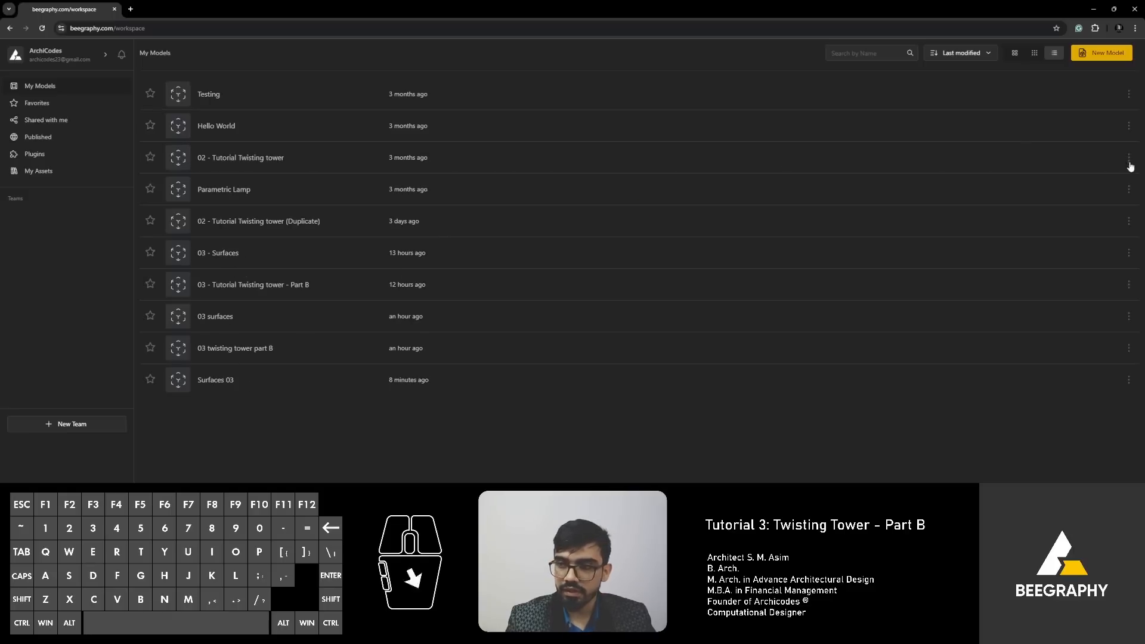
Step: Duplicate '02 - Tutorial Twisting tower' from its options menu and confirm the copy
{"action": "left_click", "coordinate": [1129, 157]}
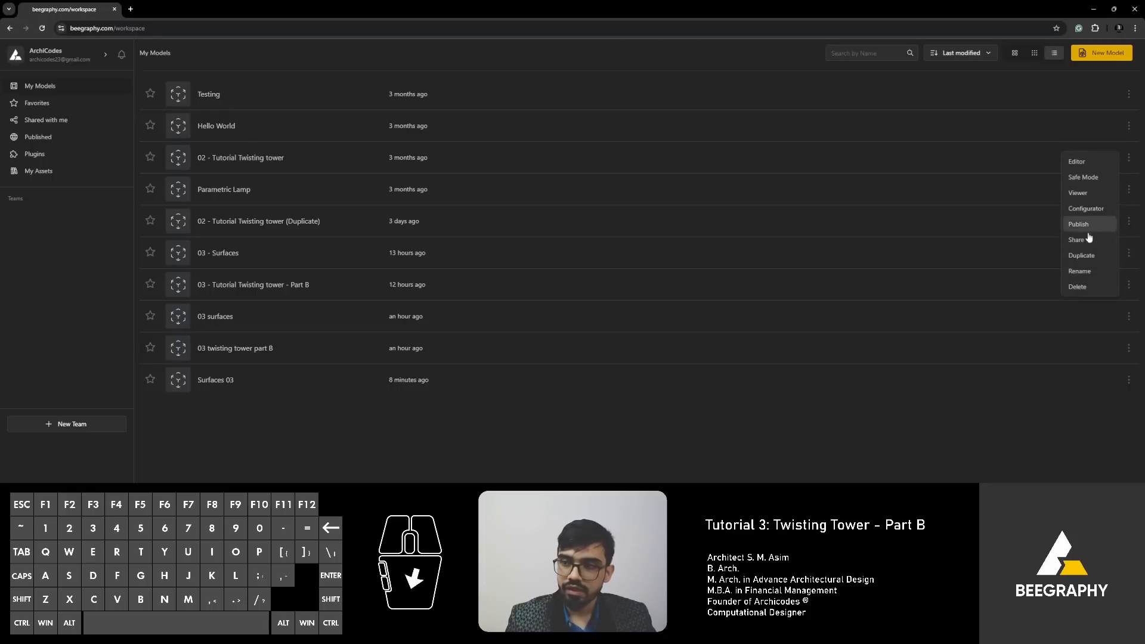
{"action": "mouse_move", "coordinate": [1087, 254]}
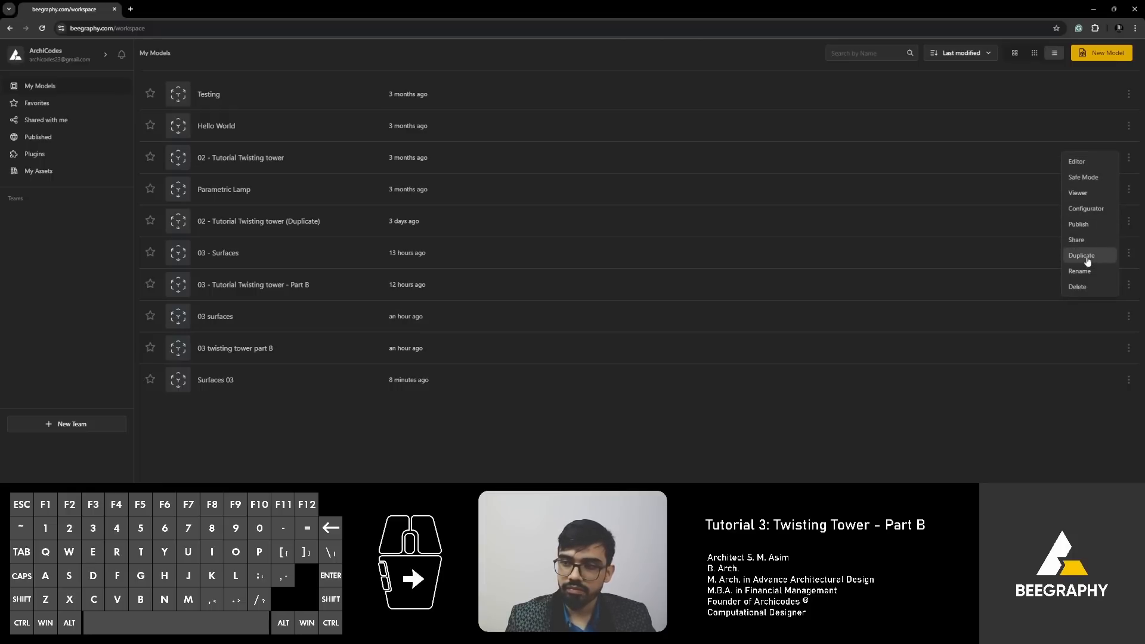
{"action": "left_click", "coordinate": [1081, 255]}
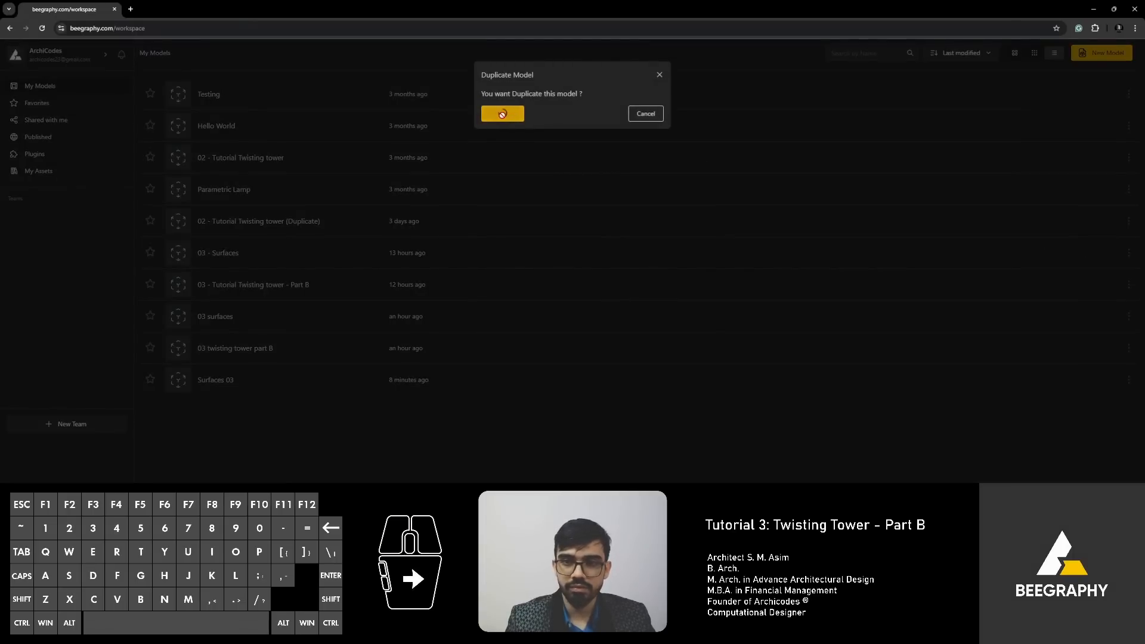
{"action": "left_click", "coordinate": [502, 114]}
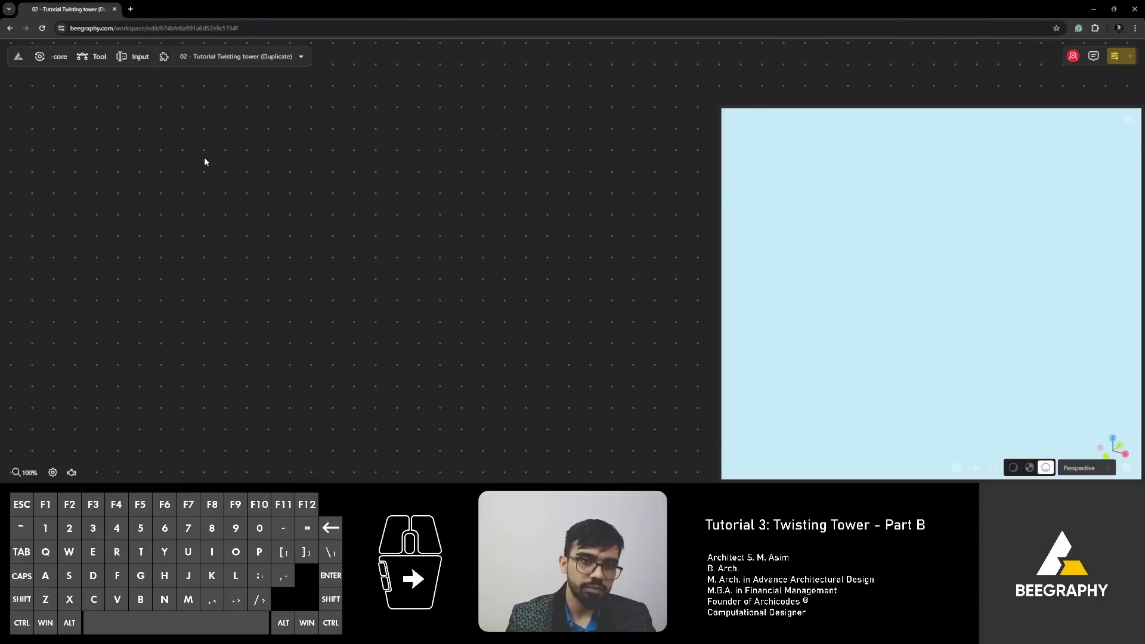
Step: Rename the duplicate via the file menu to '03 twisting tower part B (Surfaces)'
{"action": "left_click", "coordinate": [299, 56]}
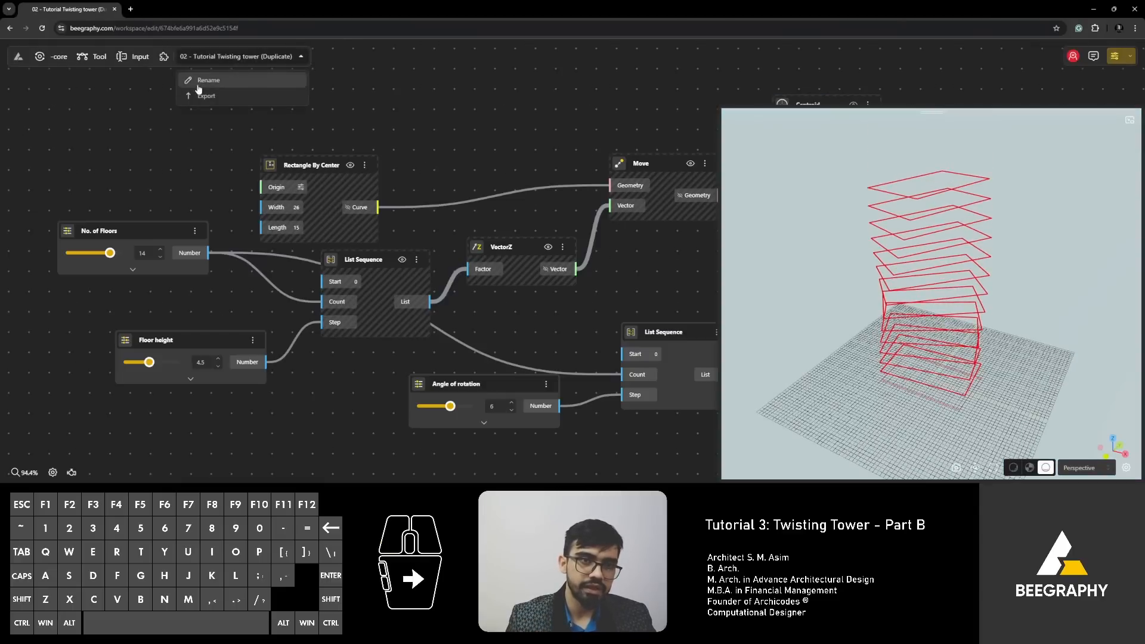
{"action": "left_click", "coordinate": [210, 80]}
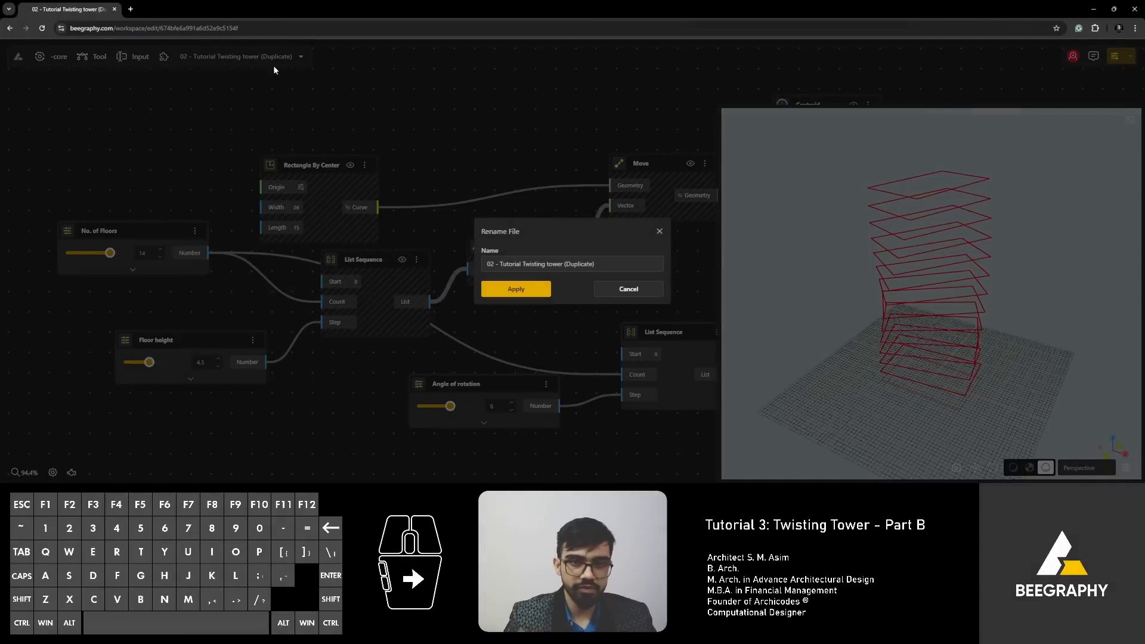
{"action": "left_click", "coordinate": [572, 263]}
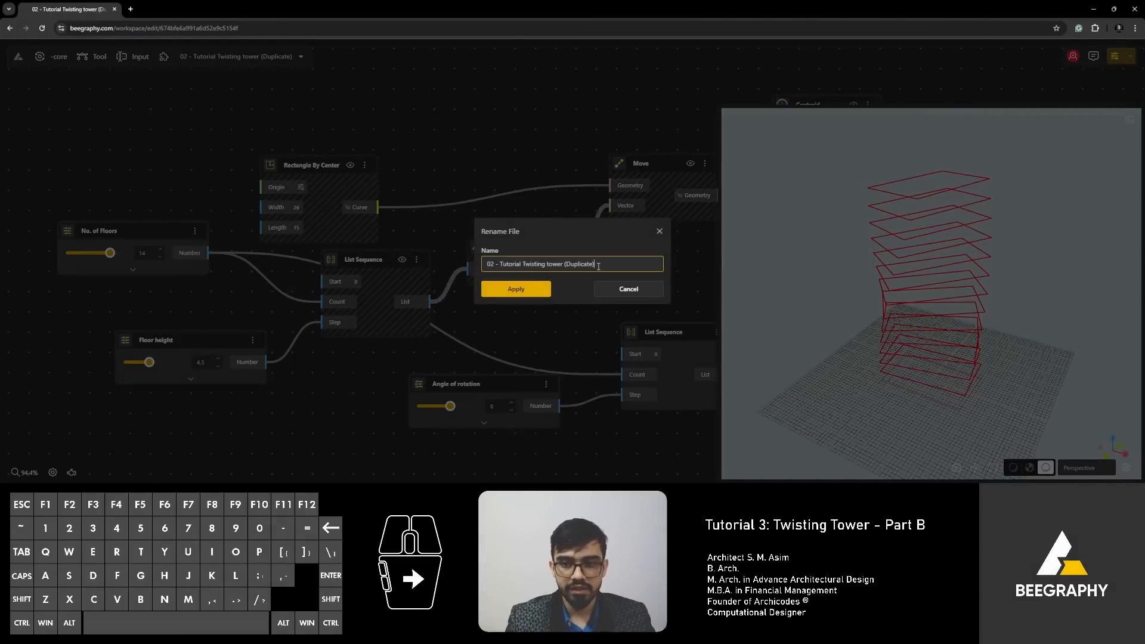
{"action": "type", "text": "03"}
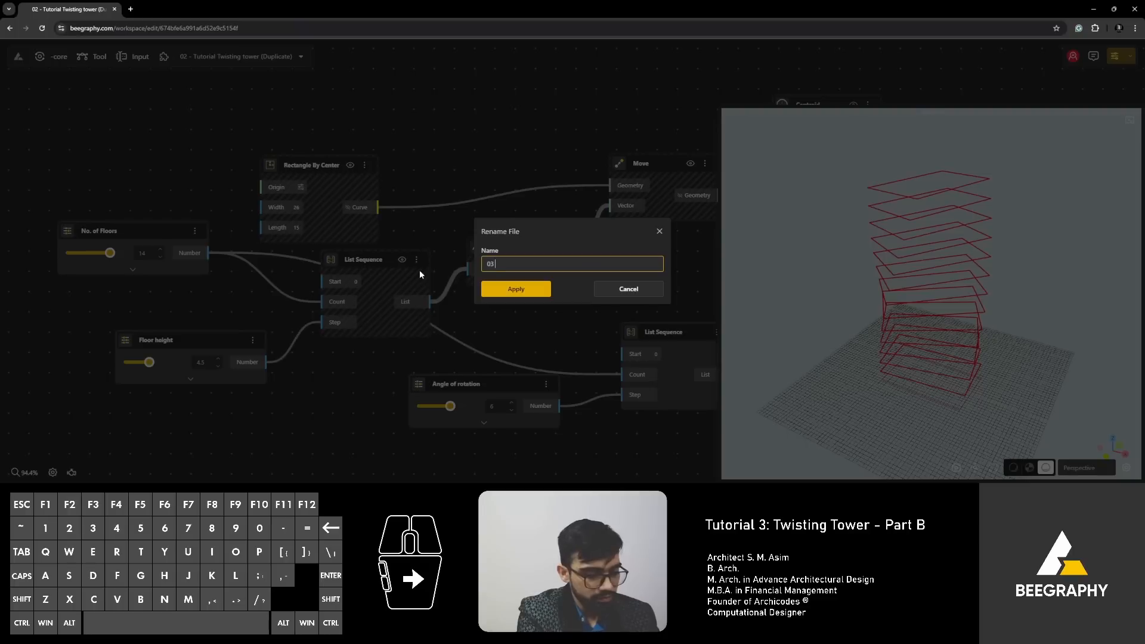
{"action": "type", "text": "twisting"}
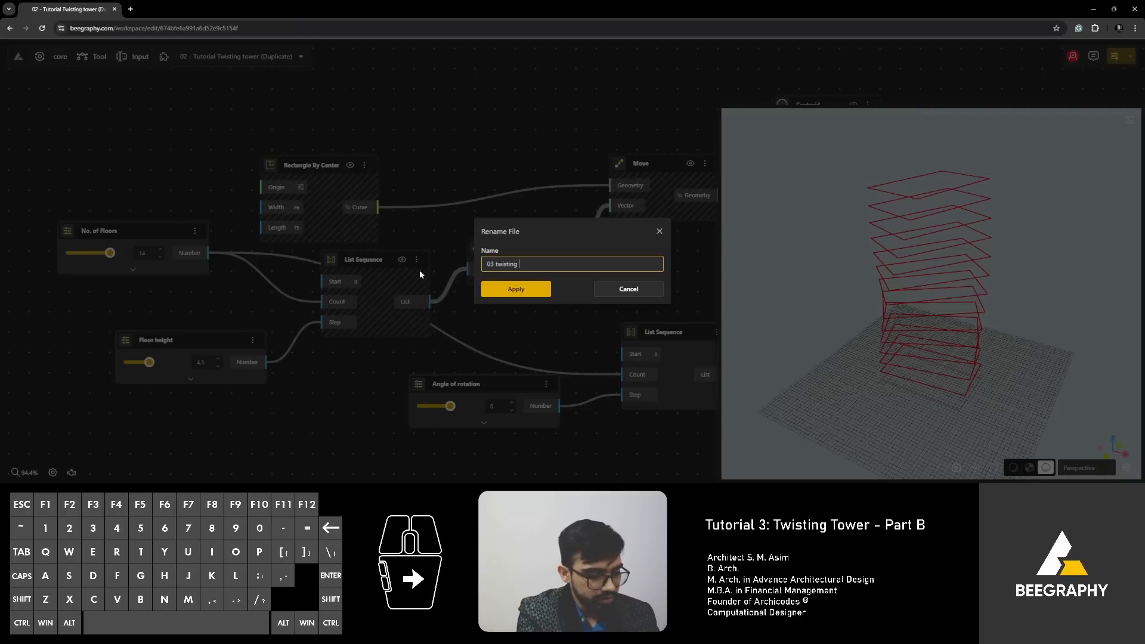
{"action": "type", "text": "tower part B"}
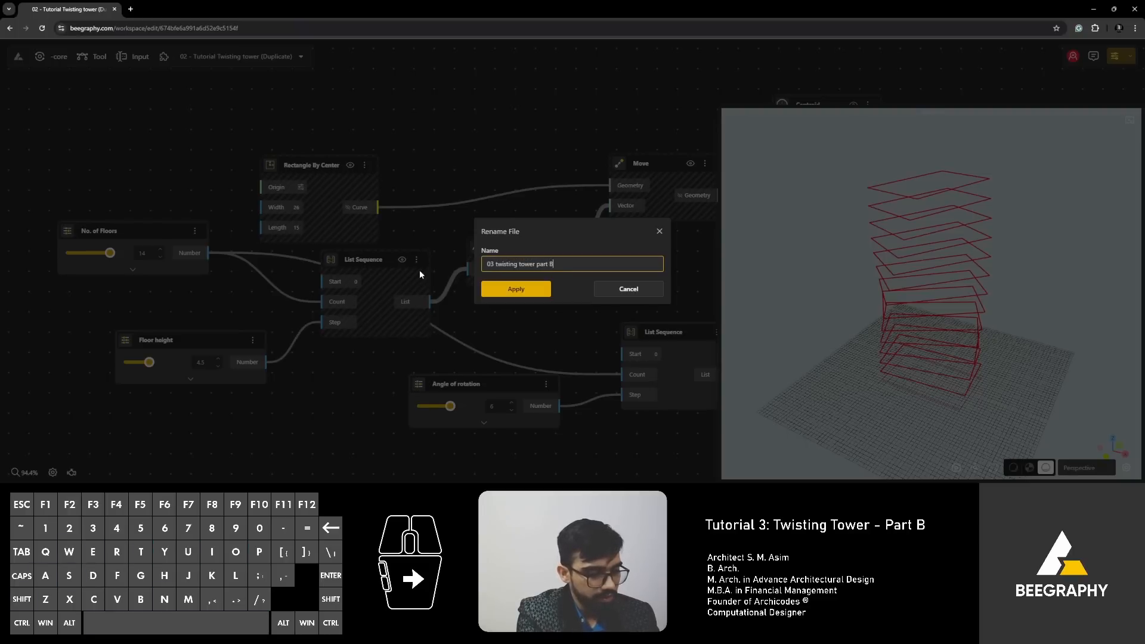
{"action": "type", "text": "(Surfa"}
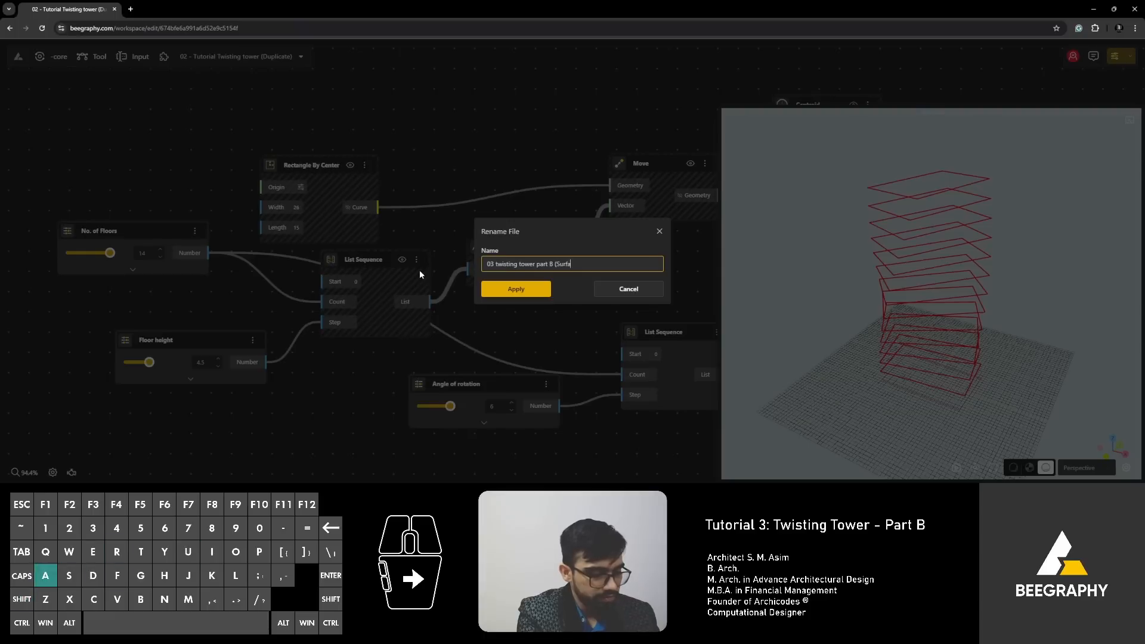
{"action": "type", "text": "aces)"}
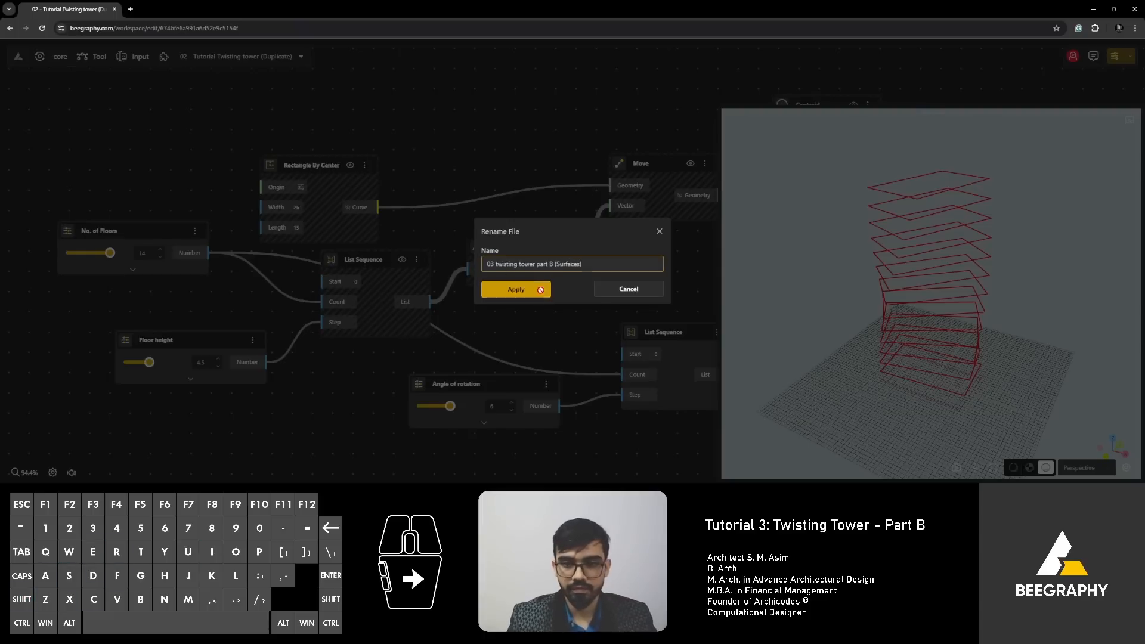
{"action": "left_click", "coordinate": [515, 289]}
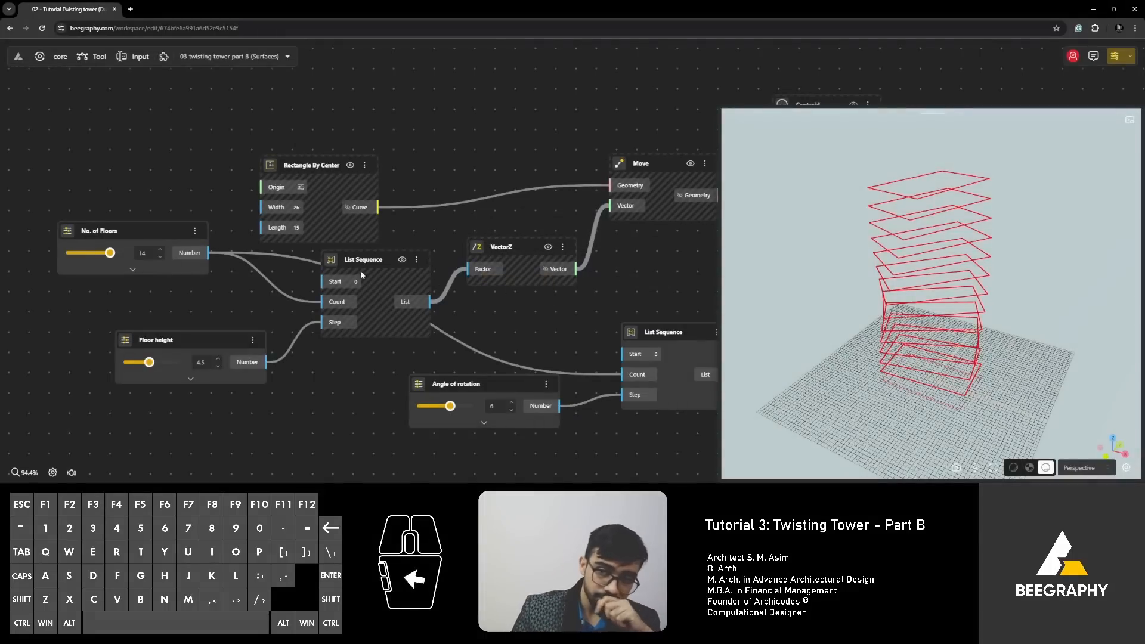
{"action": "scroll", "scroll_direction": "down", "scroll_amount": 3}
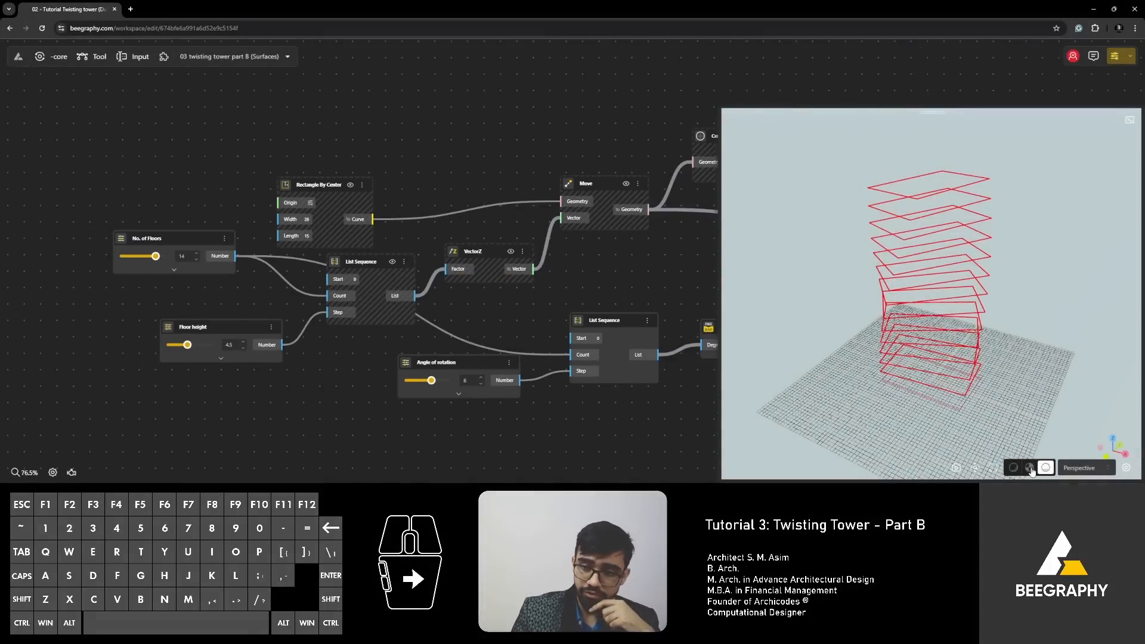
{"action": "scroll", "scroll_direction": "down", "scroll_amount": 3}
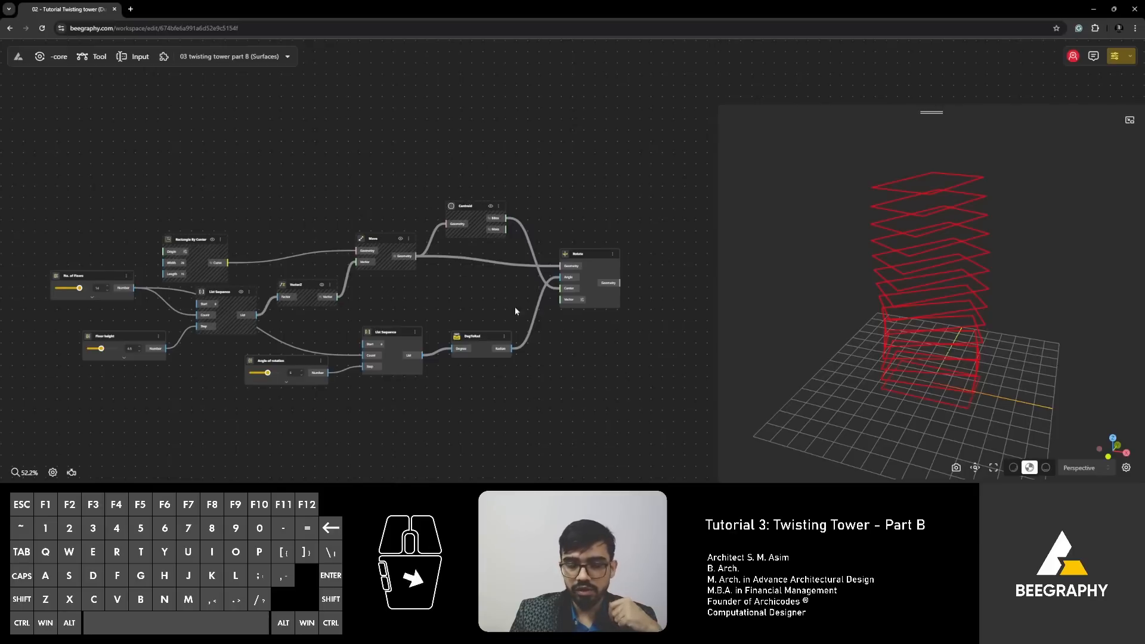
{"action": "scroll", "scroll_direction": "up", "scroll_amount": 3}
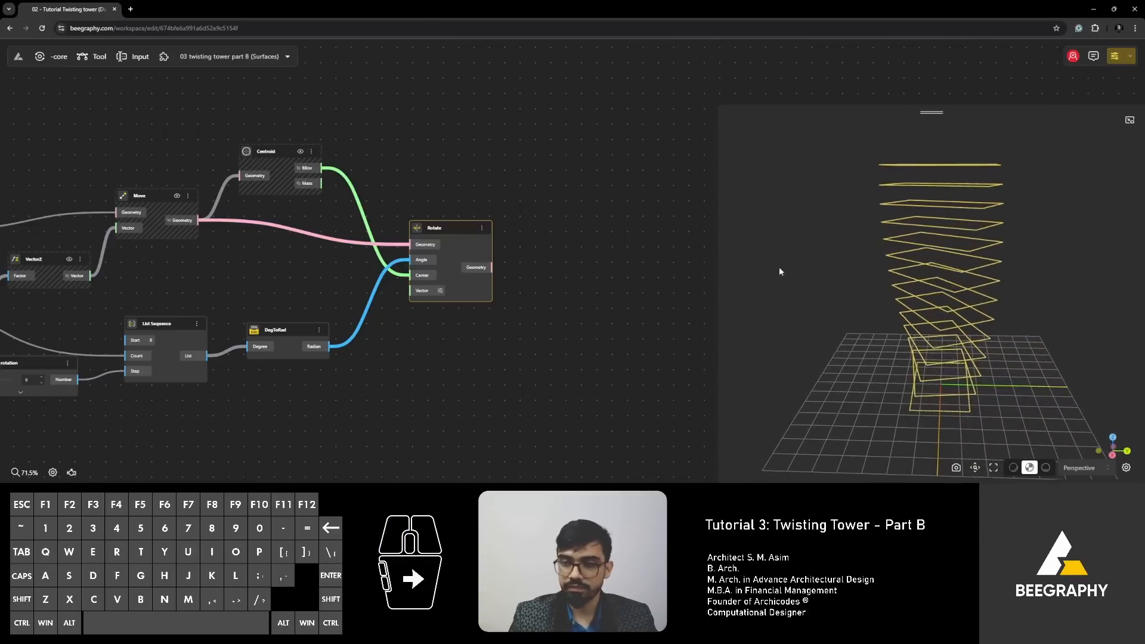
Step: Add a Loft Surface node from Rotate geometry and inspect its 14-curve list
{"action": "type", "text": "lo"}
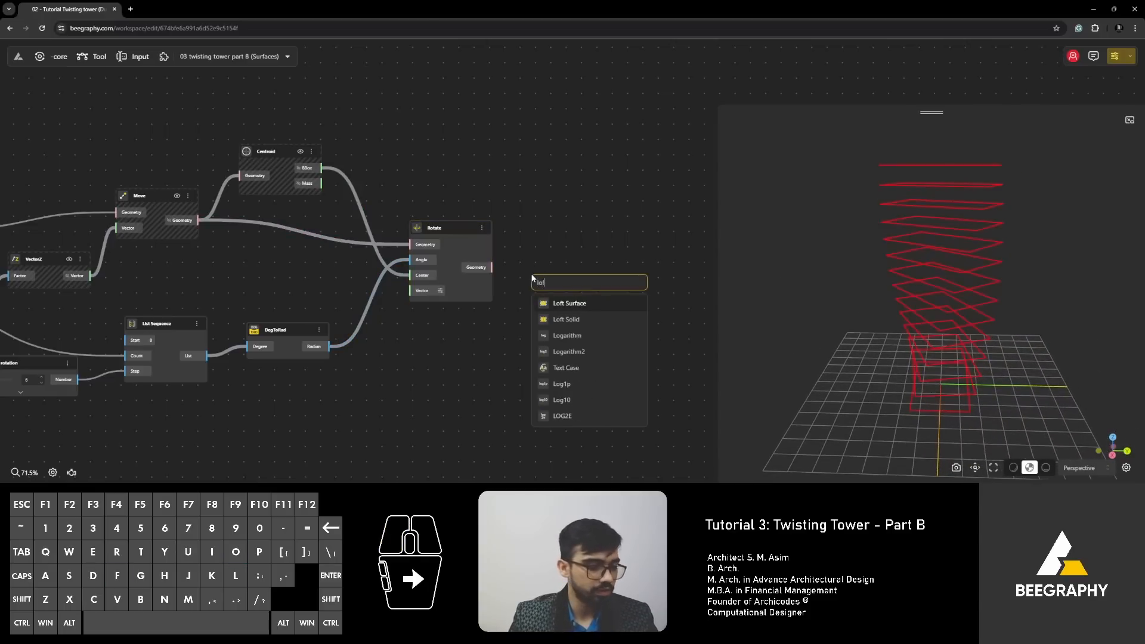
{"action": "left_click", "coordinate": [569, 303]}
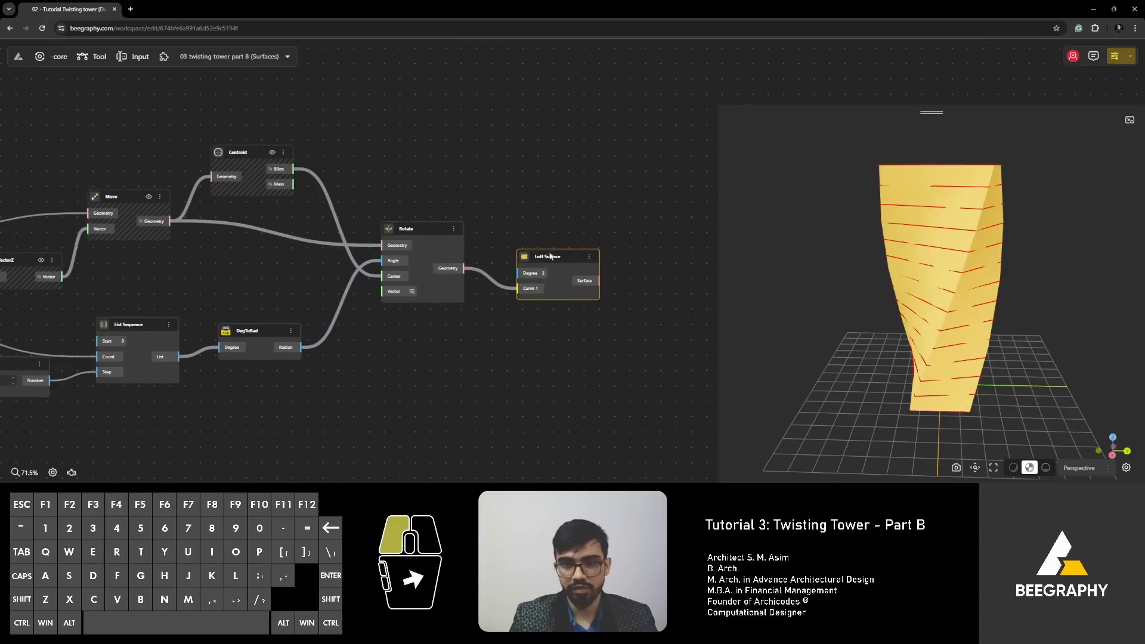
{"action": "right_click", "coordinate": [447, 268]}
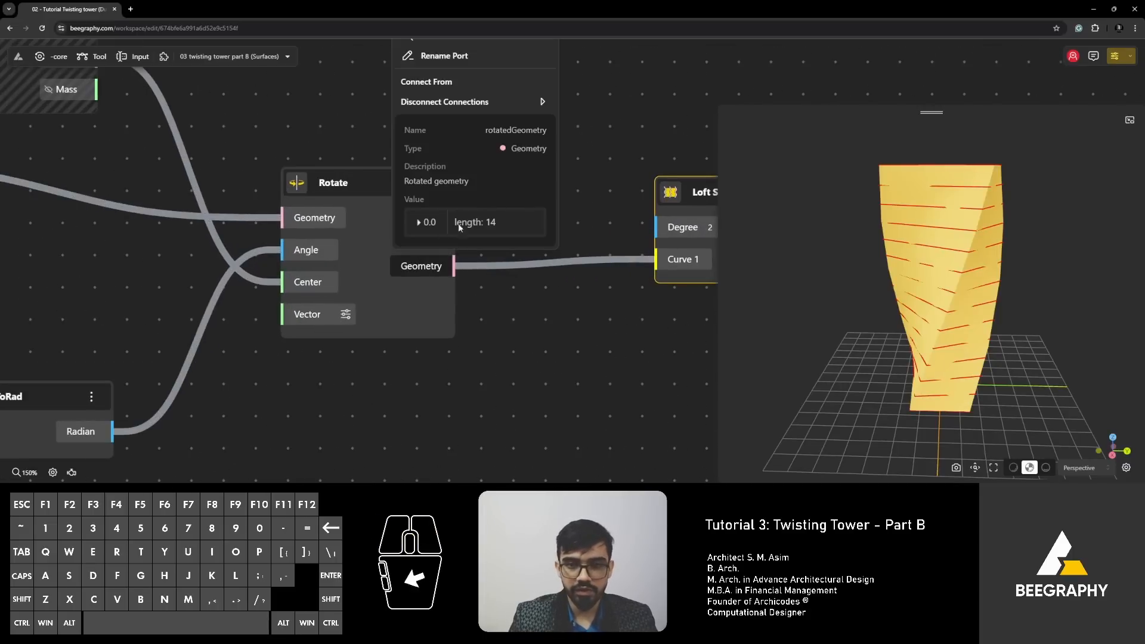
{"action": "left_click", "coordinate": [425, 222]}
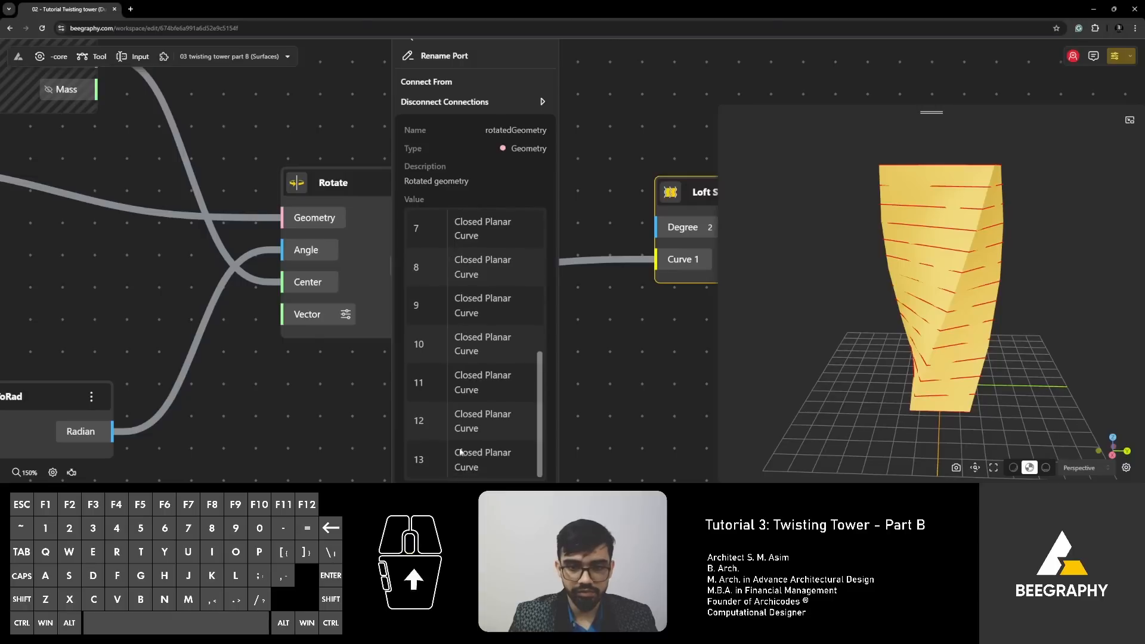
{"action": "scroll", "scroll_direction": "up", "scroll_amount": 3}
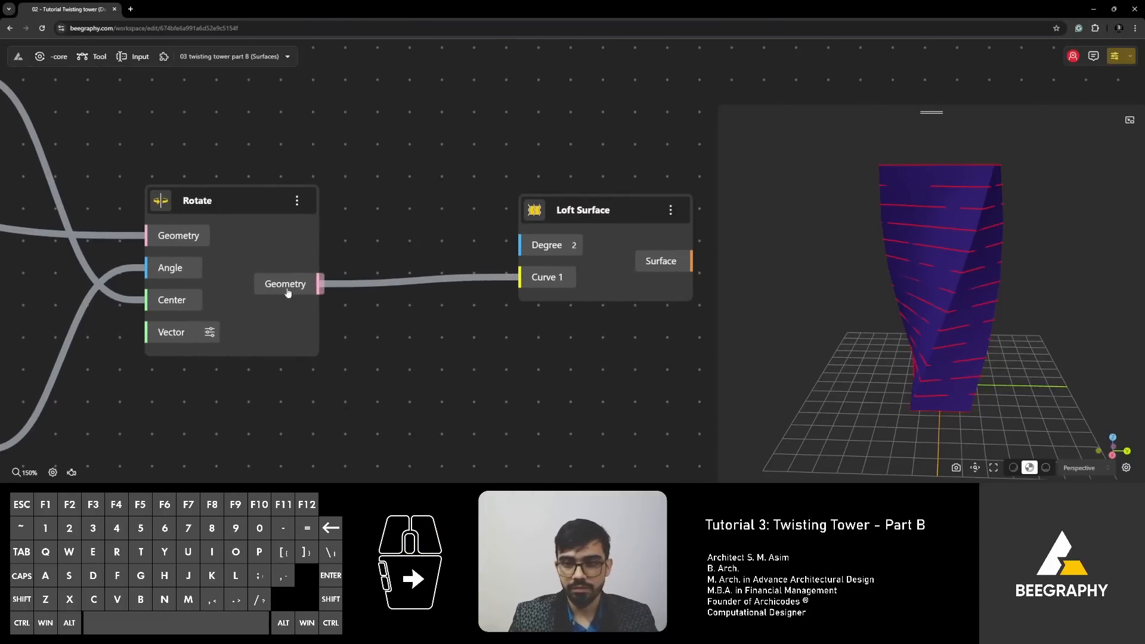
{"action": "scroll", "scroll_direction": "down", "scroll_amount": 3}
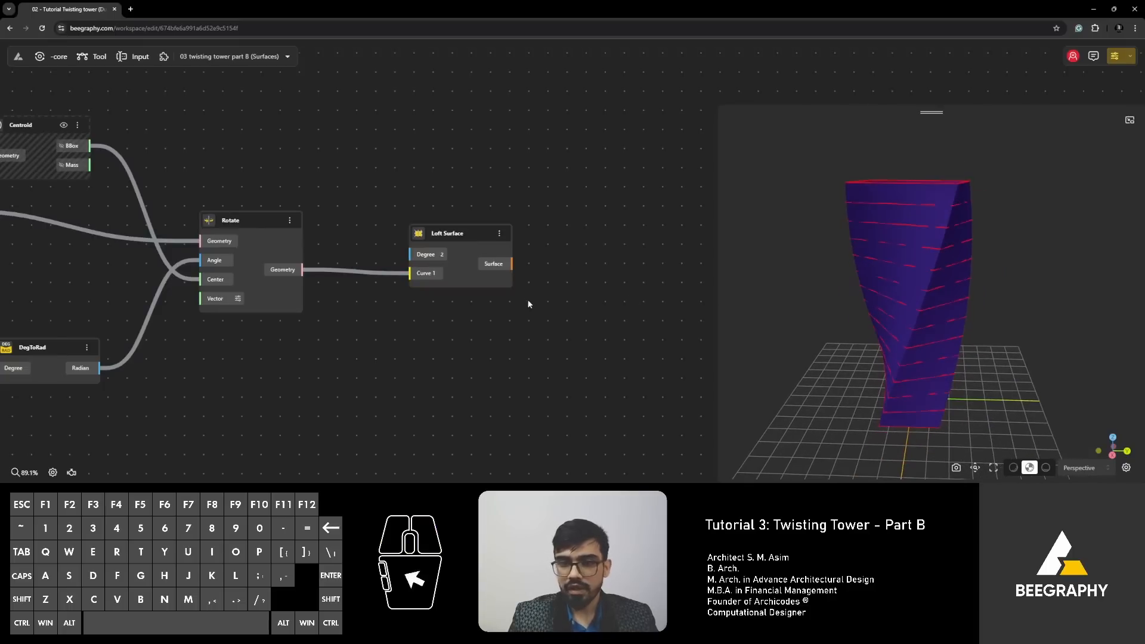
{"action": "mouse_move", "coordinate": [540, 298]}
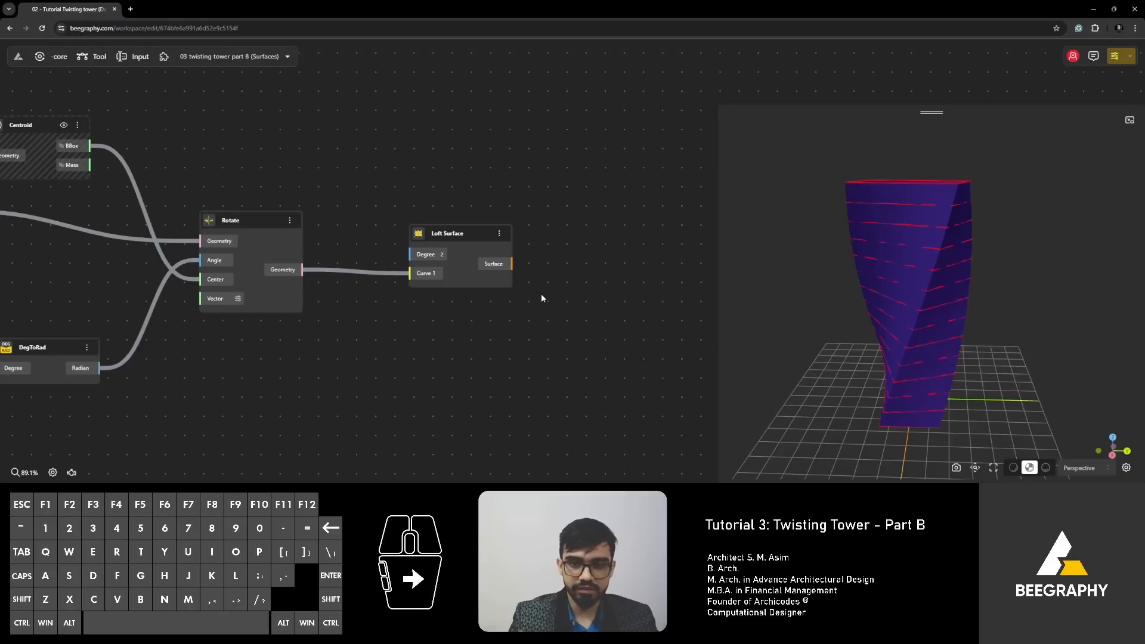
{"action": "mouse_move", "coordinate": [805, 238]}
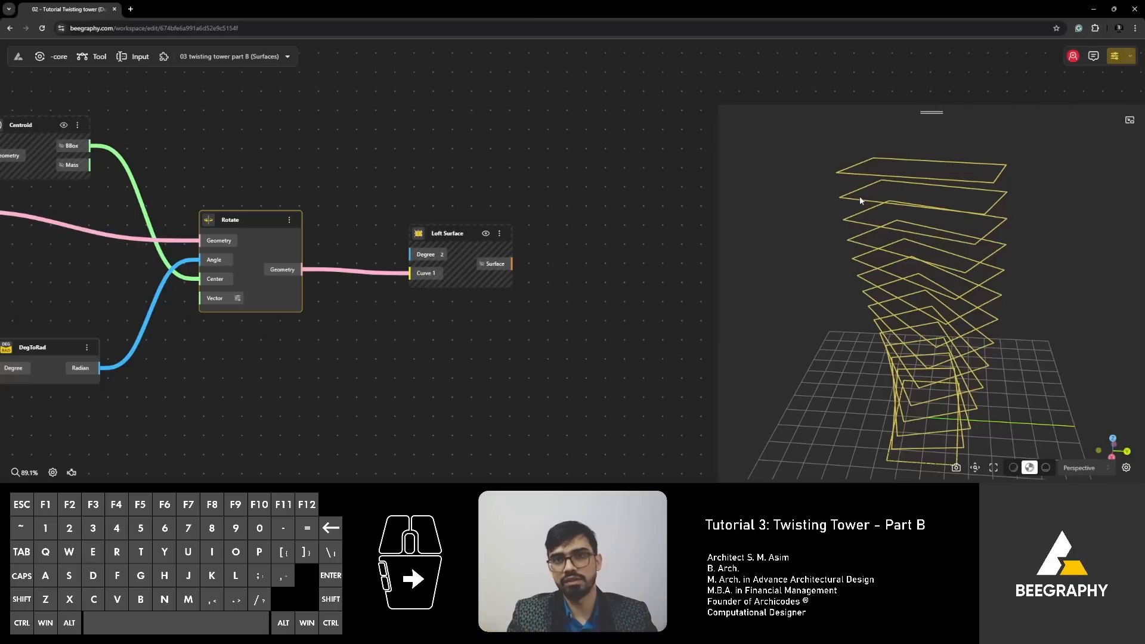
{"action": "mouse_move", "coordinate": [529, 248]}
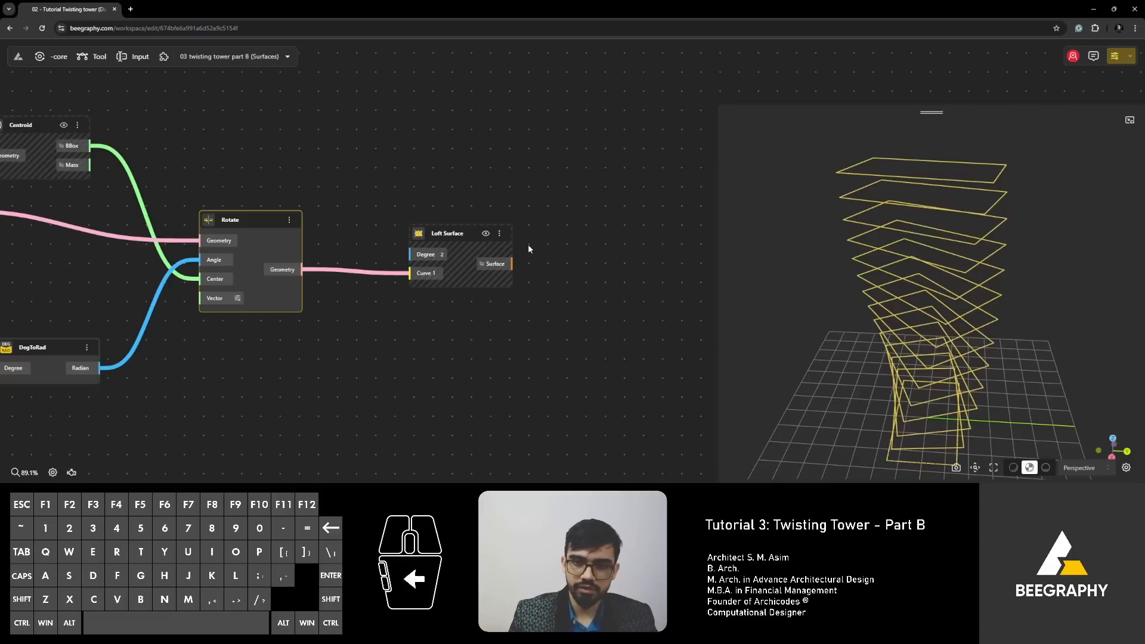
Step: Scroll the node canvas with the Loft Surface preview hidden
{"action": "scroll", "scroll_direction": "up", "scroll_amount": 3}
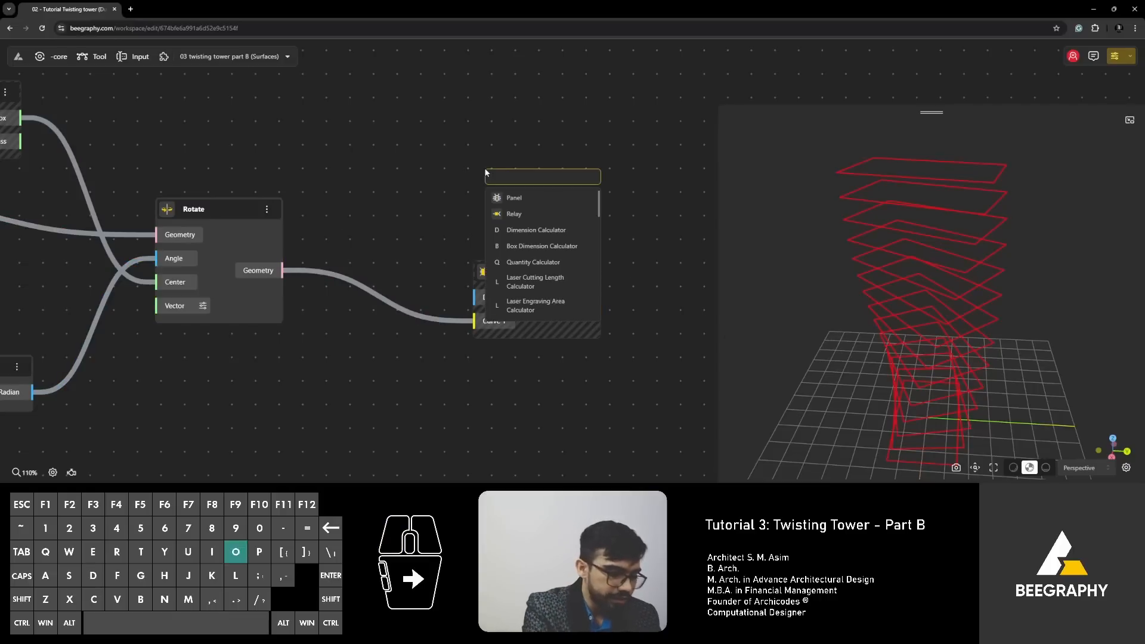
Step: Add an Offset Curve node, try Tangent and Intersection, then set Offset Type to Arc
{"action": "type", "text": "offset"}
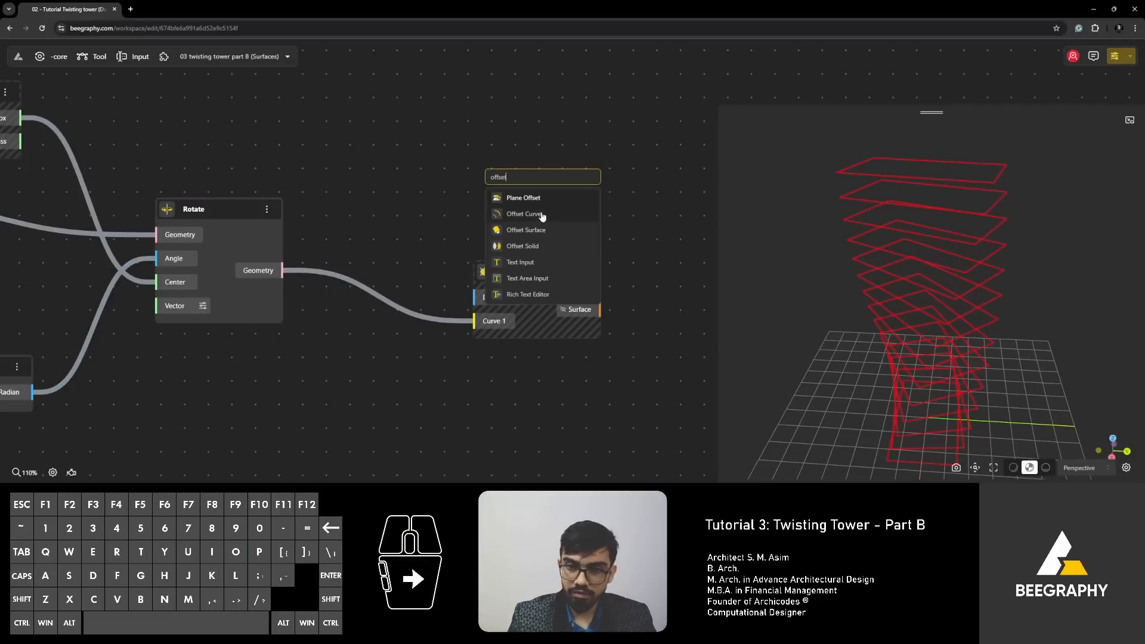
{"action": "mouse_move", "coordinate": [513, 205]}
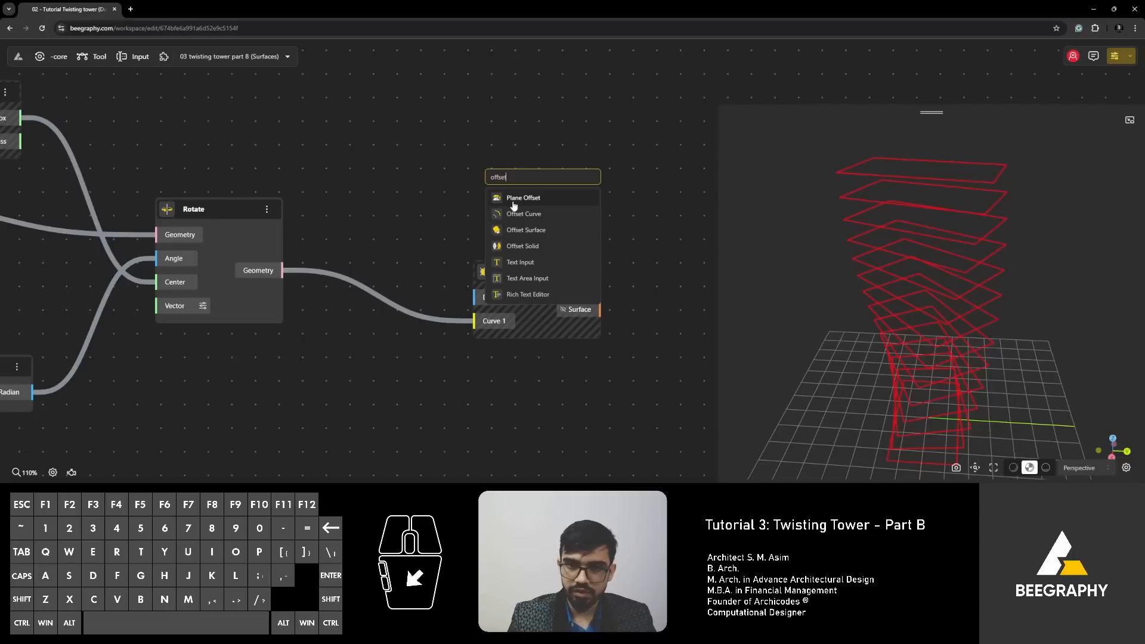
{"action": "left_click", "coordinate": [524, 214]}
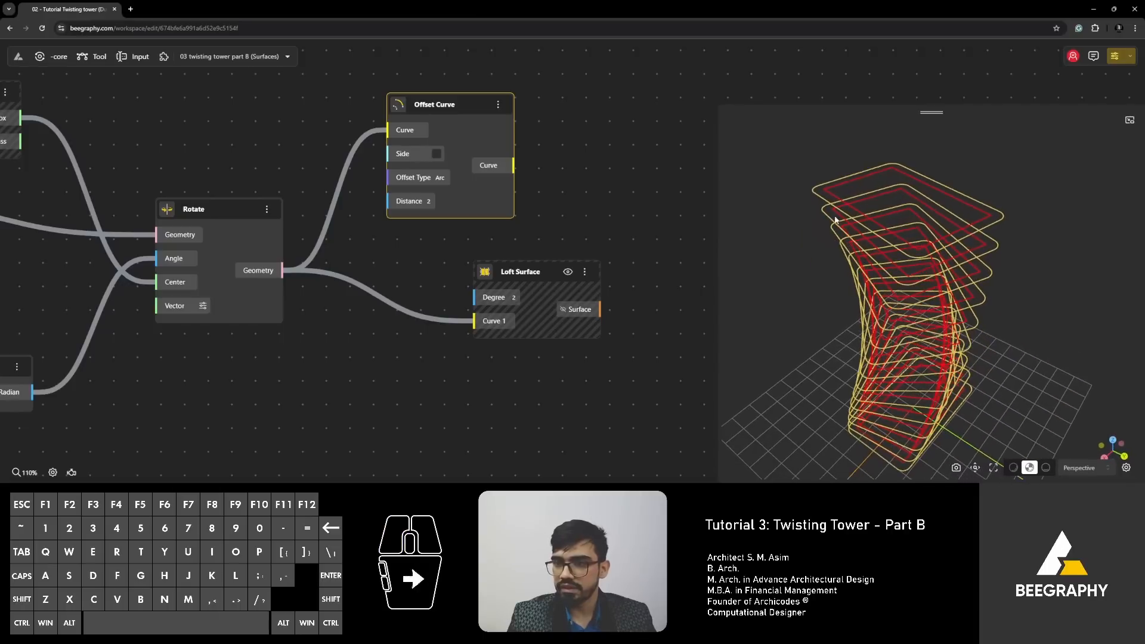
{"action": "mouse_move", "coordinate": [800, 259]}
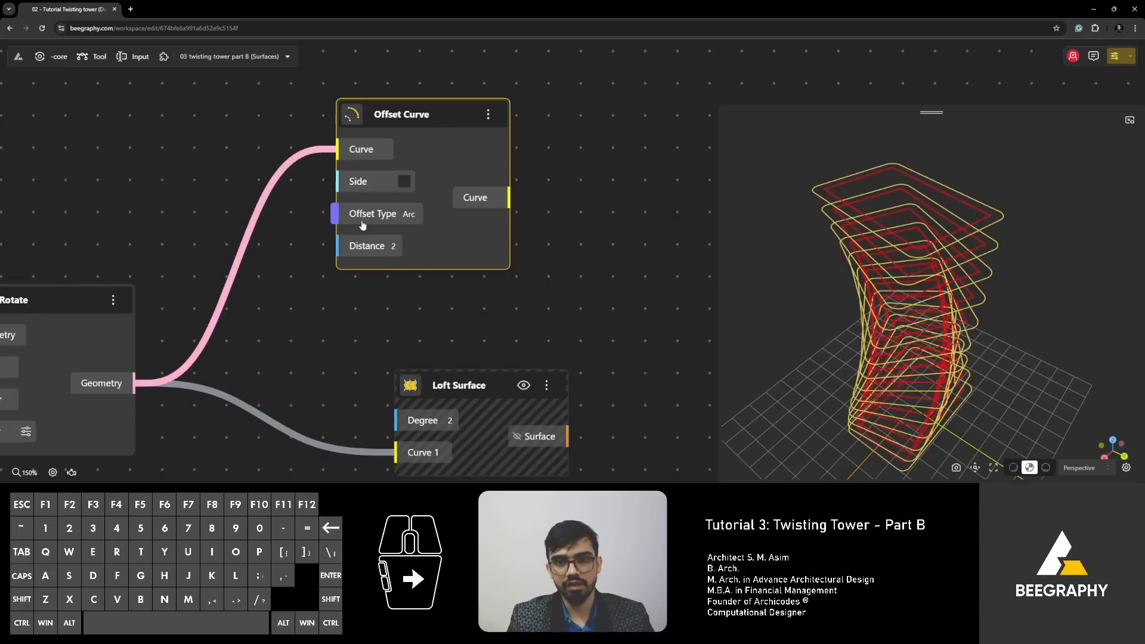
{"action": "mouse_move", "coordinate": [591, 257]}
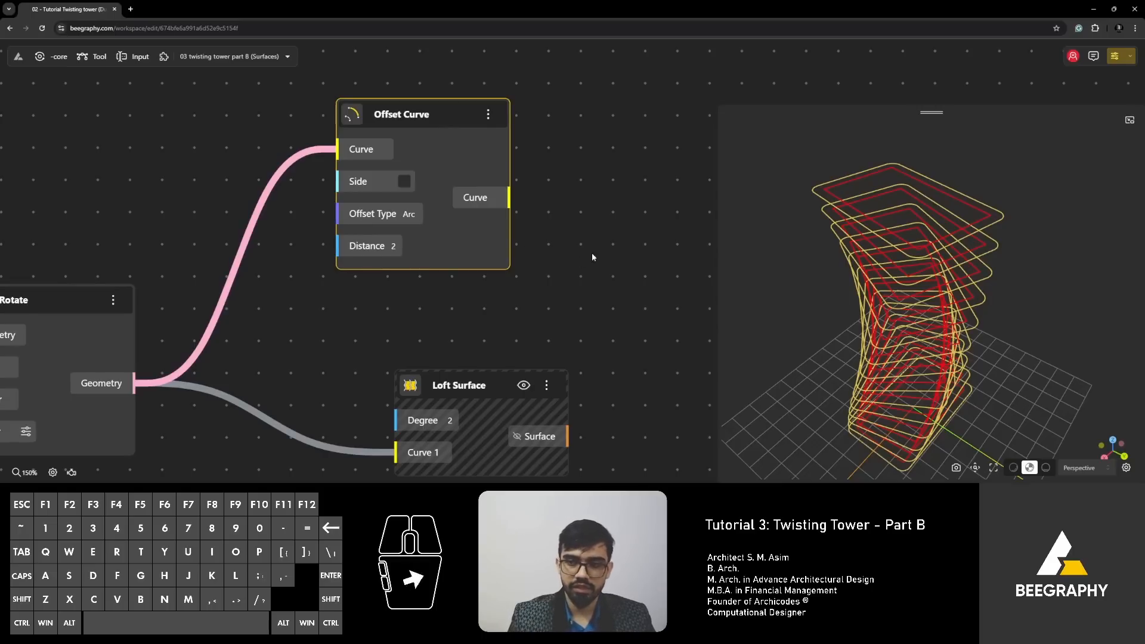
{"action": "mouse_move", "coordinate": [560, 245]}
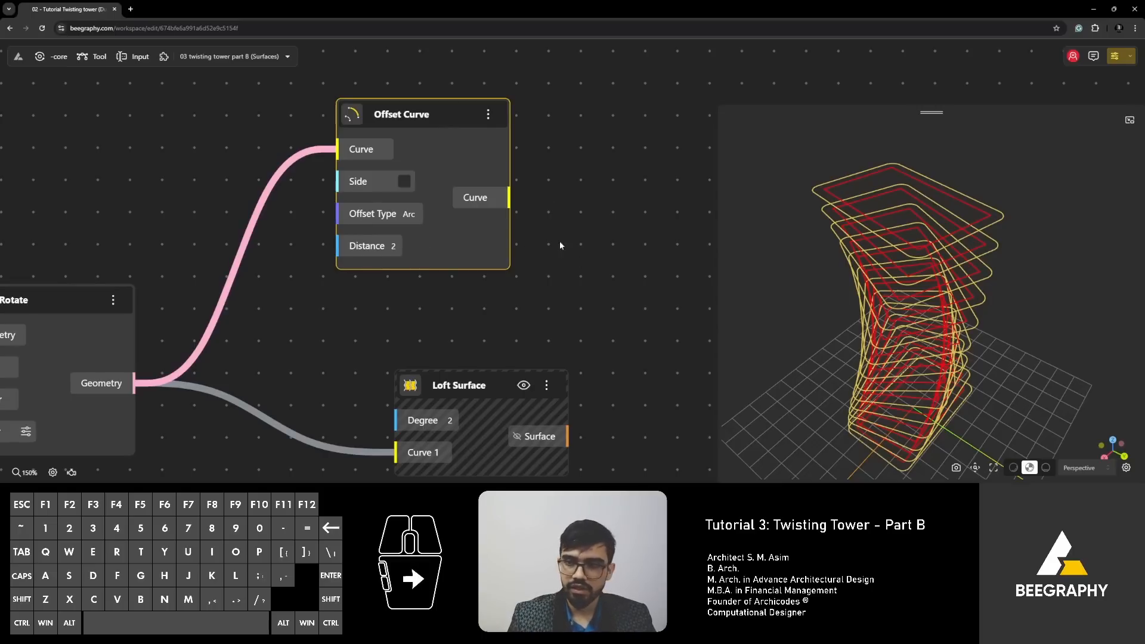
{"action": "mouse_move", "coordinate": [803, 193]}
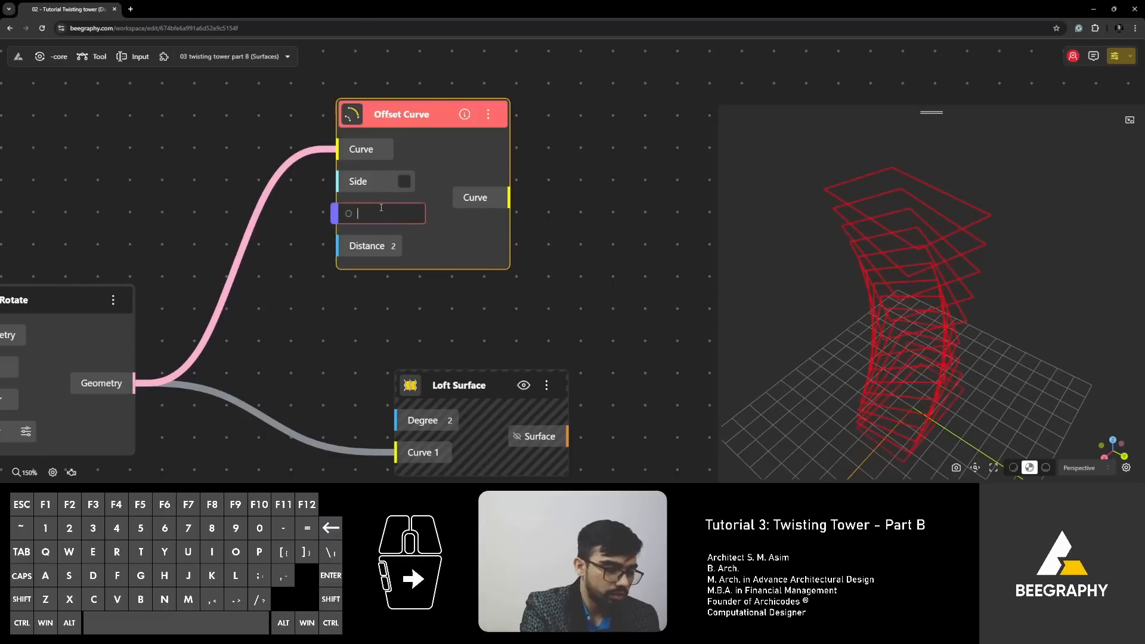
{"action": "type", "text": "Tange"}
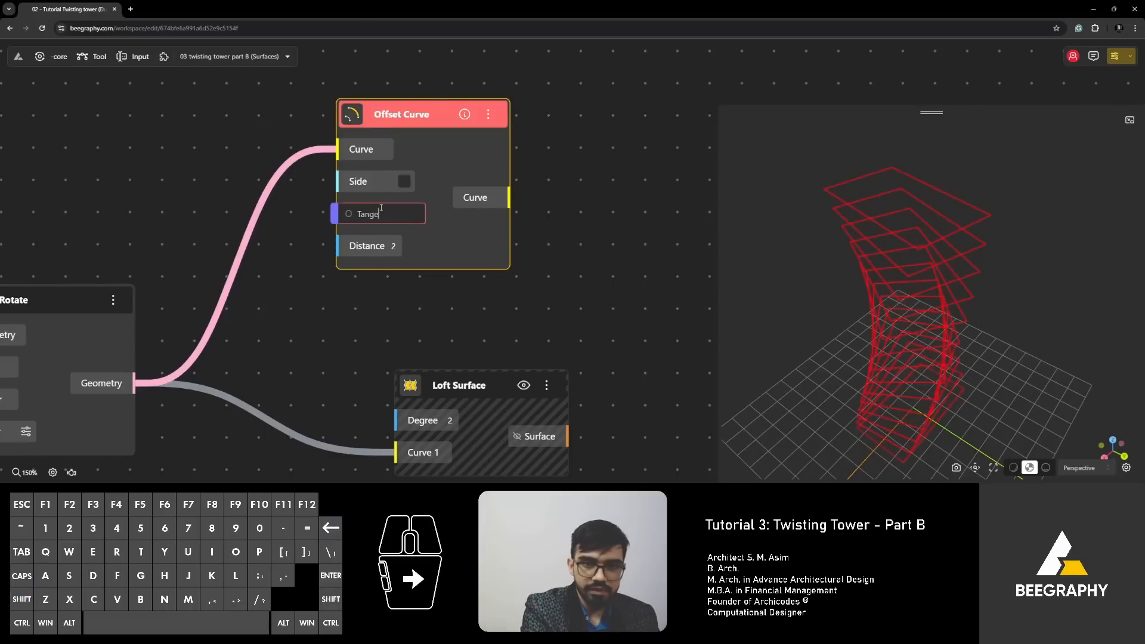
{"action": "type", "text": "n"}
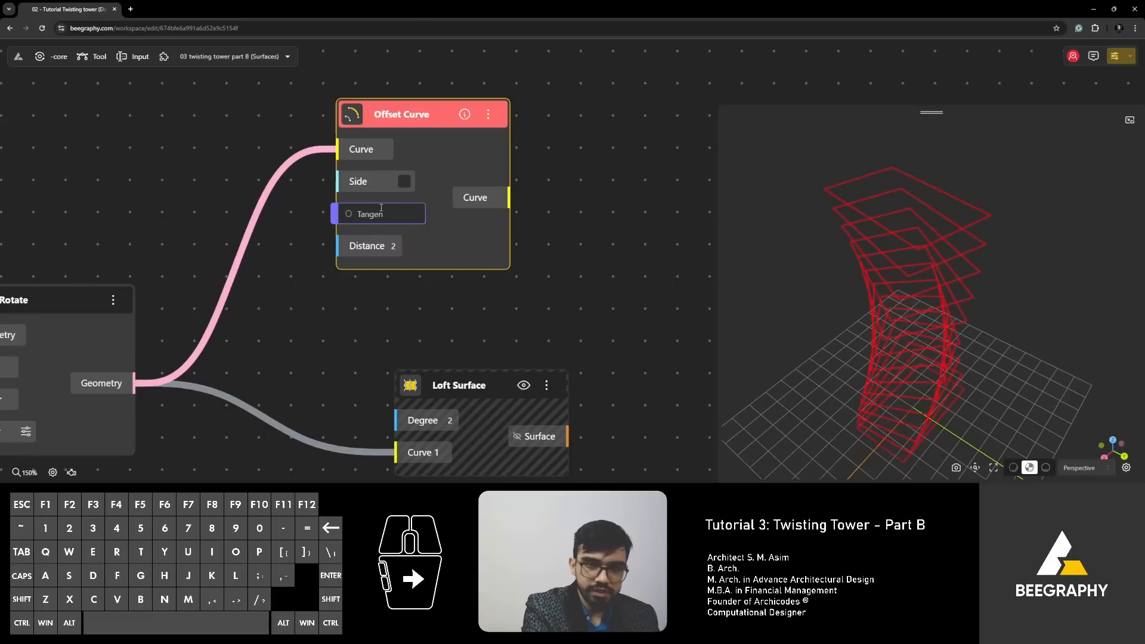
{"action": "type", "text": "Intersectio"}
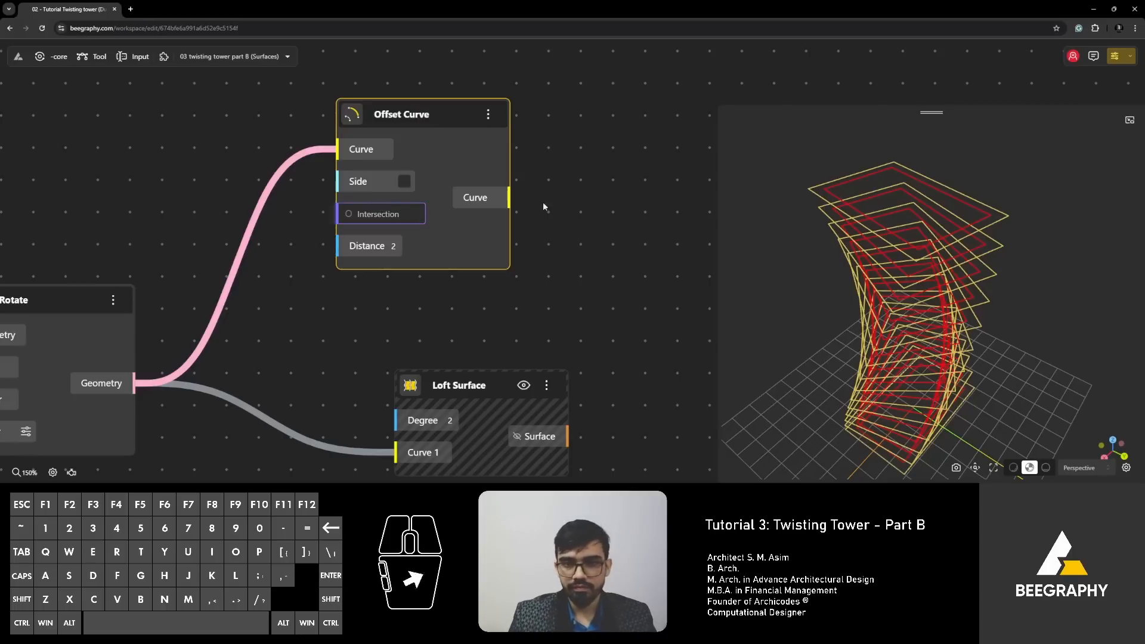
{"action": "left_click", "coordinate": [378, 214]}
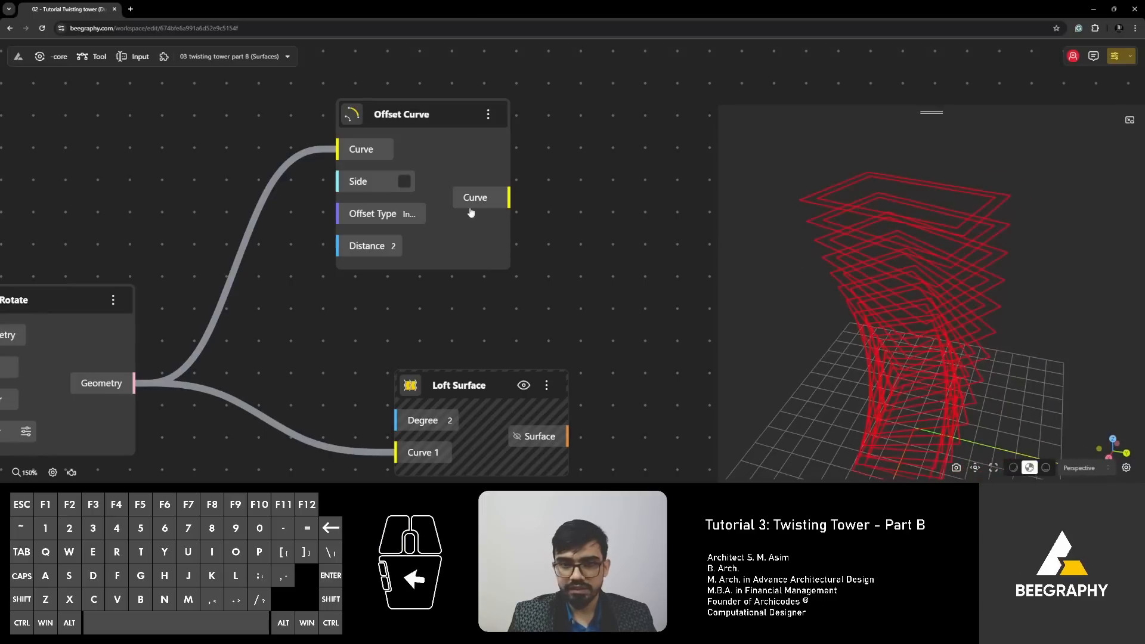
{"action": "left_click", "coordinate": [380, 214]}
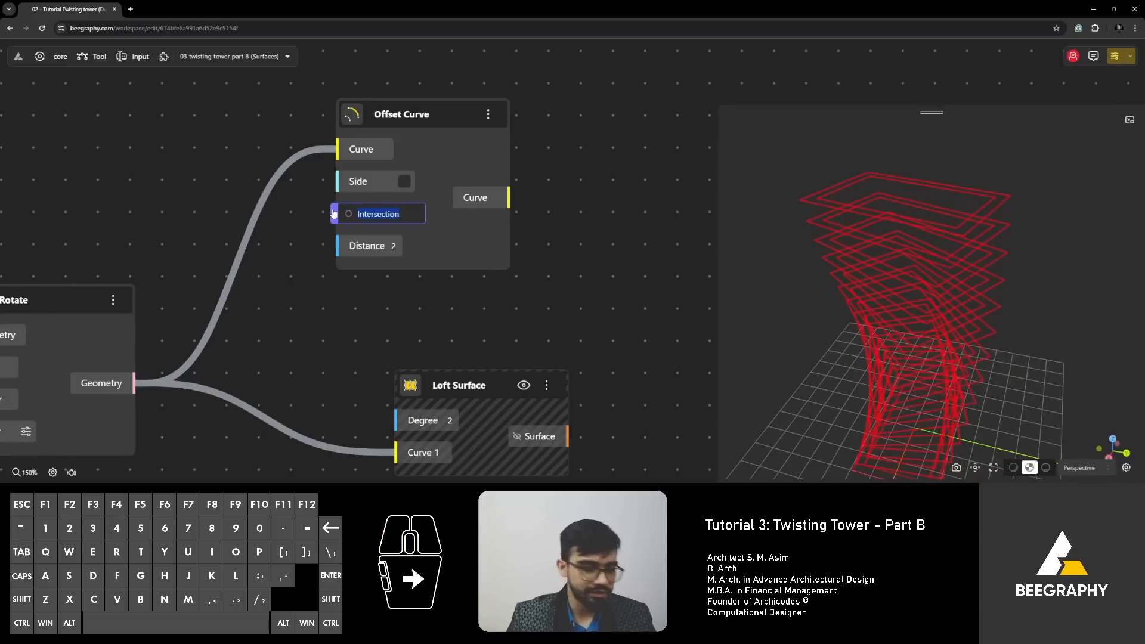
{"action": "type", "text": "Arc"}
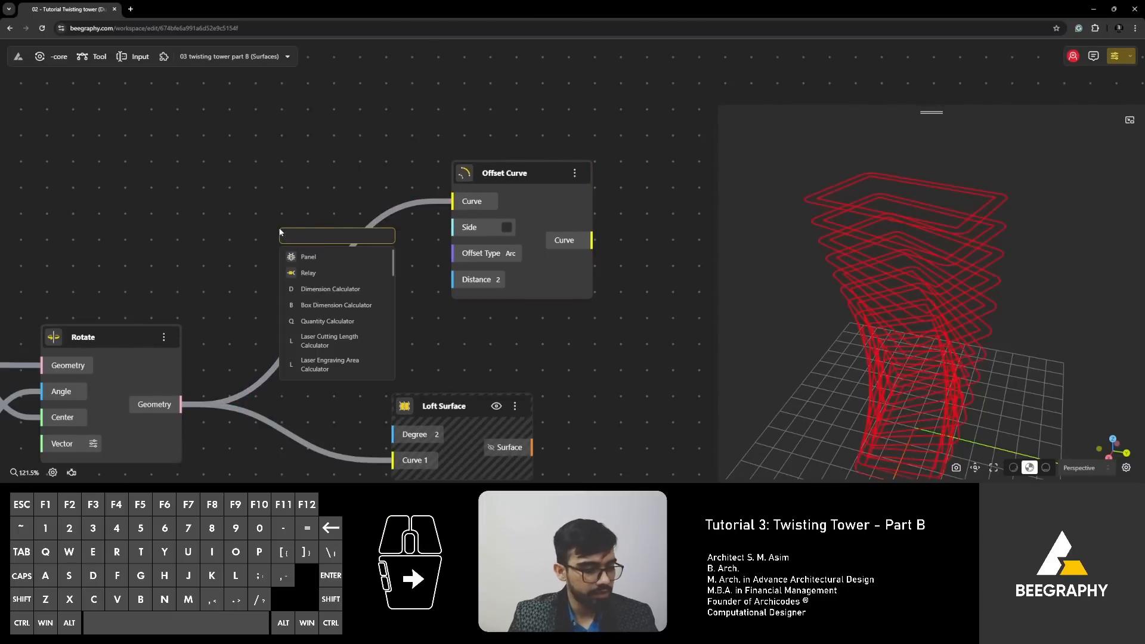
Step: Add a number slider and wire it into the Offset Curve Distance input
{"action": "type", "text": "n"}
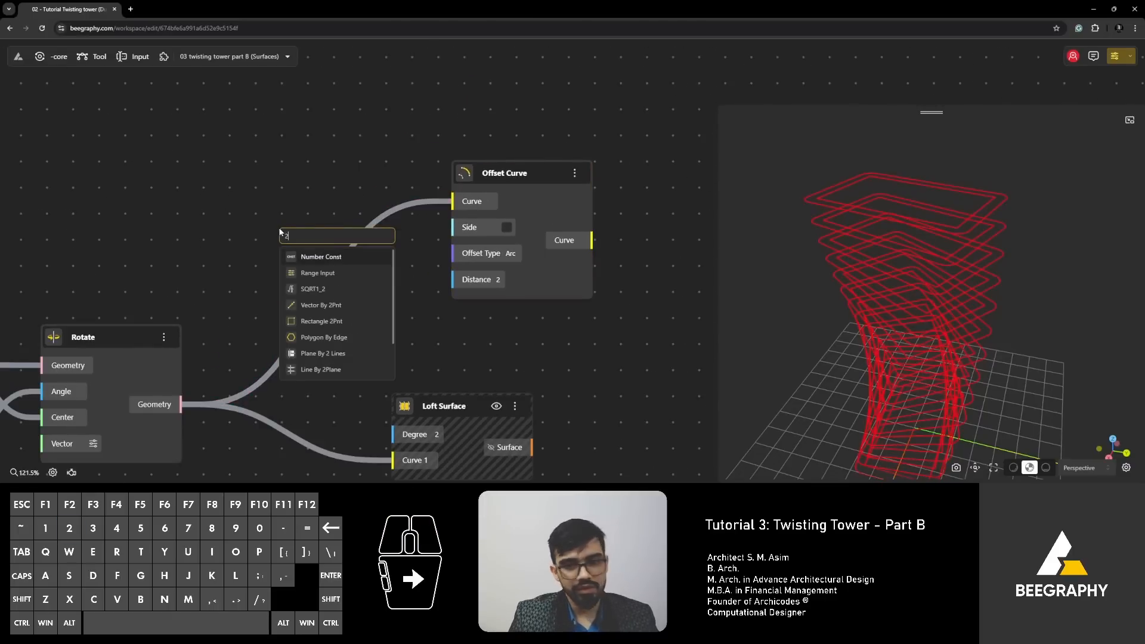
{"action": "left_click", "coordinate": [318, 273]}
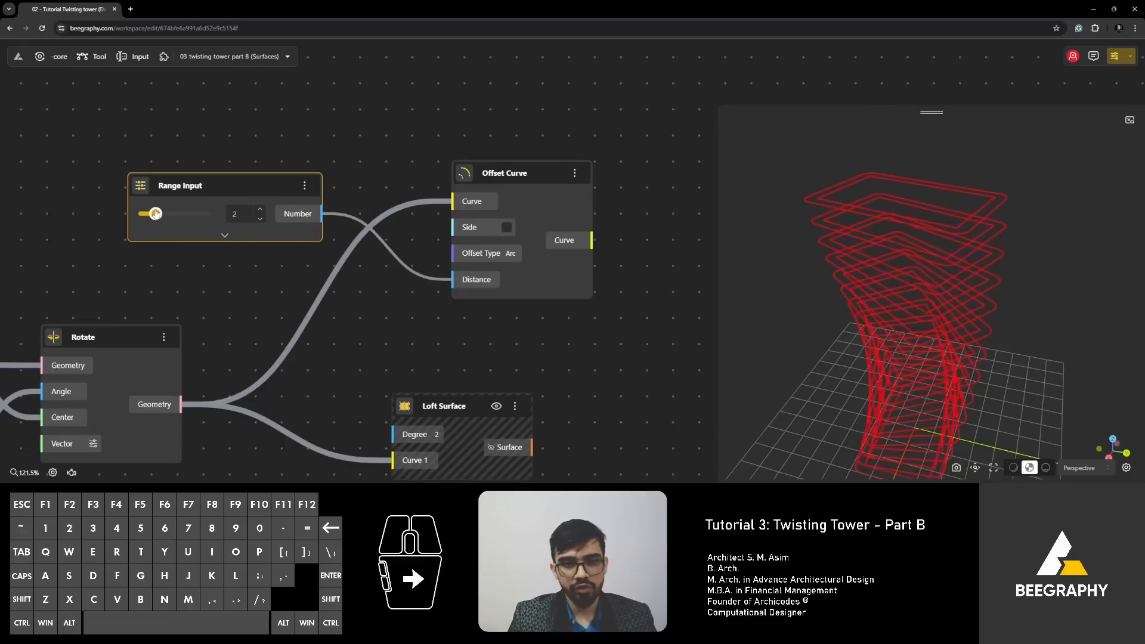
{"action": "left_click_drag", "start_coordinate": [155, 213], "coordinate": [161, 214]}
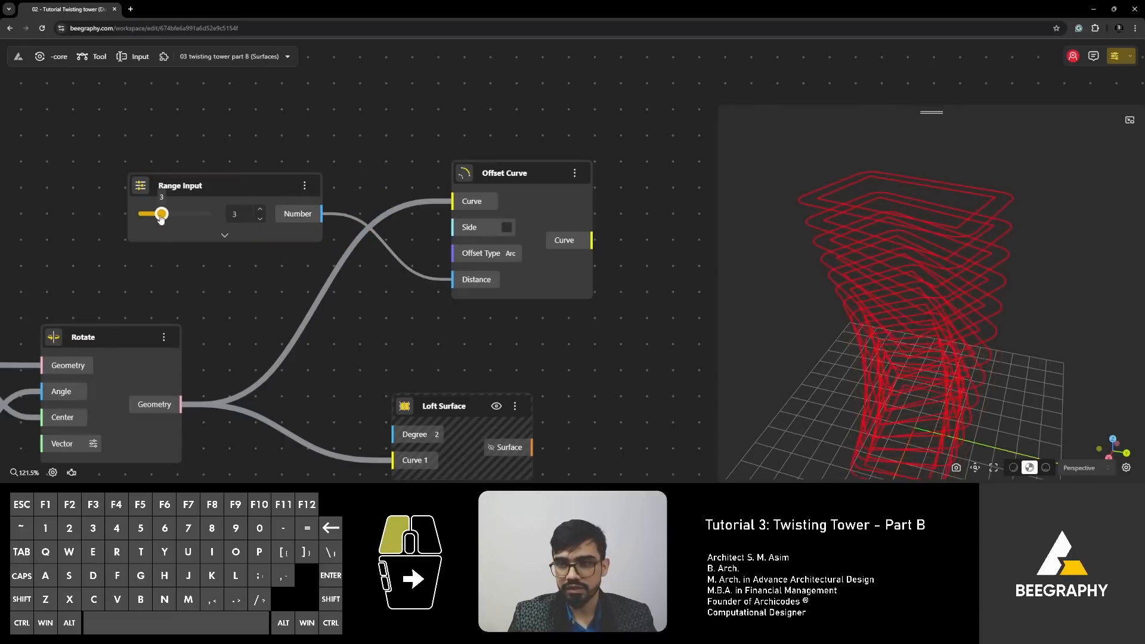
{"action": "left_click_drag", "start_coordinate": [162, 214], "coordinate": [173, 208]}
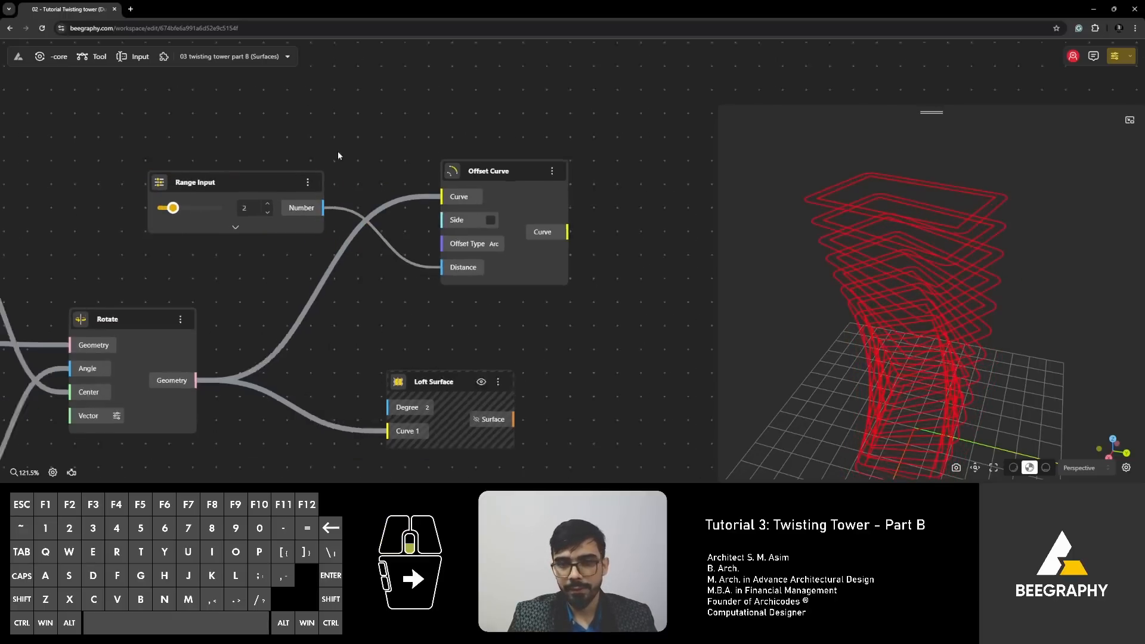
{"action": "scroll", "scroll_direction": "down", "scroll_amount": 3}
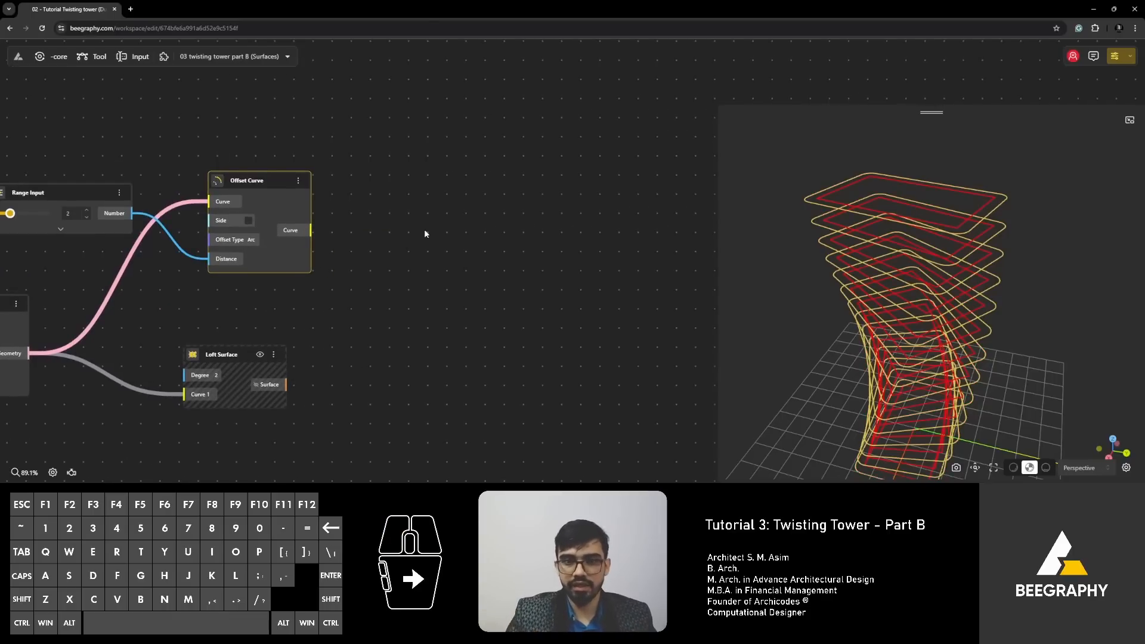
Step: Add a Curve To Surface node fed by the Offset Curve output
{"action": "double_click", "coordinate": [425, 234]}
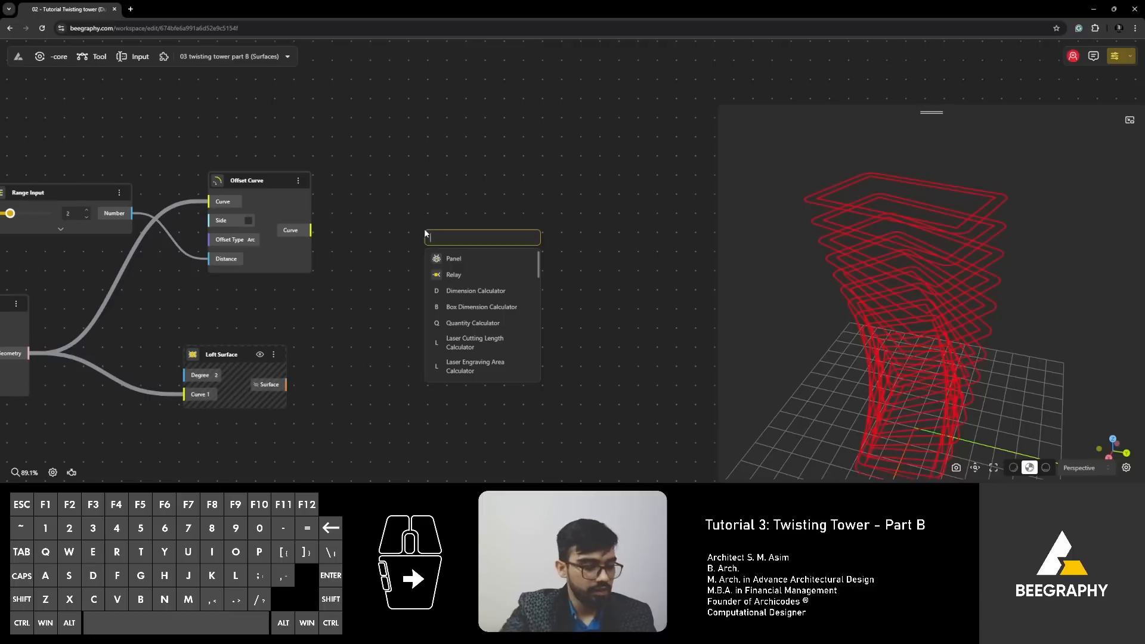
{"action": "type", "text": "surface"}
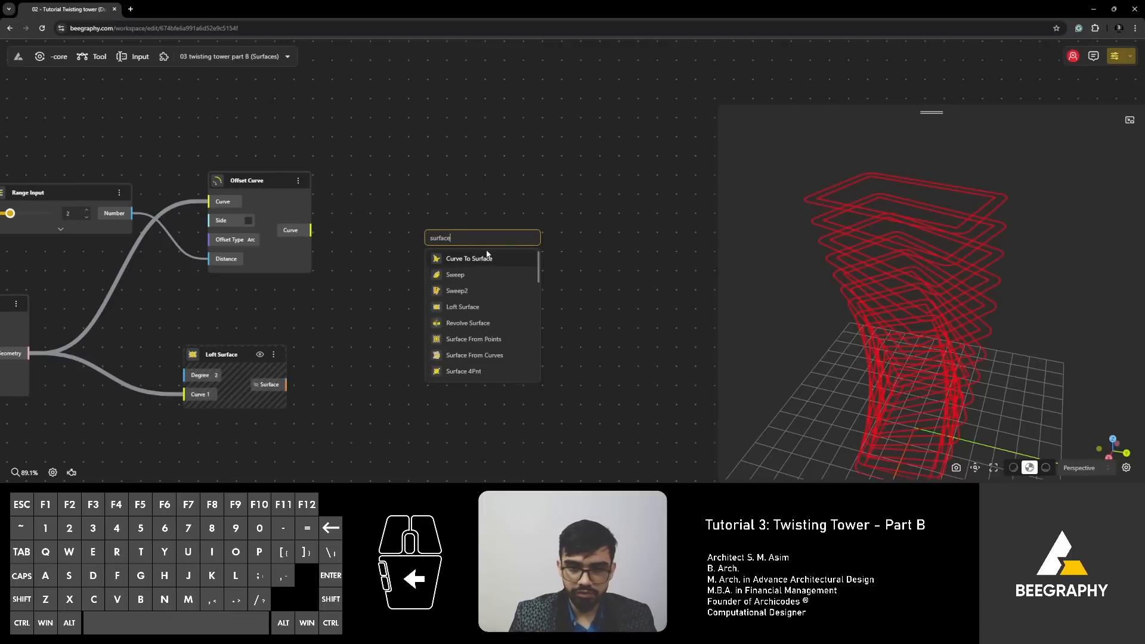
{"action": "left_click", "coordinate": [469, 257]}
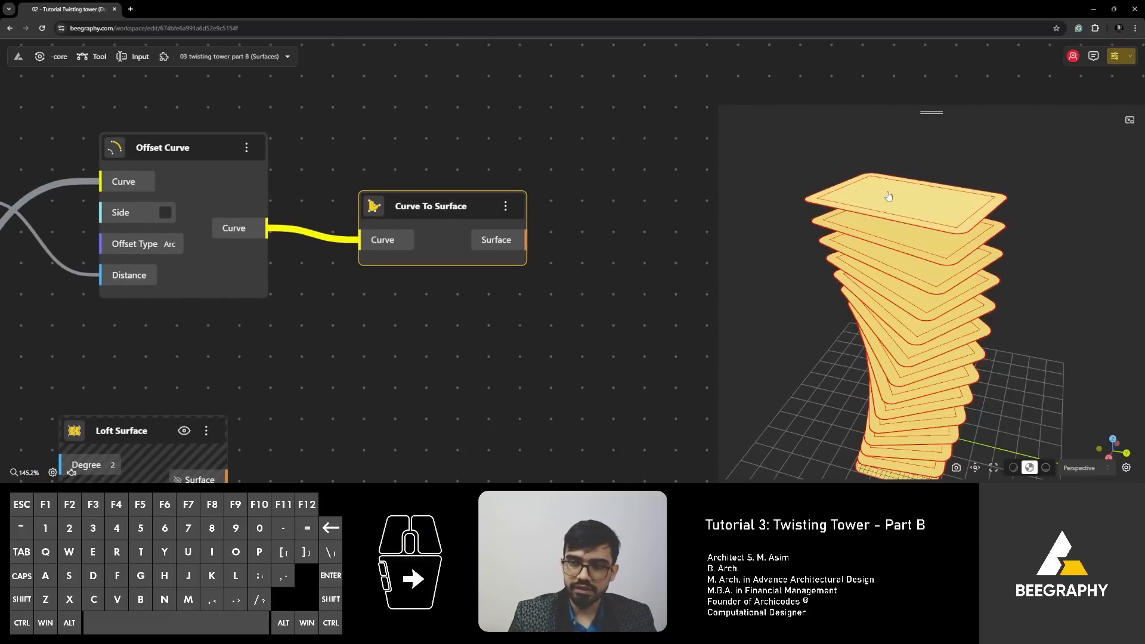
{"action": "scroll", "scroll_direction": "down", "scroll_amount": 3}
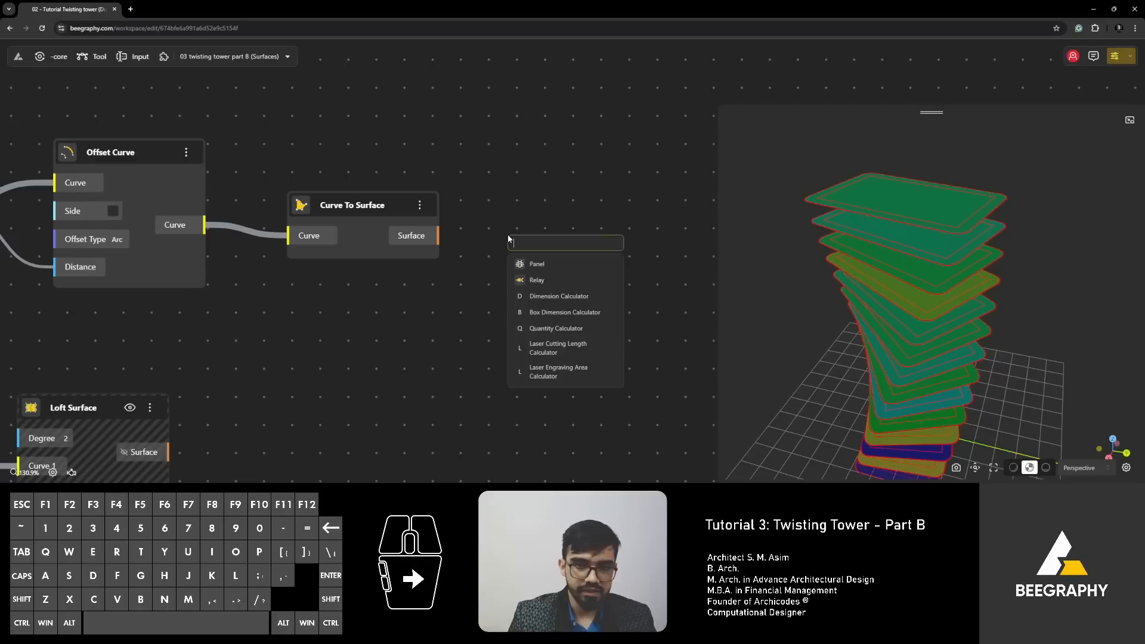
Step: Add a Side Thickness node with a Range Input slider at 0.4 for thickness
{"action": "type", "text": "thick"}
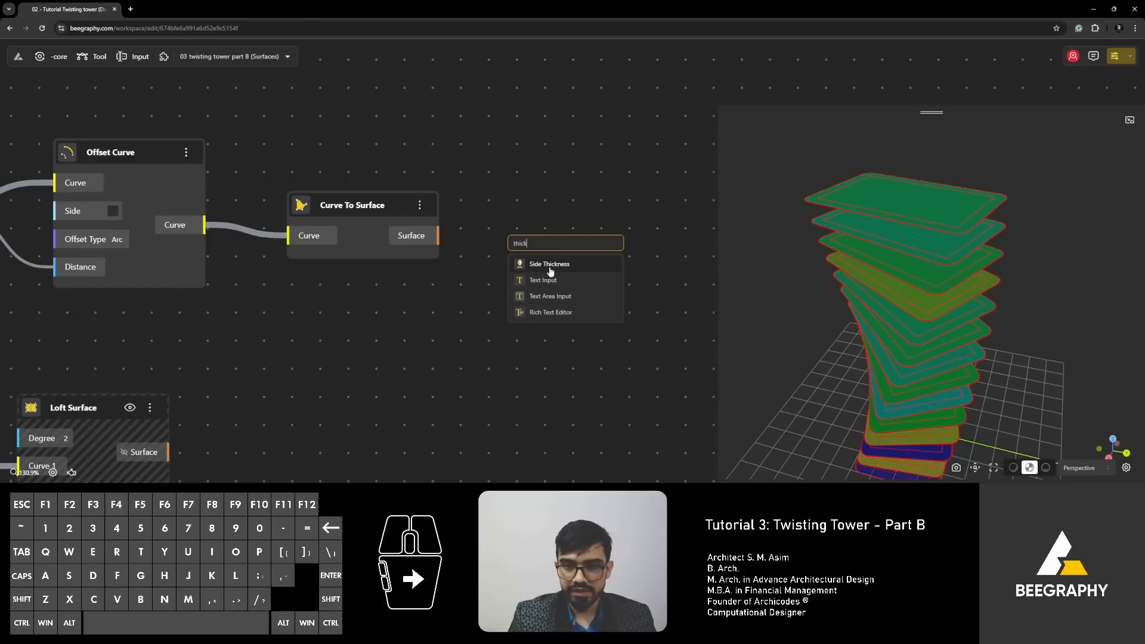
{"action": "left_click", "coordinate": [549, 264]}
{"action": "type", "text": "0"}
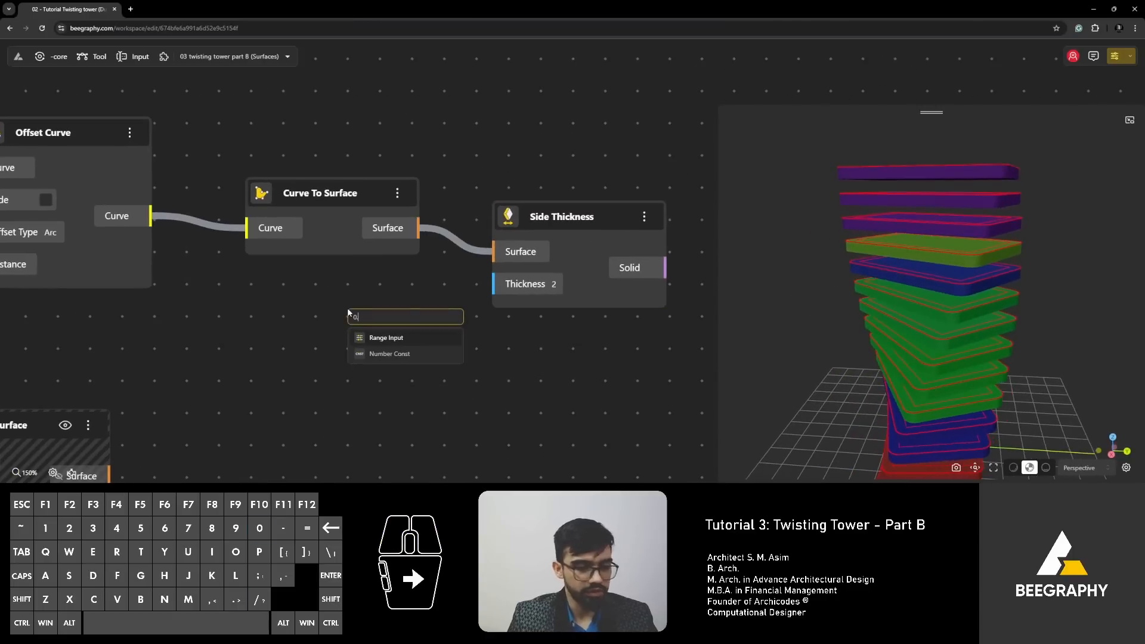
{"action": "type", "text": ".3"}
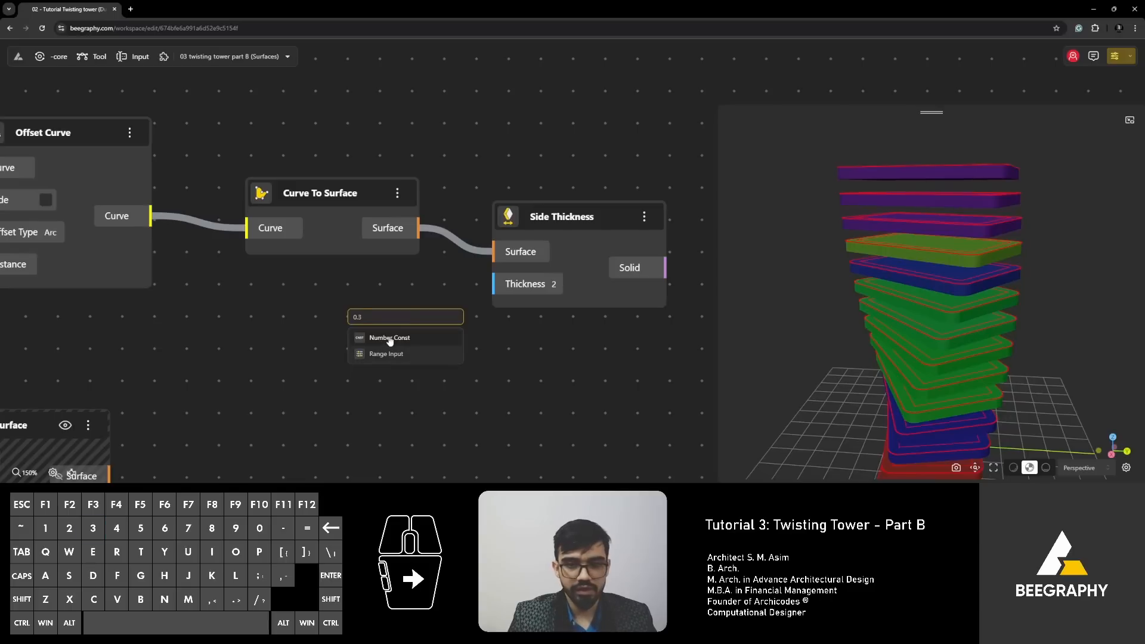
{"action": "left_click", "coordinate": [386, 354]}
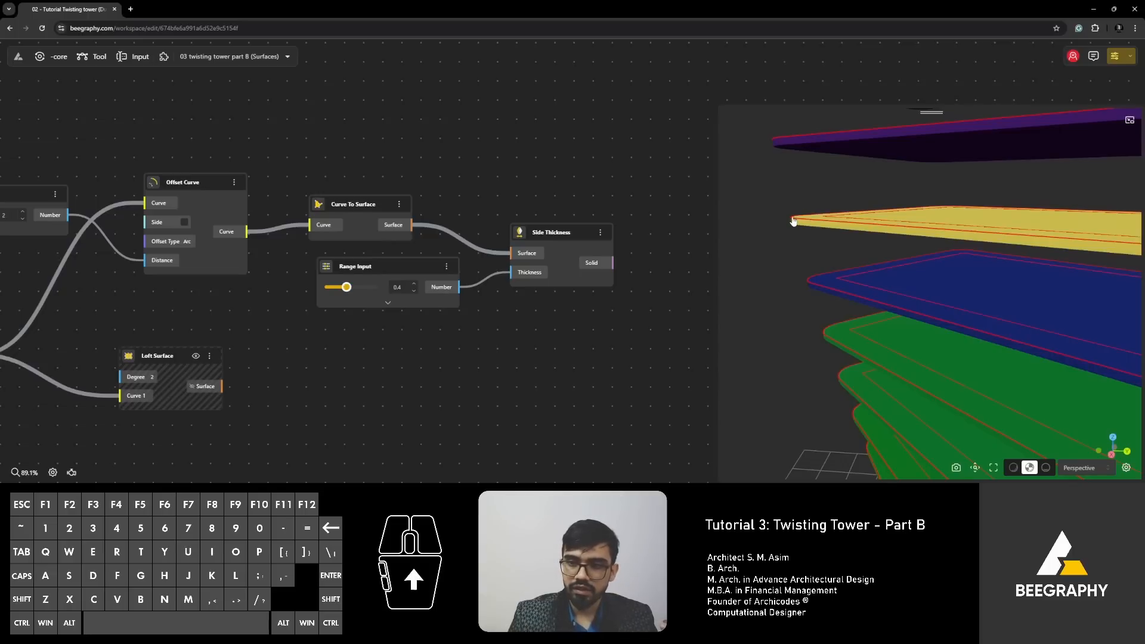
{"action": "scroll", "scroll_direction": "down", "scroll_amount": 3}
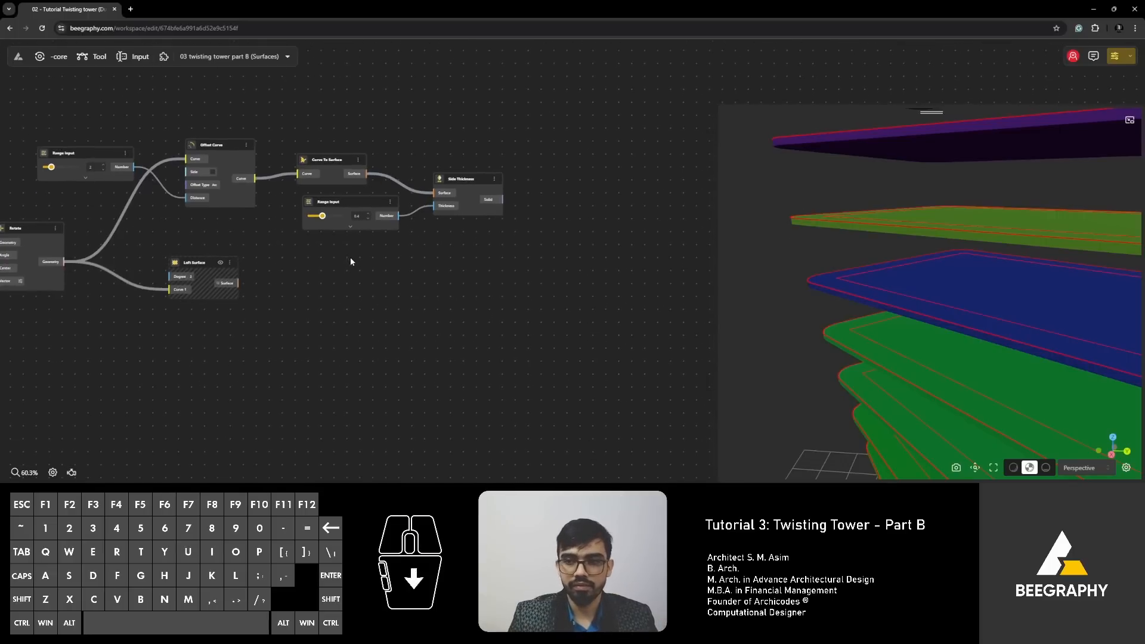
{"action": "scroll", "scroll_direction": "up", "scroll_amount": 3}
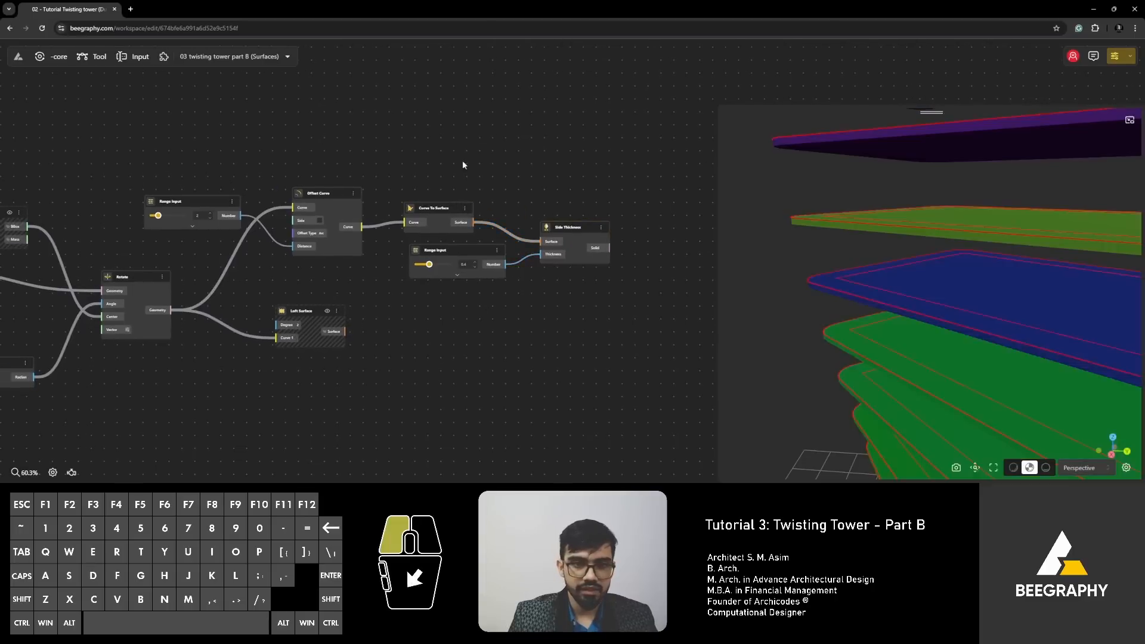
Step: Hide the Rotate and Loft Surface node previews so only the thickened slabs show
{"action": "right_click", "coordinate": [318, 193]}
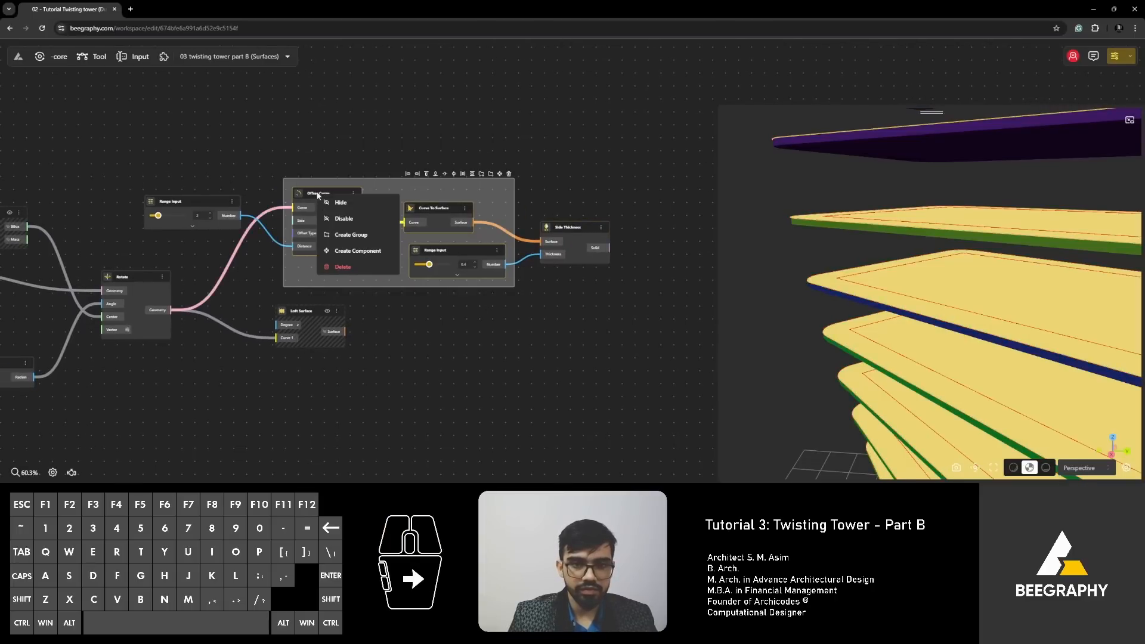
{"action": "left_click", "coordinate": [343, 218]}
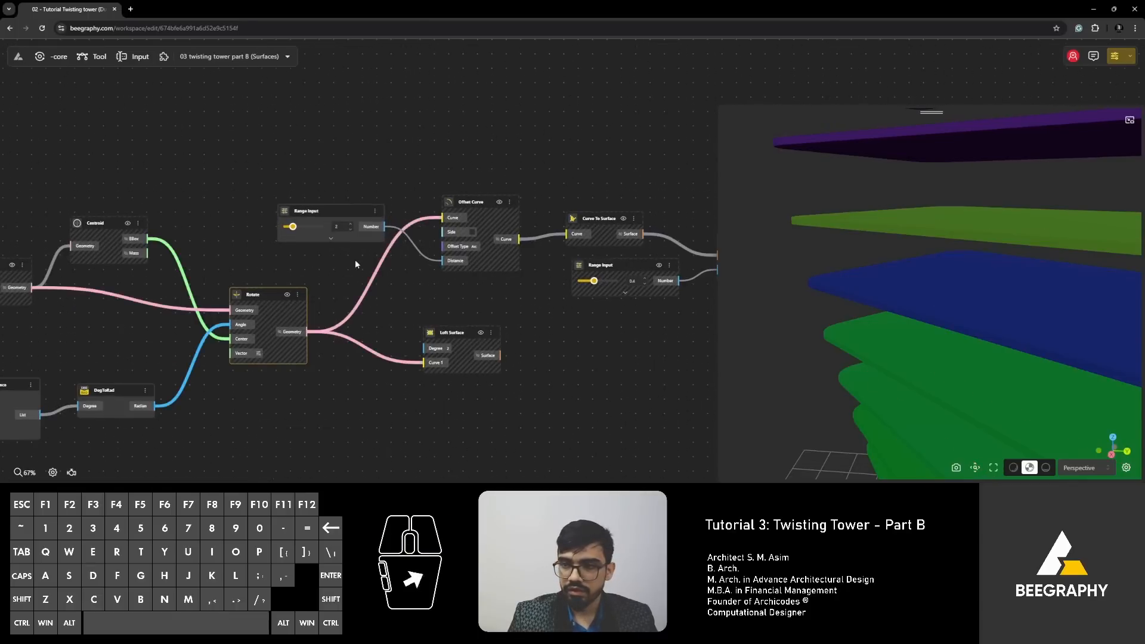
{"action": "scroll", "scroll_direction": "up", "scroll_amount": 3}
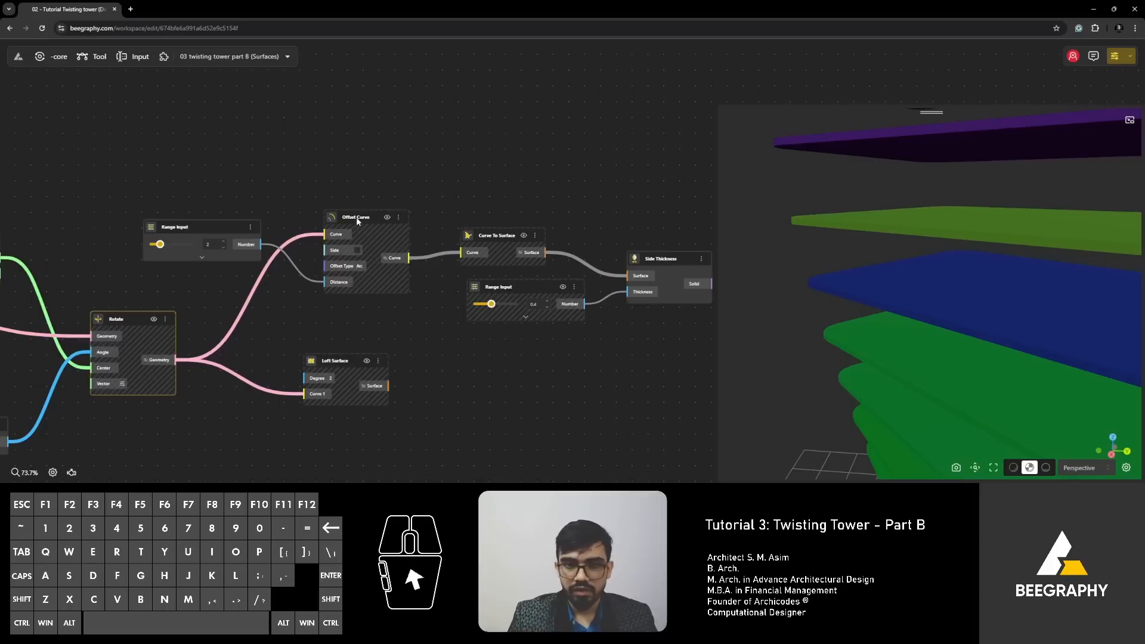
{"action": "left_click", "coordinate": [365, 217]}
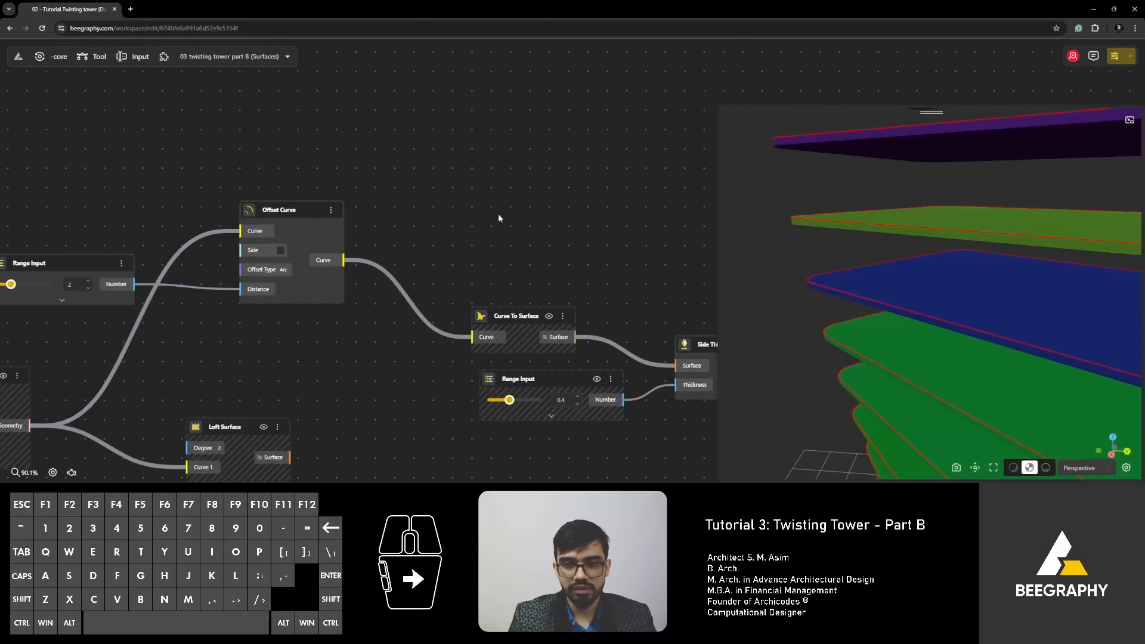
Step: Add an Extrude Curve node and a Range Input slider for the 1.2 wall height
{"action": "type", "text": "extrude"}
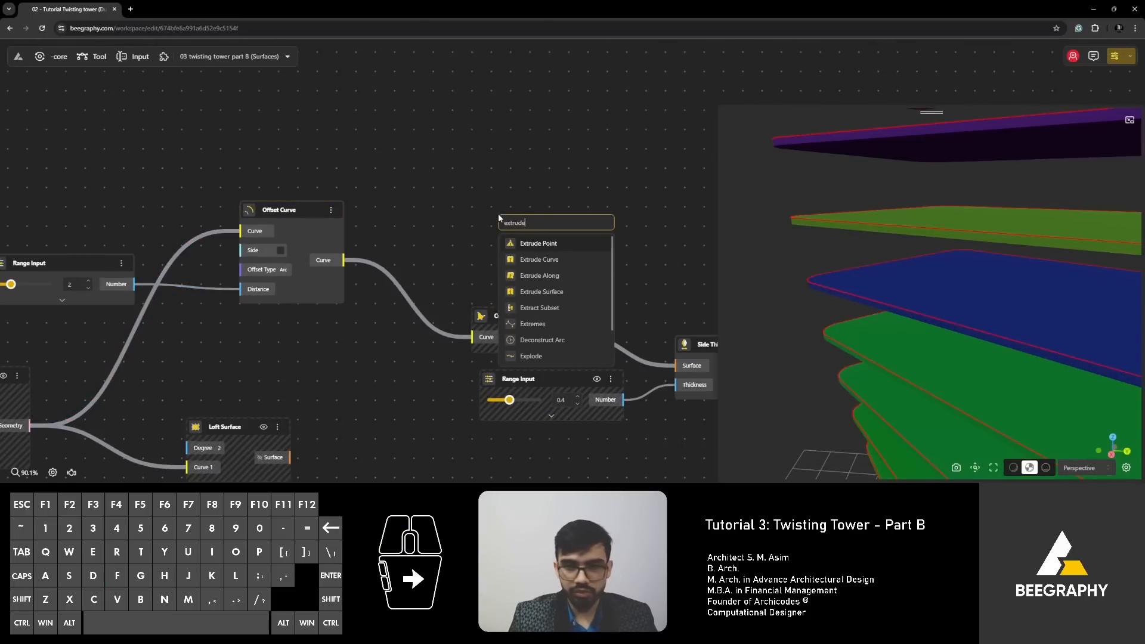
{"action": "left_click", "coordinate": [539, 259]}
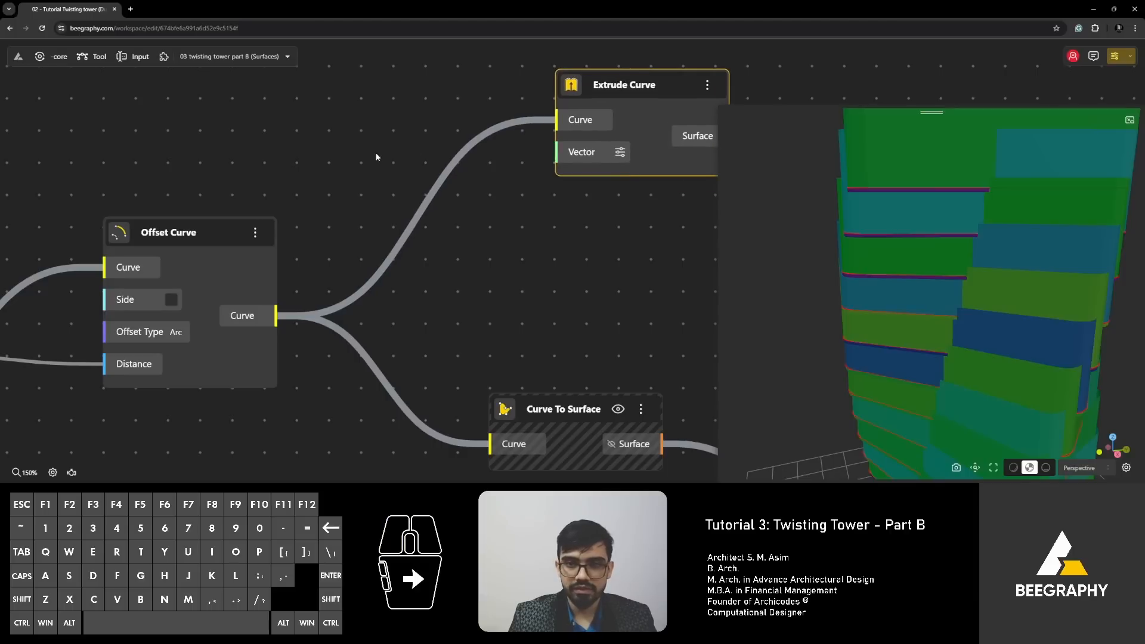
{"action": "double_click", "coordinate": [352, 170]}
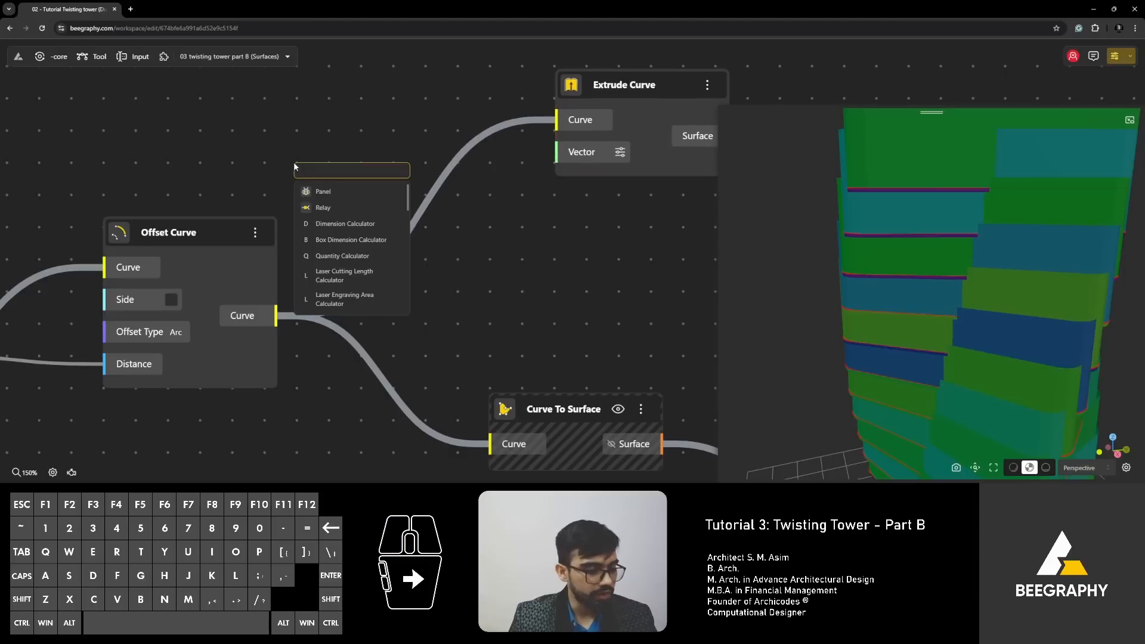
{"action": "type", "text": "r"}
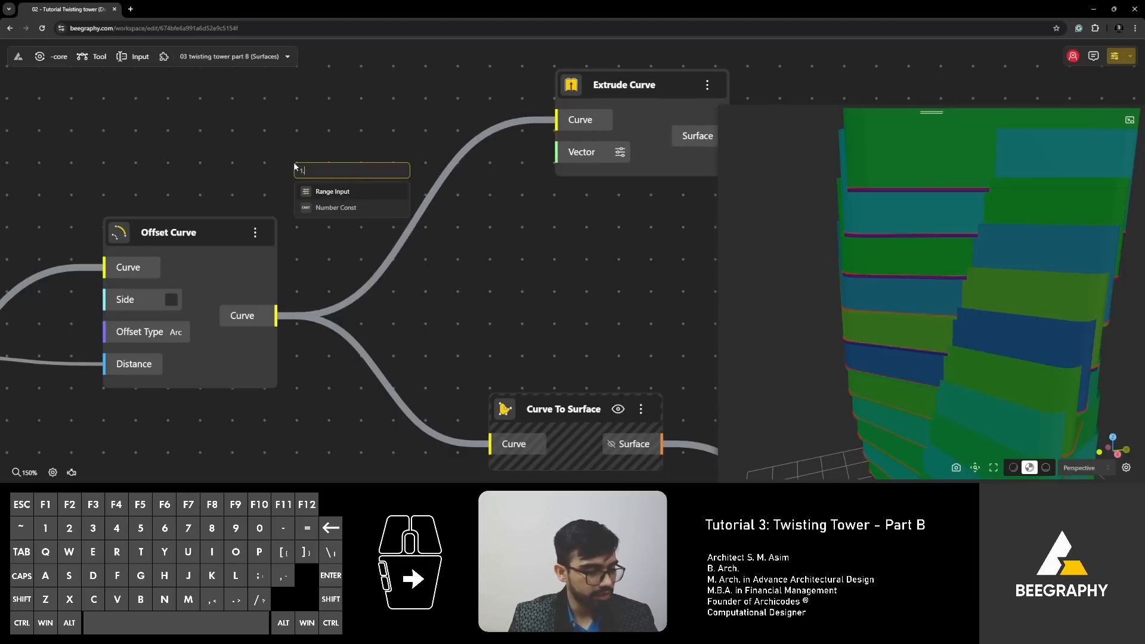
{"action": "left_click", "coordinate": [331, 191]}
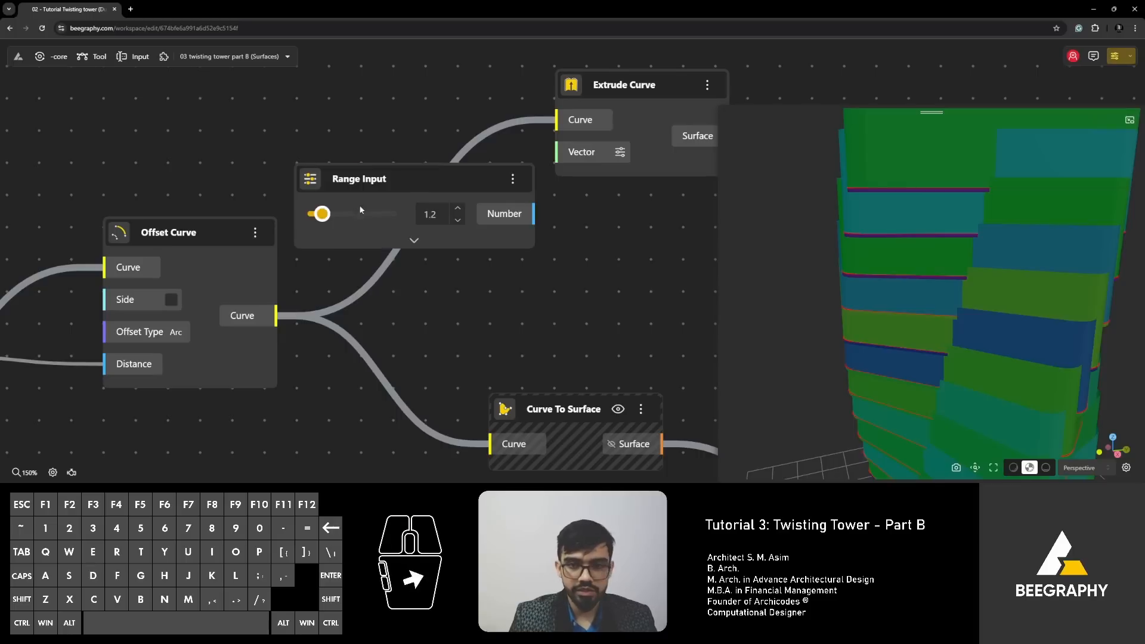
{"action": "left_click_drag", "start_coordinate": [358, 179], "coordinate": [277, 109]}
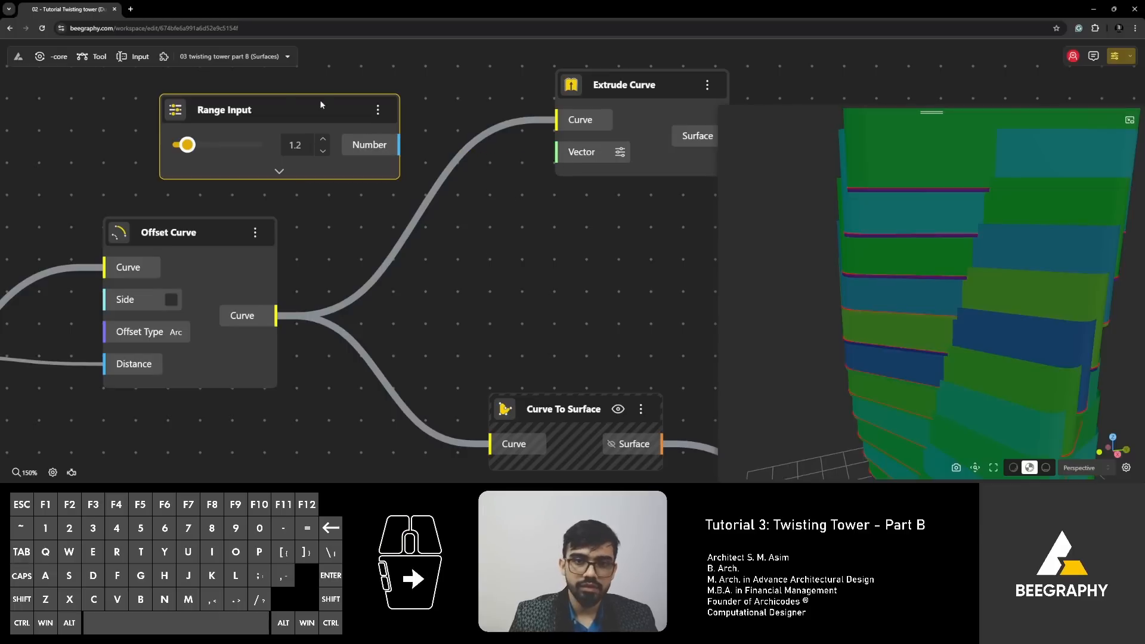
{"action": "left_click_drag", "start_coordinate": [277, 109], "coordinate": [142, 101]}
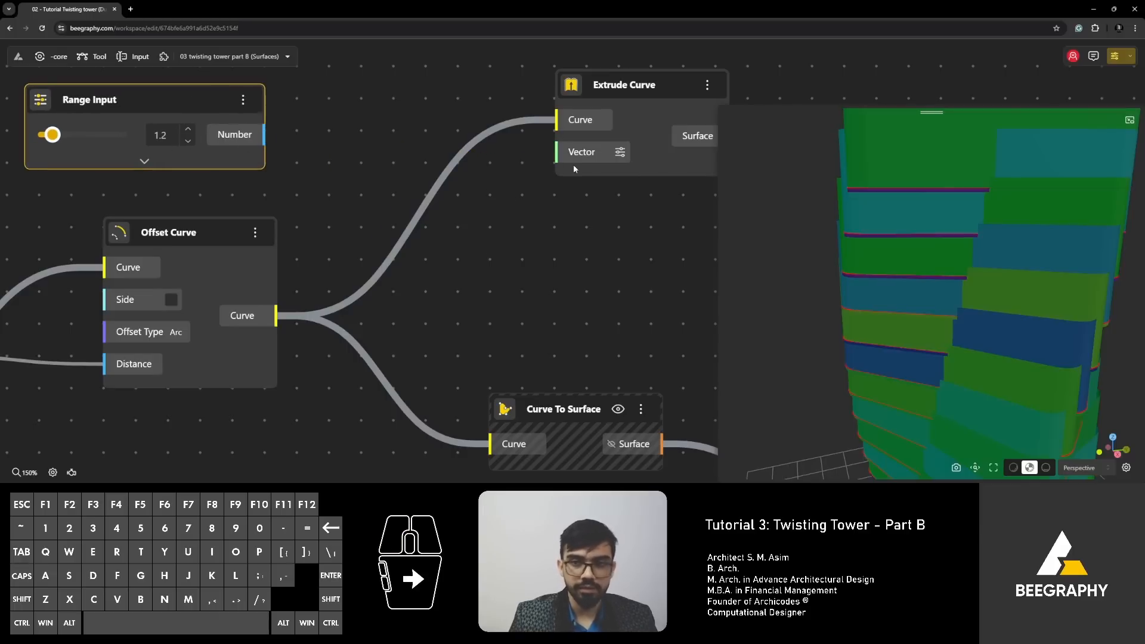
{"action": "mouse_move", "coordinate": [532, 201]}
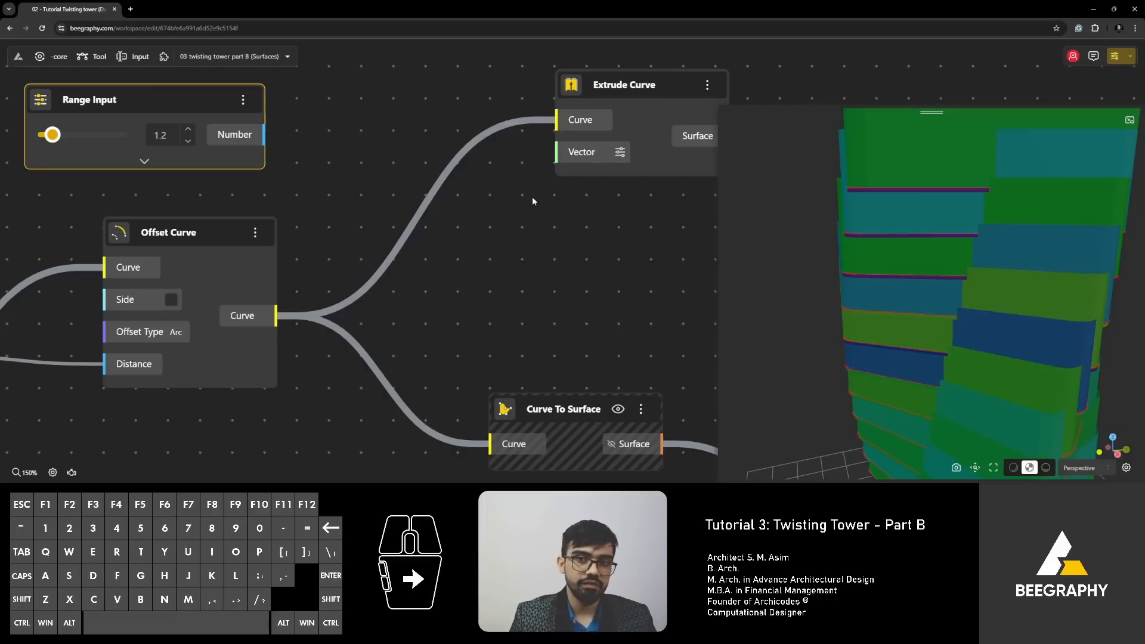
{"action": "mouse_move", "coordinate": [476, 163]}
{"action": "type", "text": "th"}
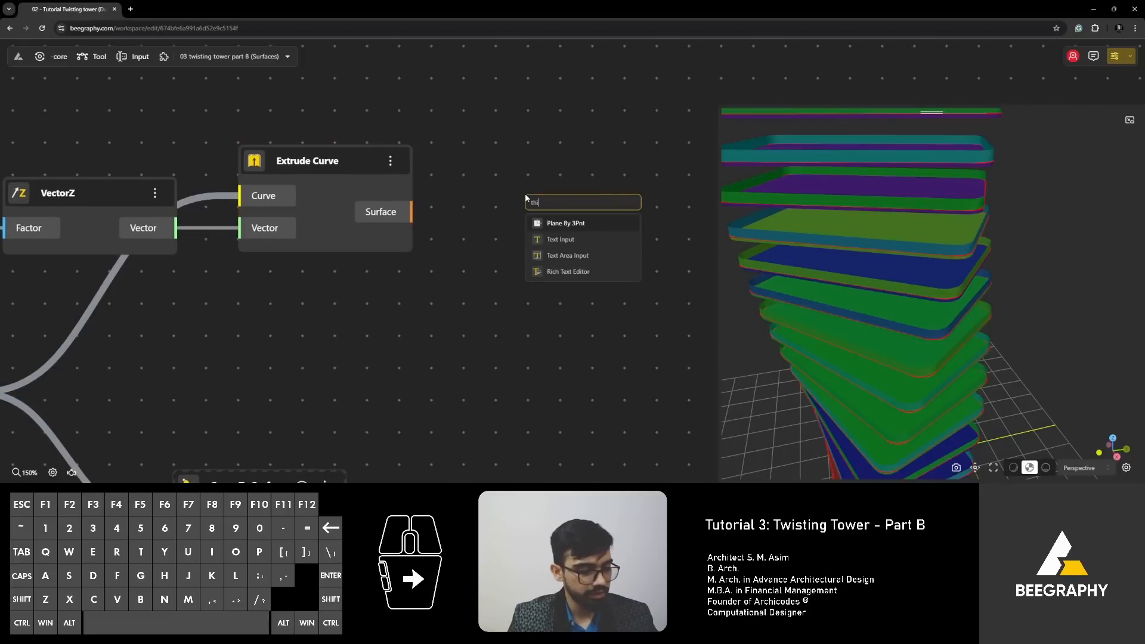
Step: Add a Side Thickness node for the balcony walls, driven by a 0.3 numeric input
{"action": "left_click", "coordinate": [583, 202]}
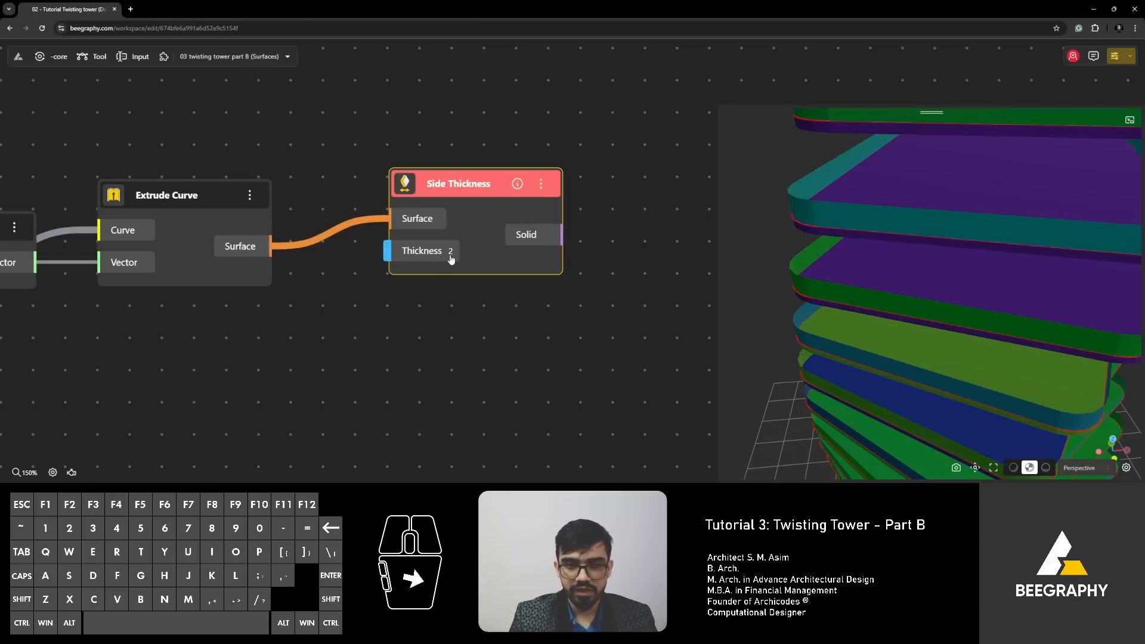
{"action": "double_click", "coordinate": [427, 334]}
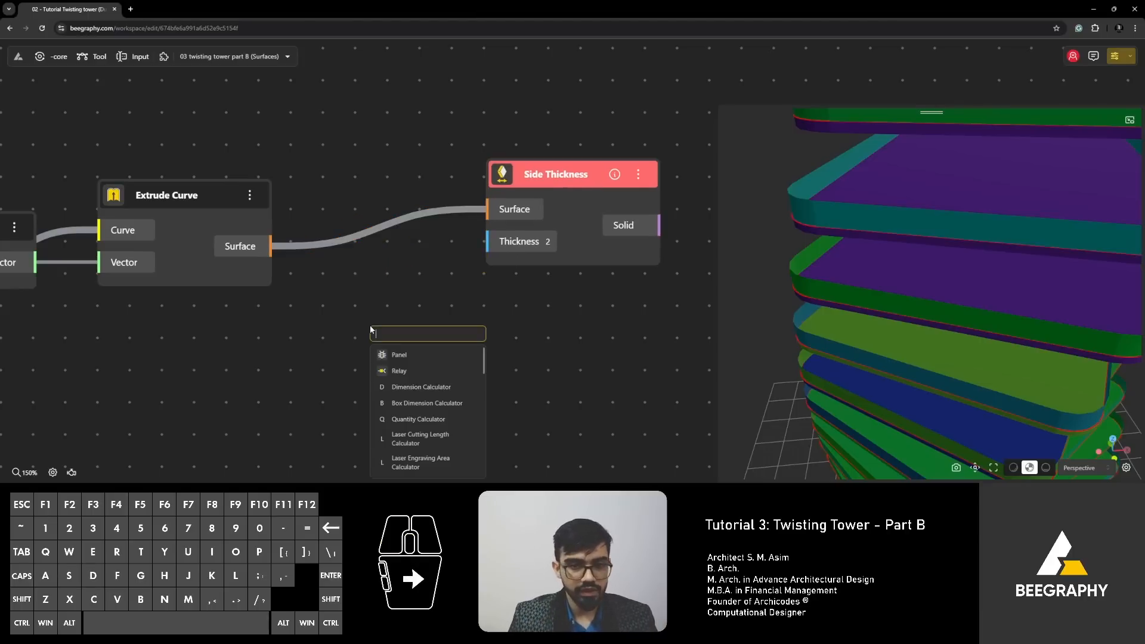
{"action": "type", "text": "n"}
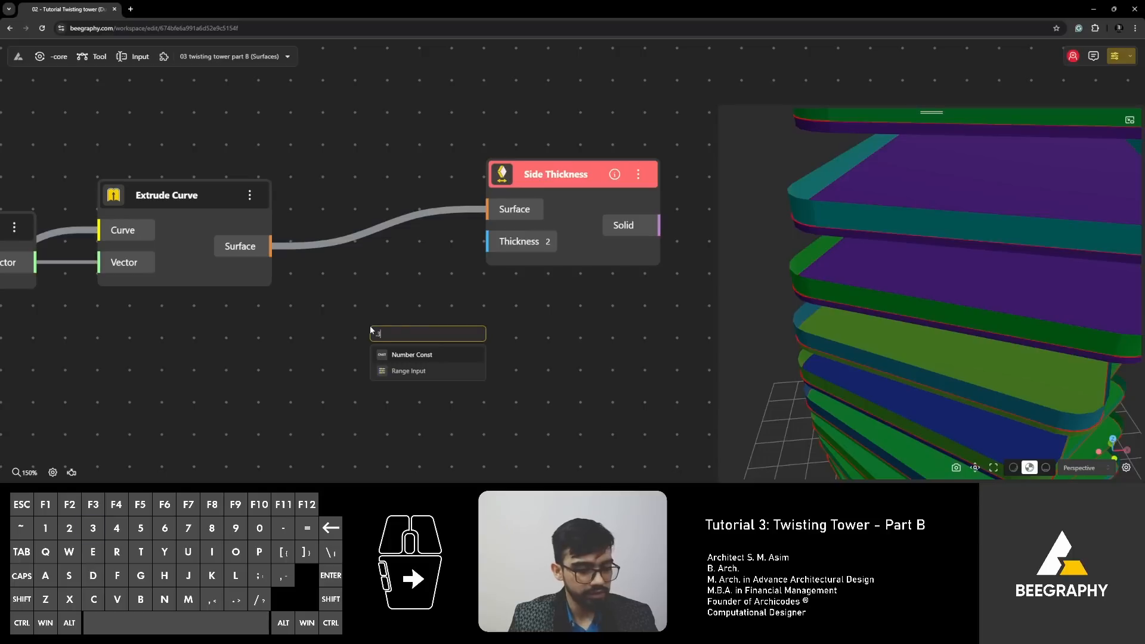
{"action": "left_click", "coordinate": [409, 371]}
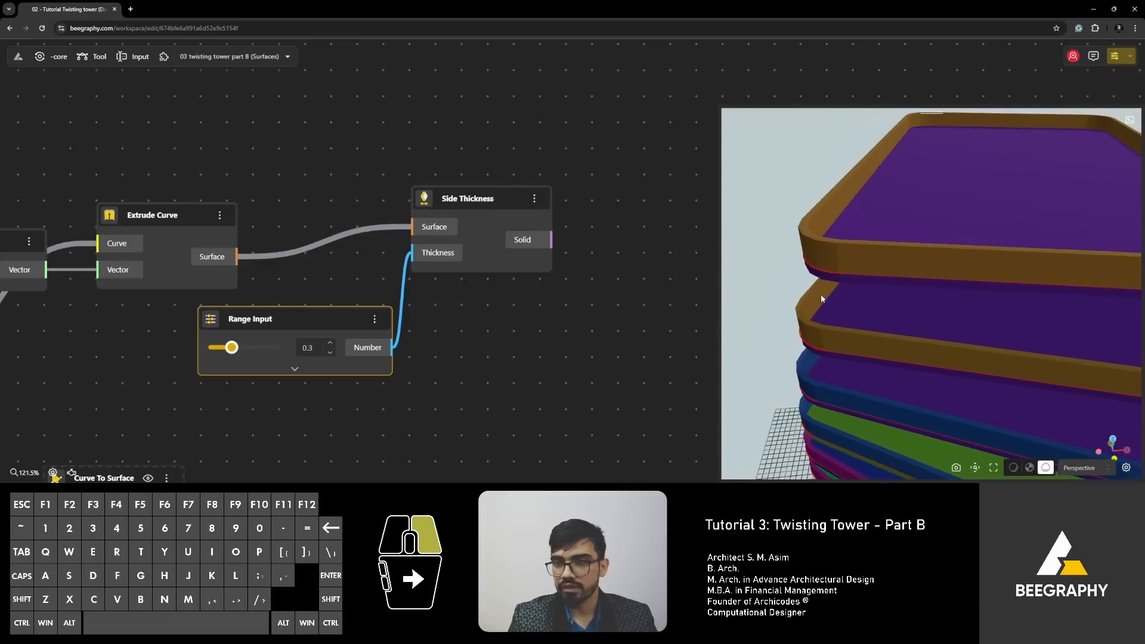
{"action": "scroll", "scroll_direction": "down", "scroll_amount": 3}
{"action": "type", "text": "su"}
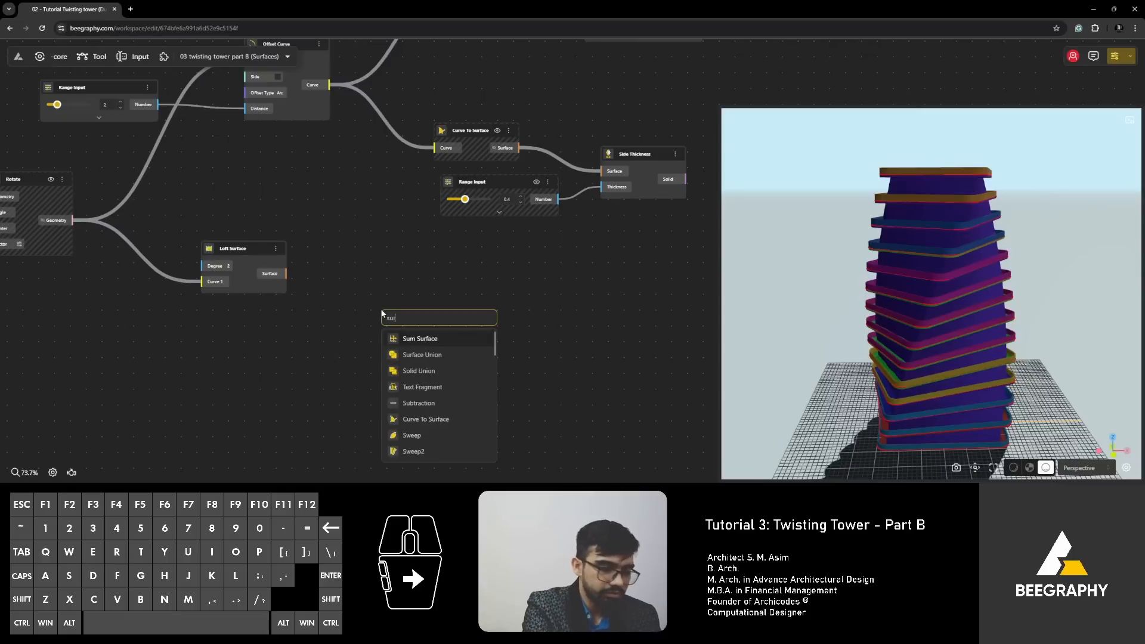
Step: Add a Side Thickness node making the Curve To Surface floors 0.4 thick
{"action": "left_click", "coordinate": [413, 451]}
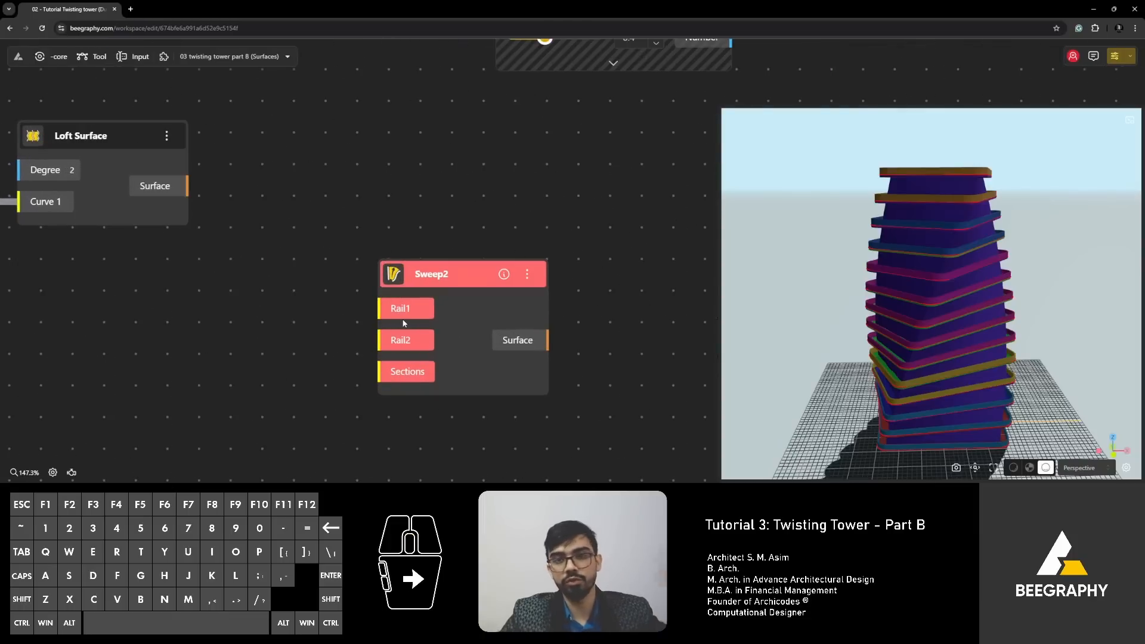
{"action": "mouse_move", "coordinate": [376, 395]}
{"action": "type", "text": "extrude"}
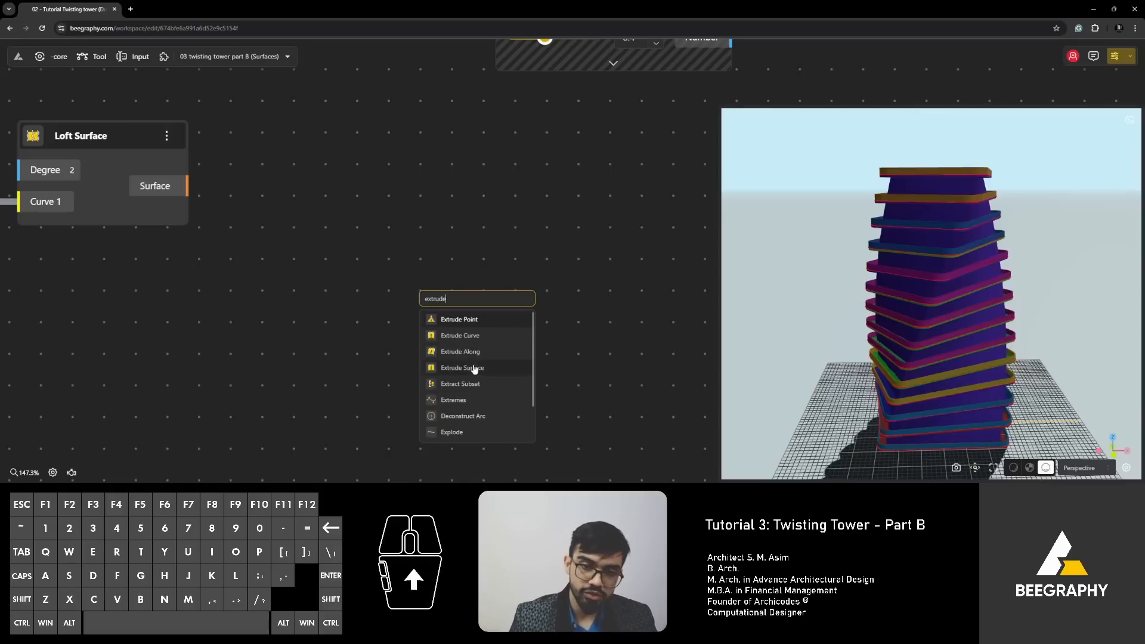
{"action": "left_click", "coordinate": [462, 367]}
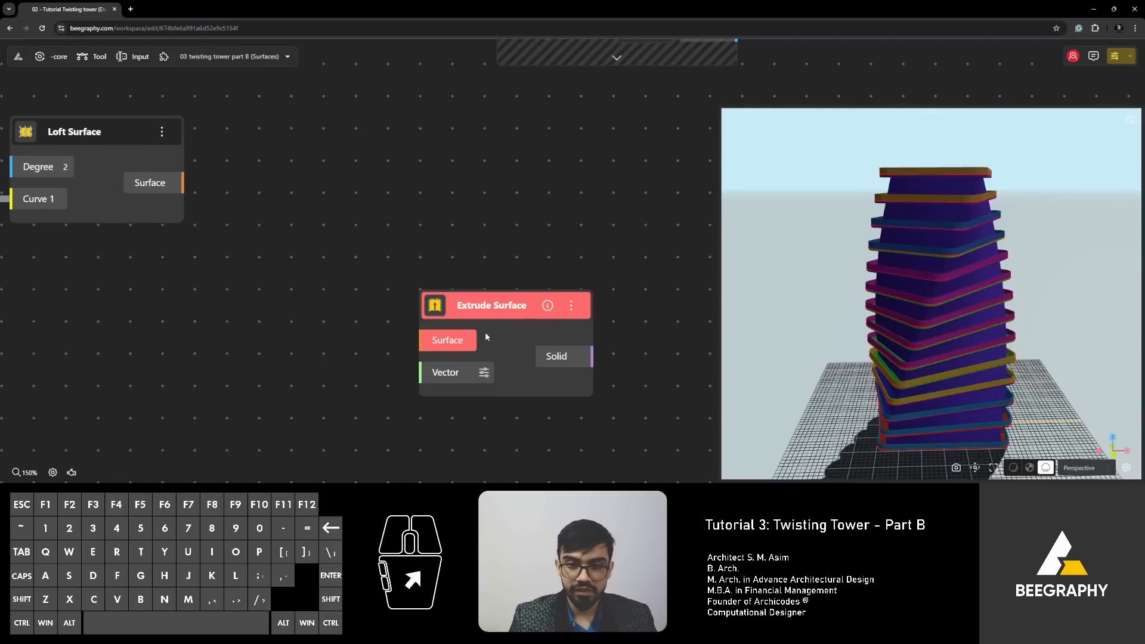
{"action": "scroll", "scroll_direction": "down", "scroll_amount": 3}
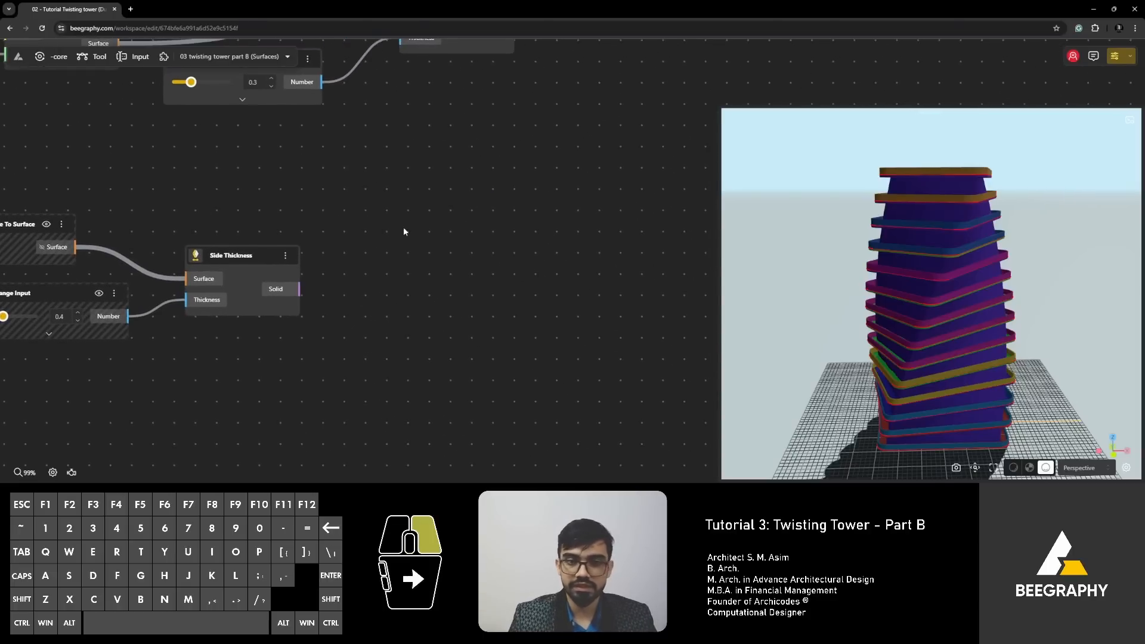
{"action": "scroll", "scroll_direction": "down", "scroll_amount": 3}
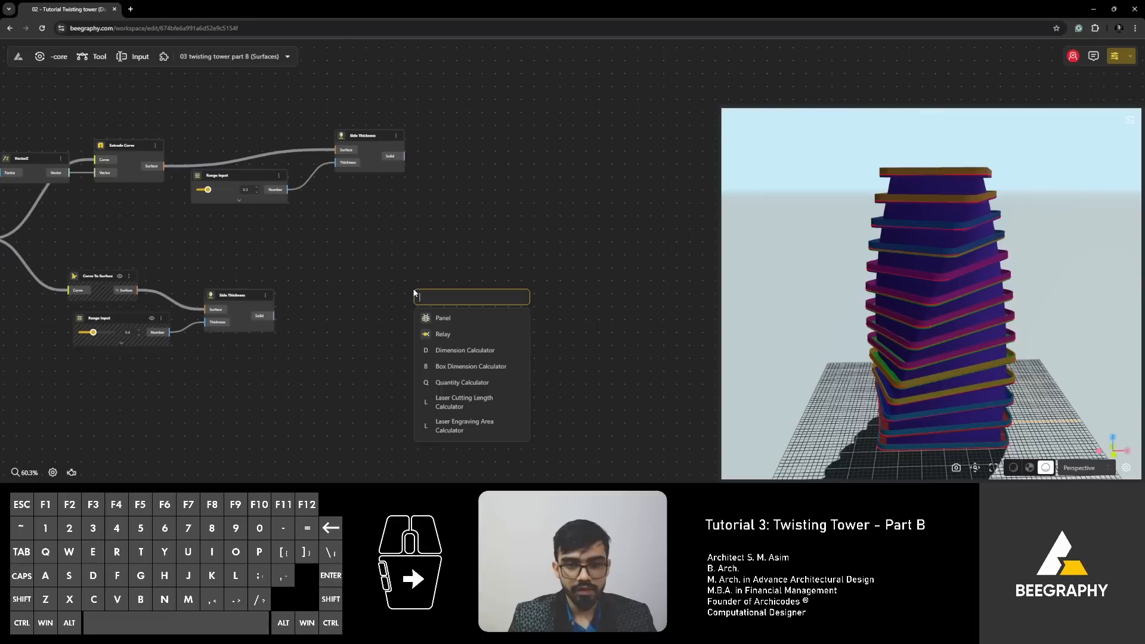
Step: Add an Apply Material node found by searching 'mater'
{"action": "type", "text": "mater"}
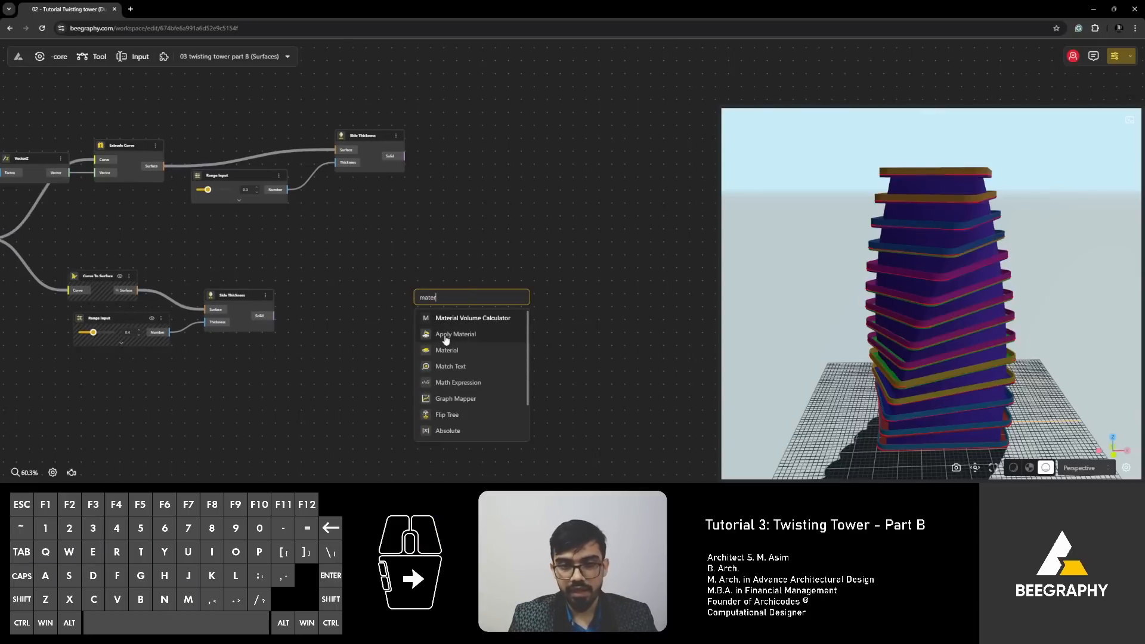
{"action": "left_click", "coordinate": [455, 334]}
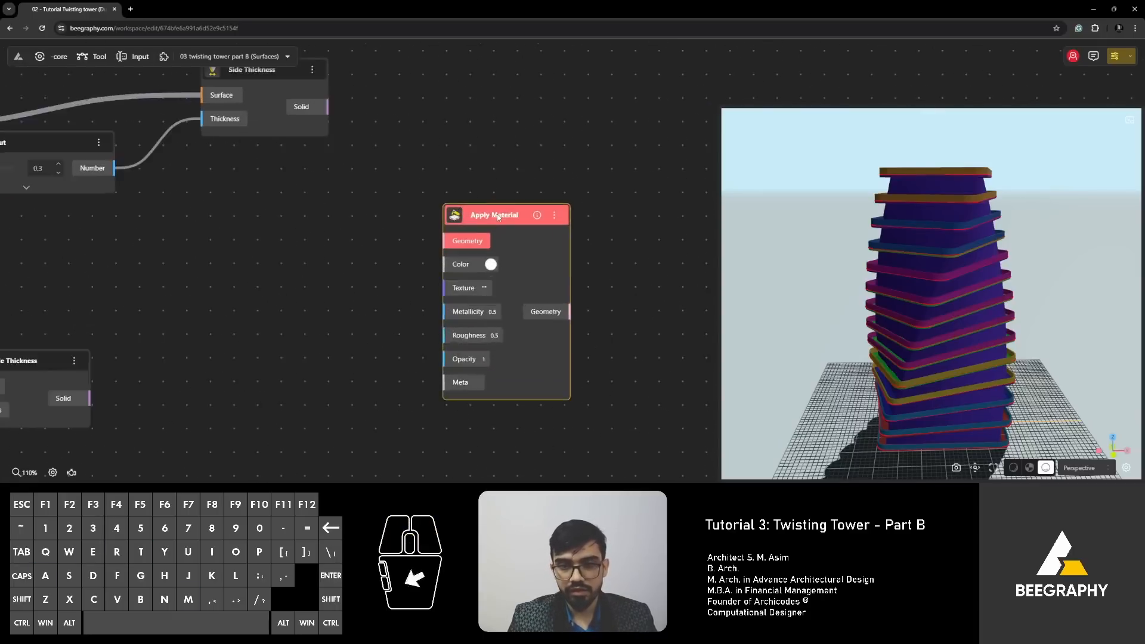
{"action": "scroll", "scroll_direction": "up", "scroll_amount": 3}
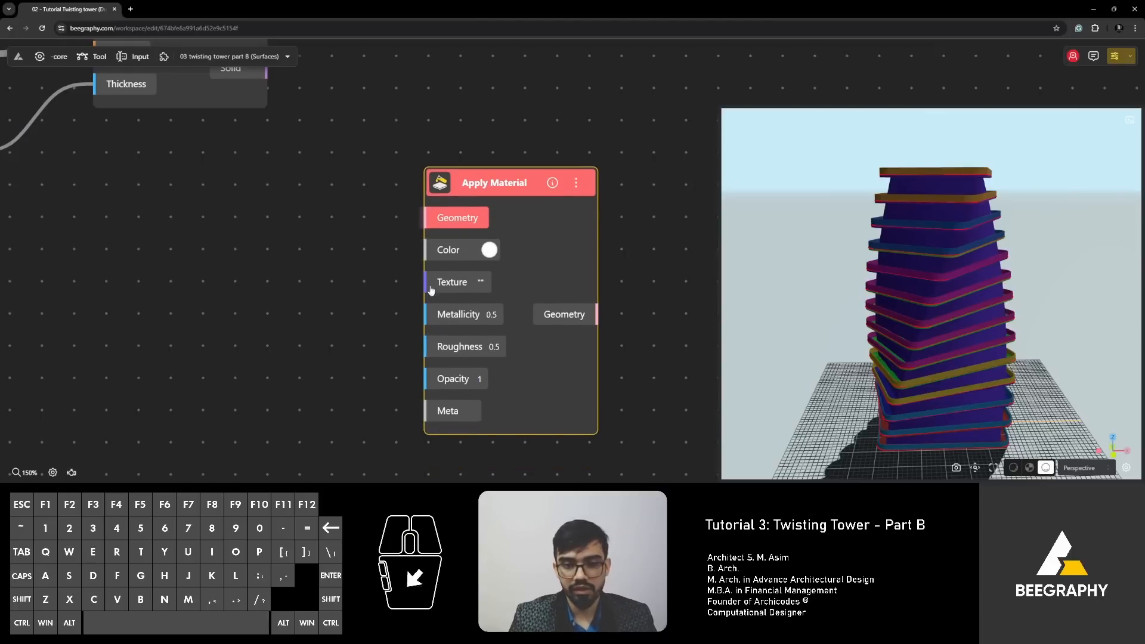
{"action": "scroll", "scroll_direction": "down", "scroll_amount": 3}
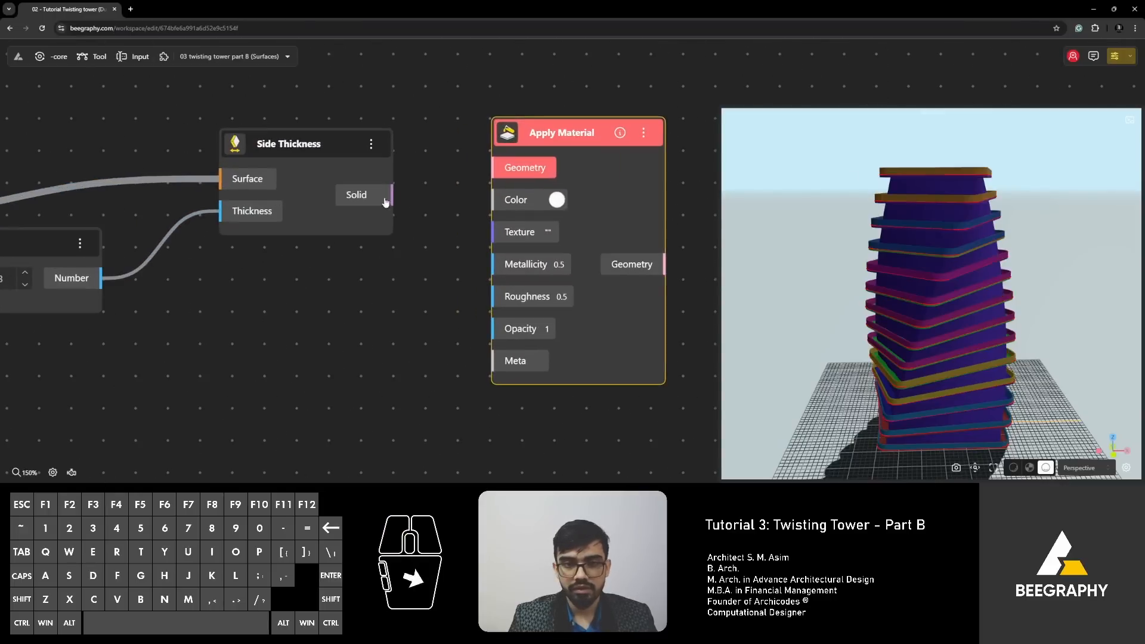
Step: Wire the wall solid, slab solid and Loft Surface into separate Apply Material nodes
{"action": "left_click_drag", "start_coordinate": [390, 195], "coordinate": [416, 205]}
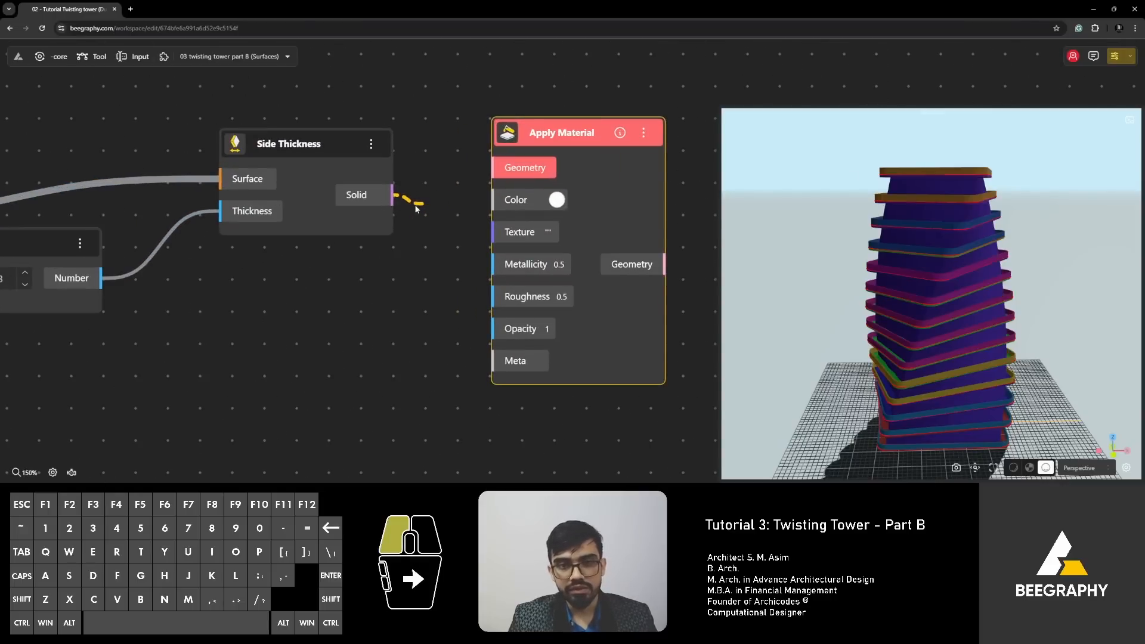
{"action": "left_click_drag", "start_coordinate": [390, 195], "coordinate": [491, 167]}
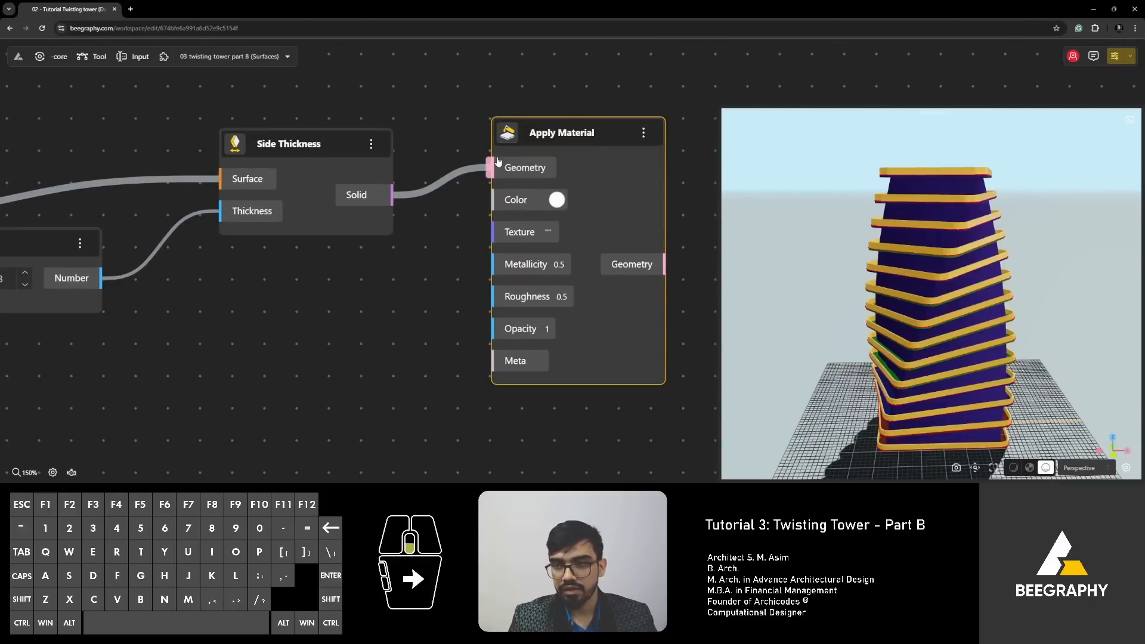
{"action": "scroll", "scroll_direction": "down", "scroll_amount": 3}
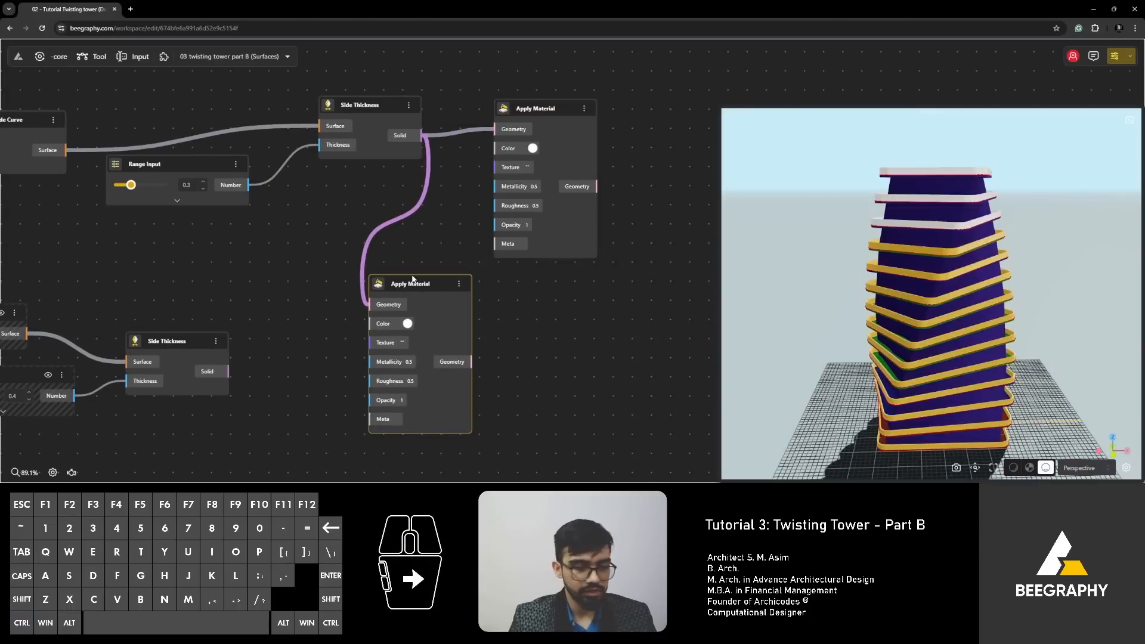
{"action": "left_click", "coordinate": [419, 286]}
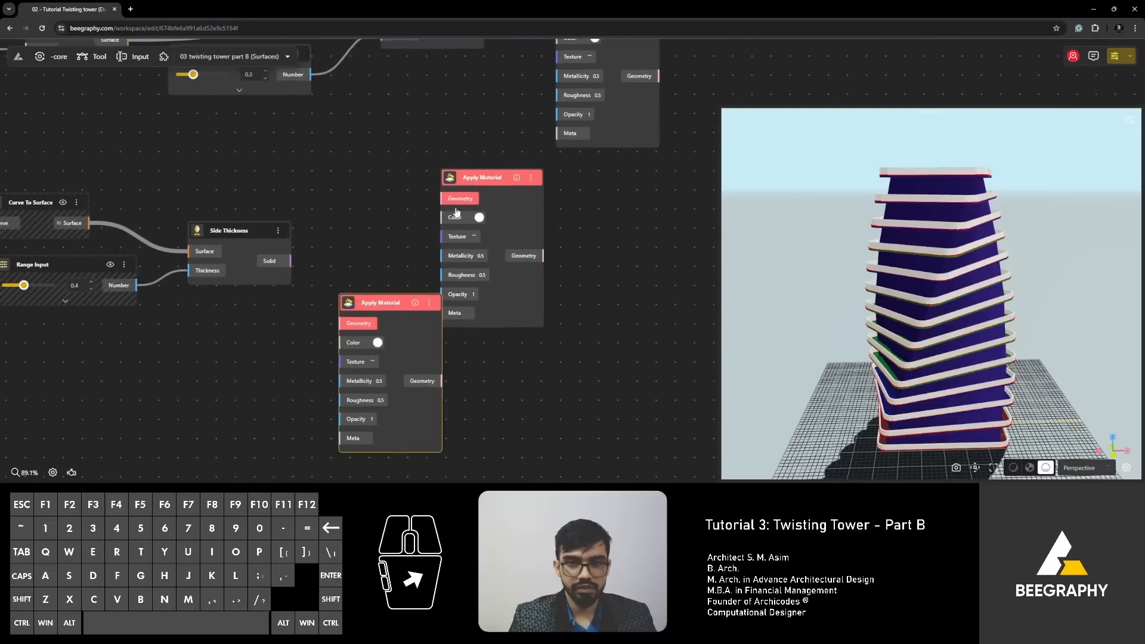
{"action": "right_click", "coordinate": [343, 156]}
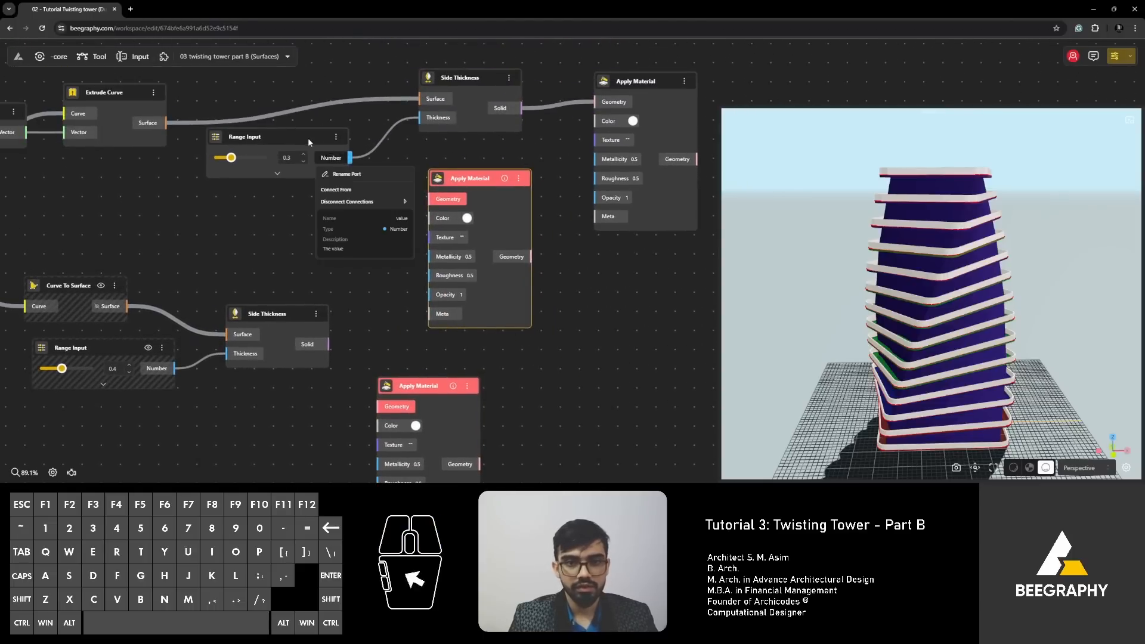
{"action": "scroll", "scroll_direction": "down", "scroll_amount": 3}
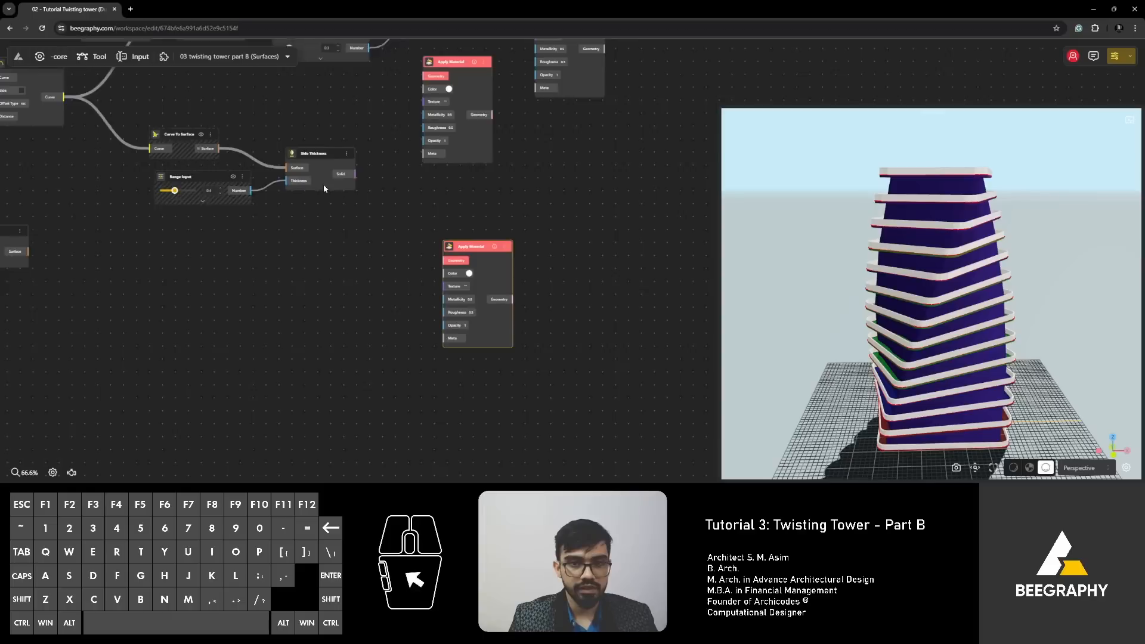
{"action": "scroll", "scroll_direction": "down", "scroll_amount": 3}
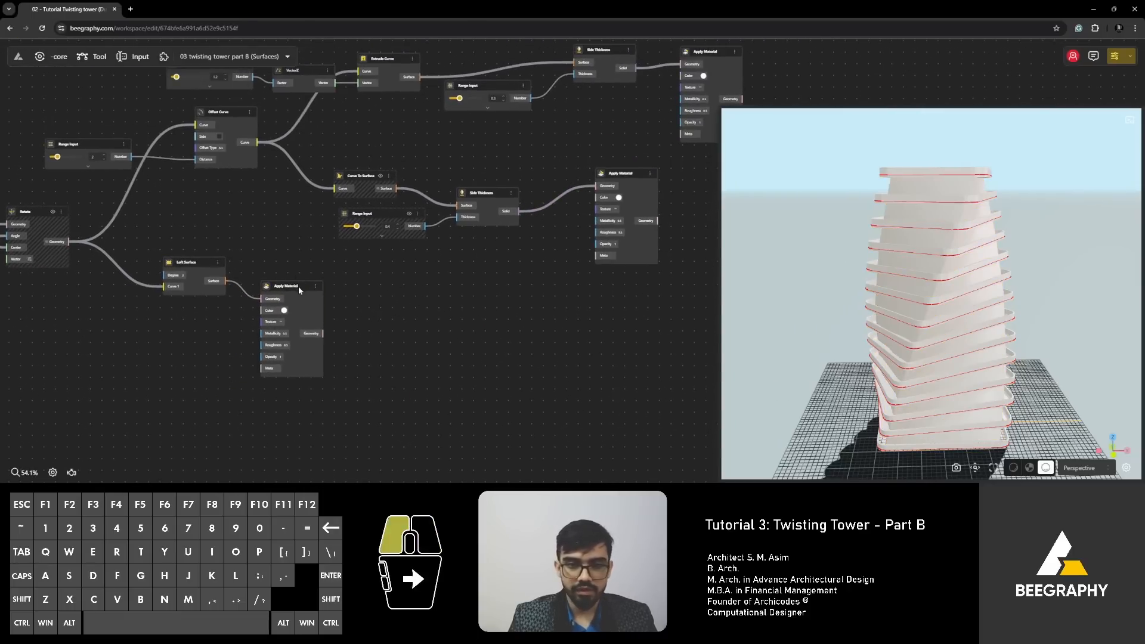
Step: Give the facade's Apply Material blue-grey colour, metallicity 0.5, roughness 0.3, opacity 0.7
{"action": "scroll", "scroll_direction": "down", "scroll_amount": 3}
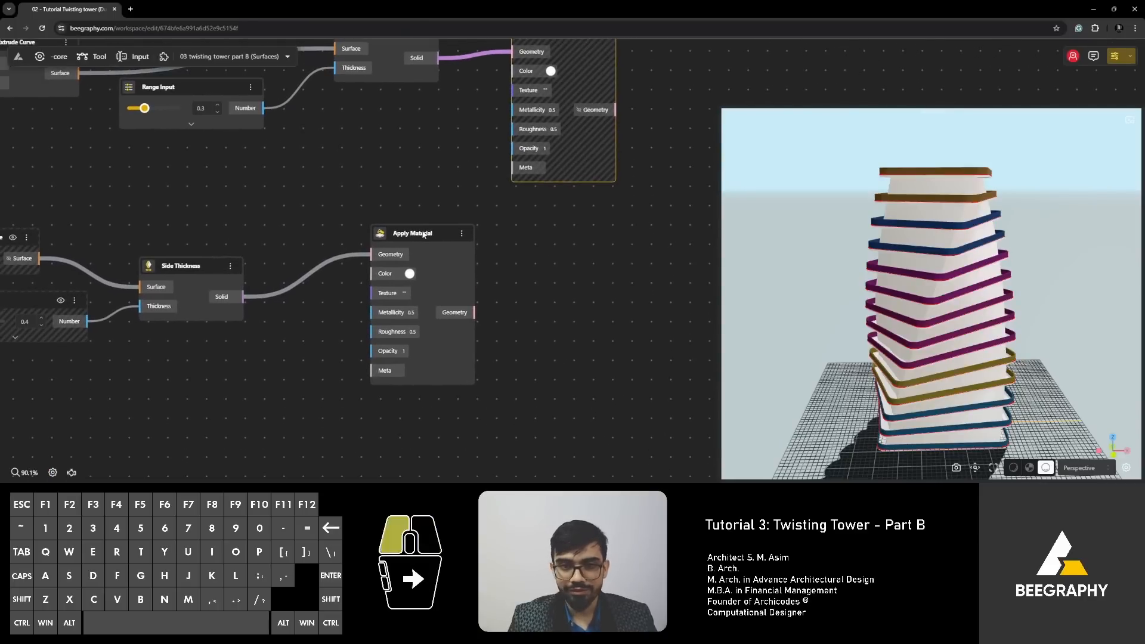
{"action": "scroll", "scroll_direction": "down", "scroll_amount": 3}
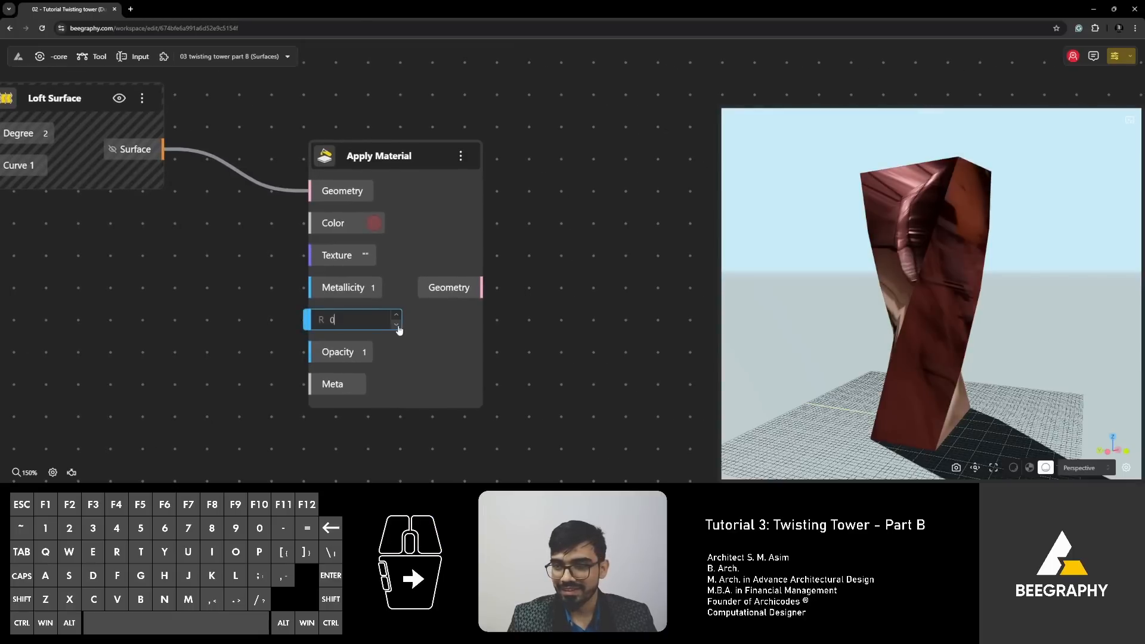
{"action": "mouse_move", "coordinate": [1008, 450]}
{"action": "type", "text": ".3"}
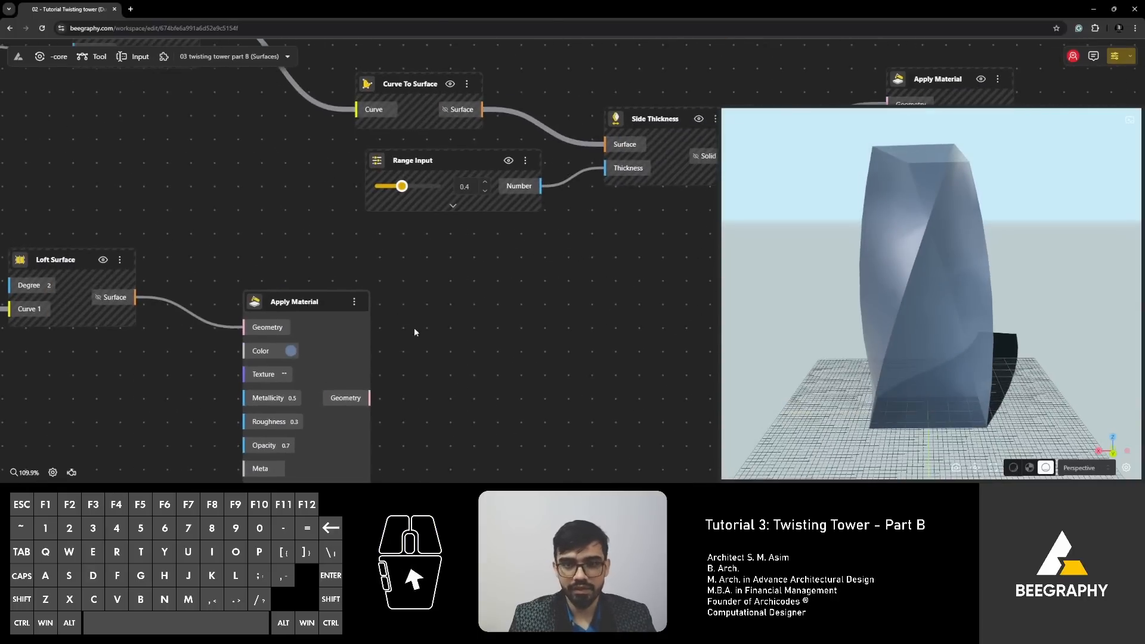
{"action": "scroll", "scroll_direction": "down", "scroll_amount": 3}
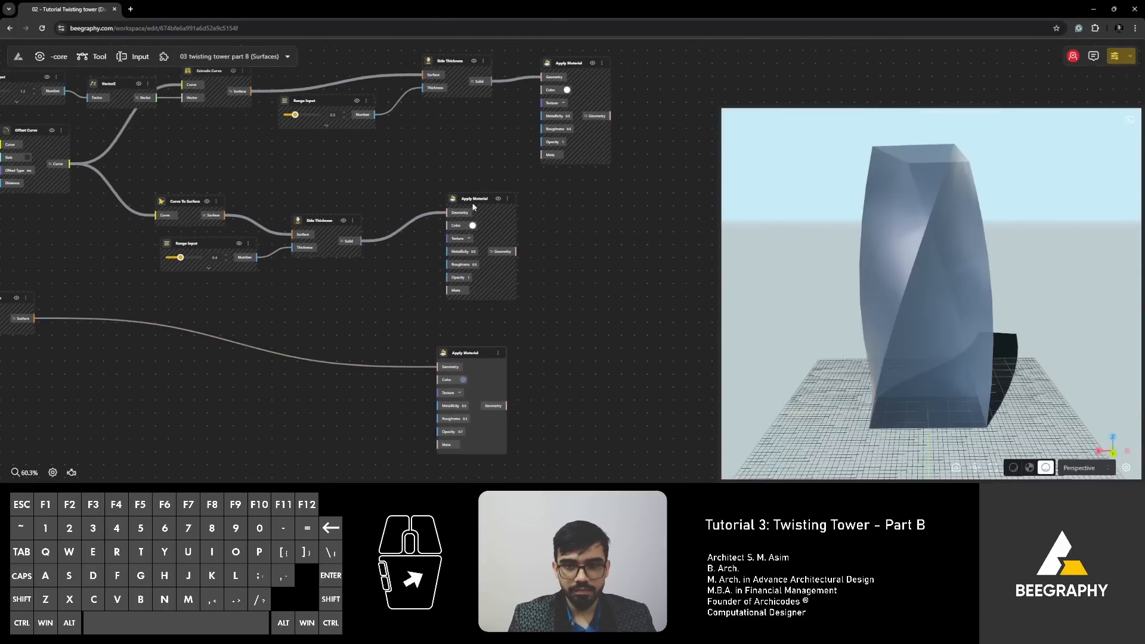
{"action": "scroll", "scroll_direction": "up", "scroll_amount": 3}
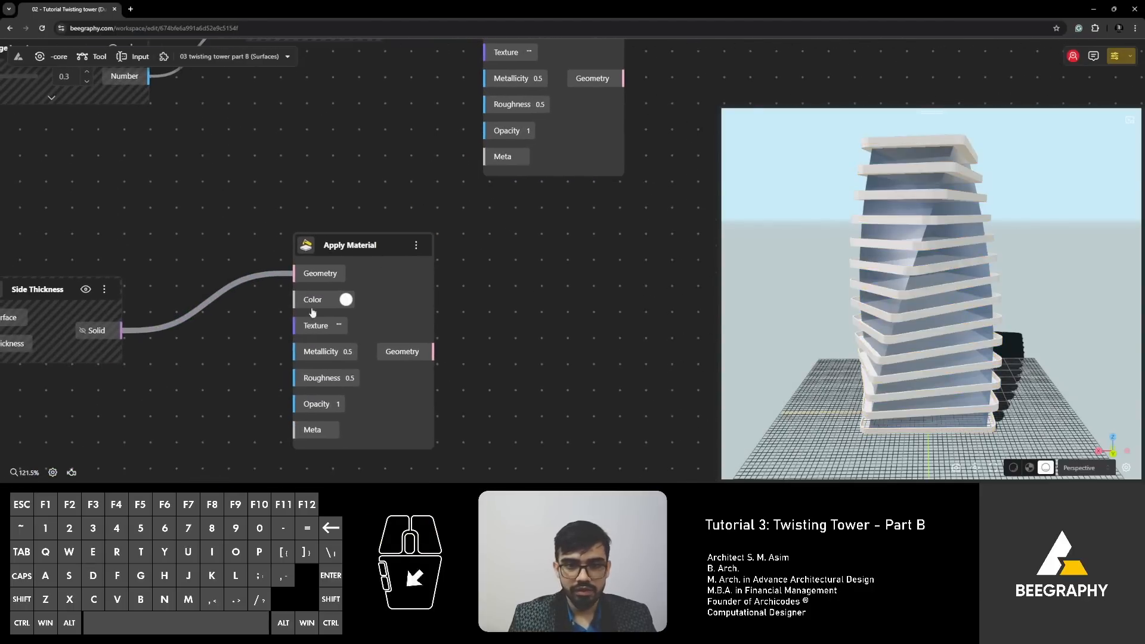
Step: Colour the slab material black and the wall material blue at 0.6 opacity, then maximize the preview
{"action": "left_click", "coordinate": [345, 299]}
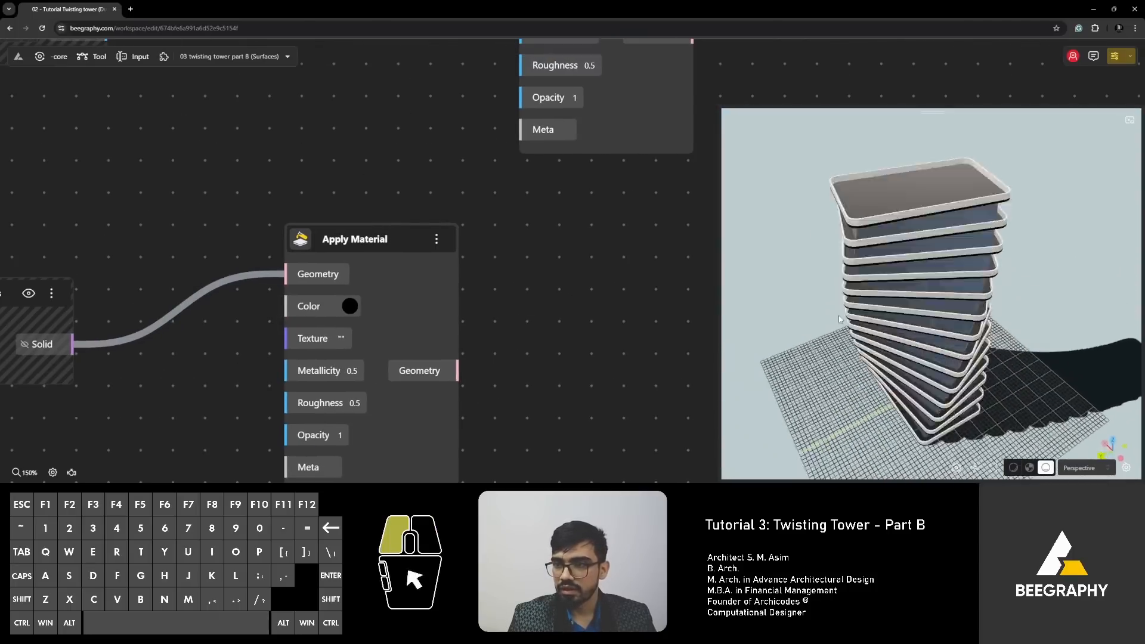
{"action": "left_click", "coordinate": [339, 305]}
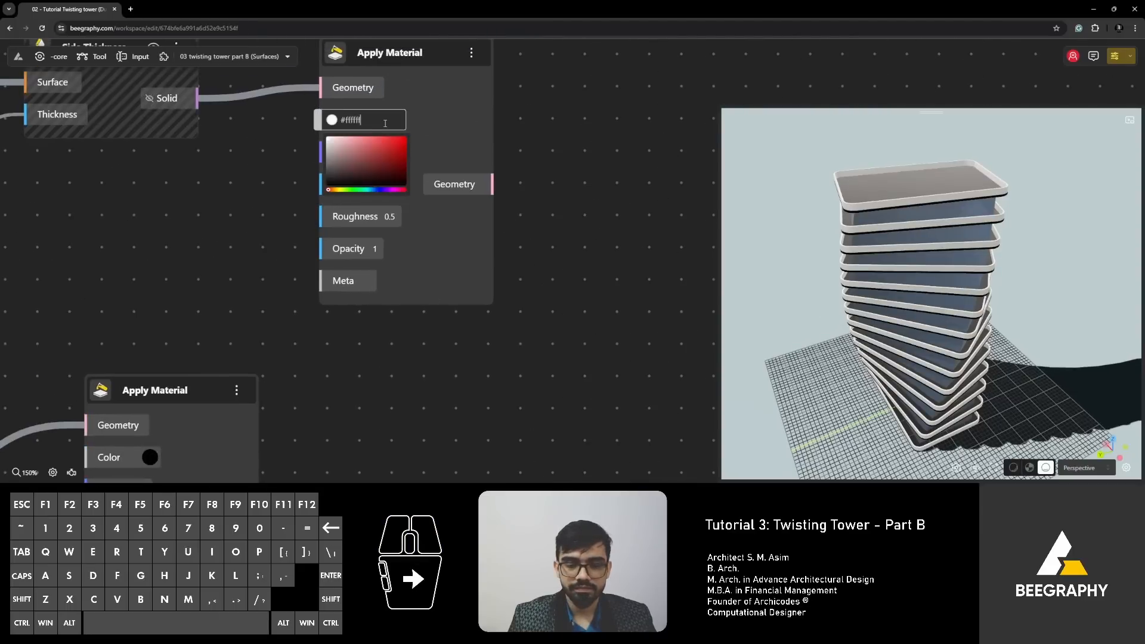
{"action": "left_click", "coordinate": [379, 161]}
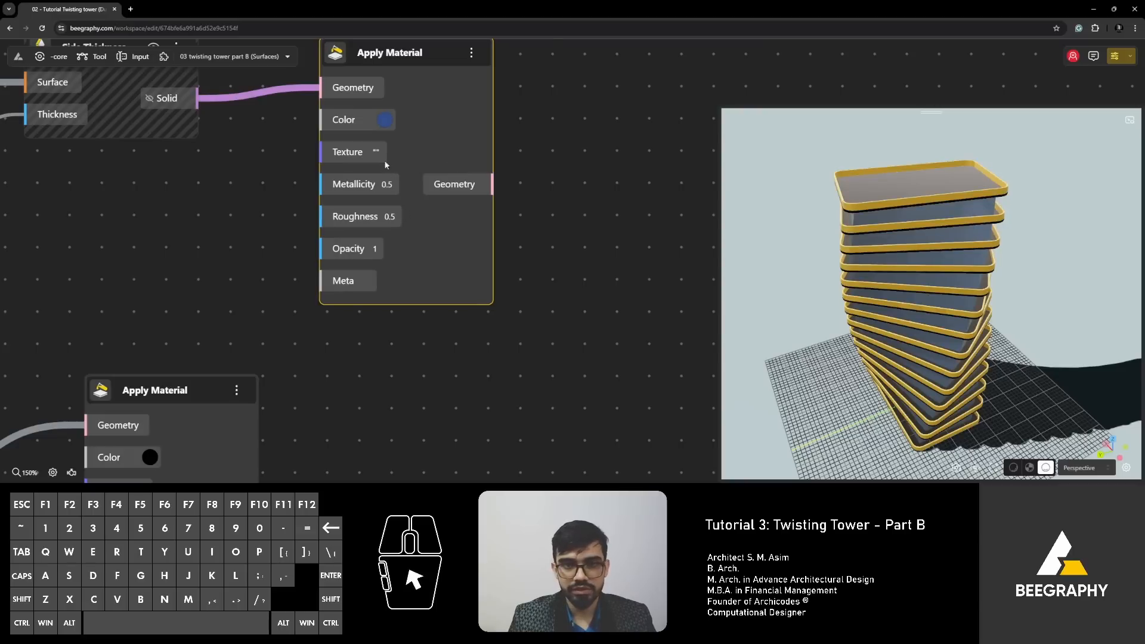
{"action": "left_click", "coordinate": [351, 248]}
{"action": "type", "text": "0.6"}
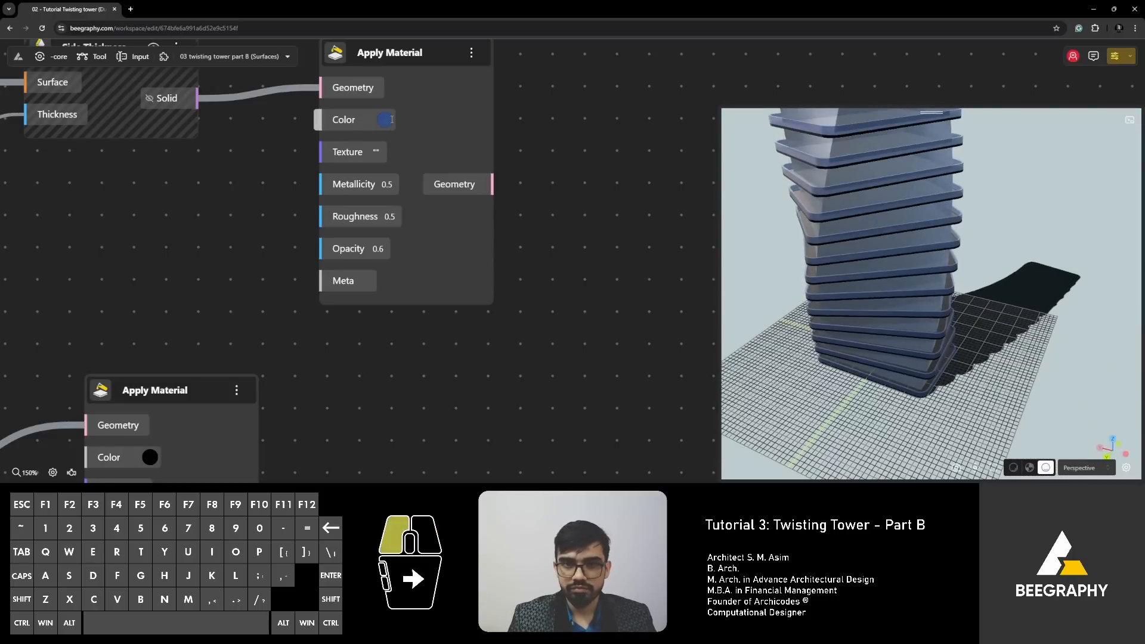
{"action": "left_click", "coordinate": [380, 120]}
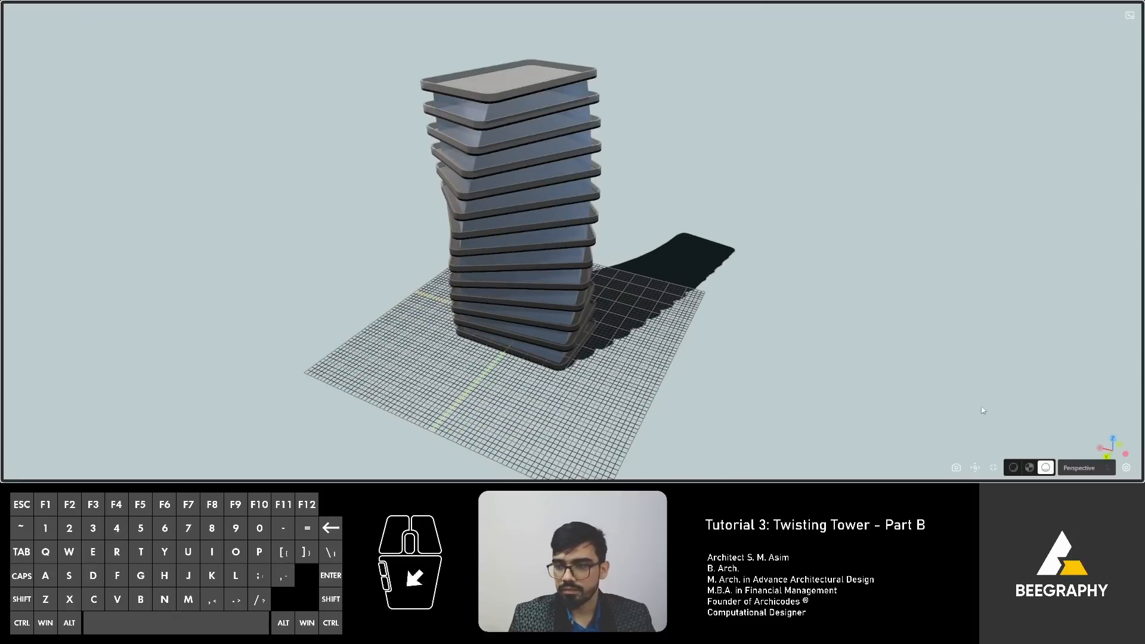
Step: Switch the 3D preview to a dark backdrop and restore the node graph beside it
{"action": "left_click", "coordinate": [1030, 468]}
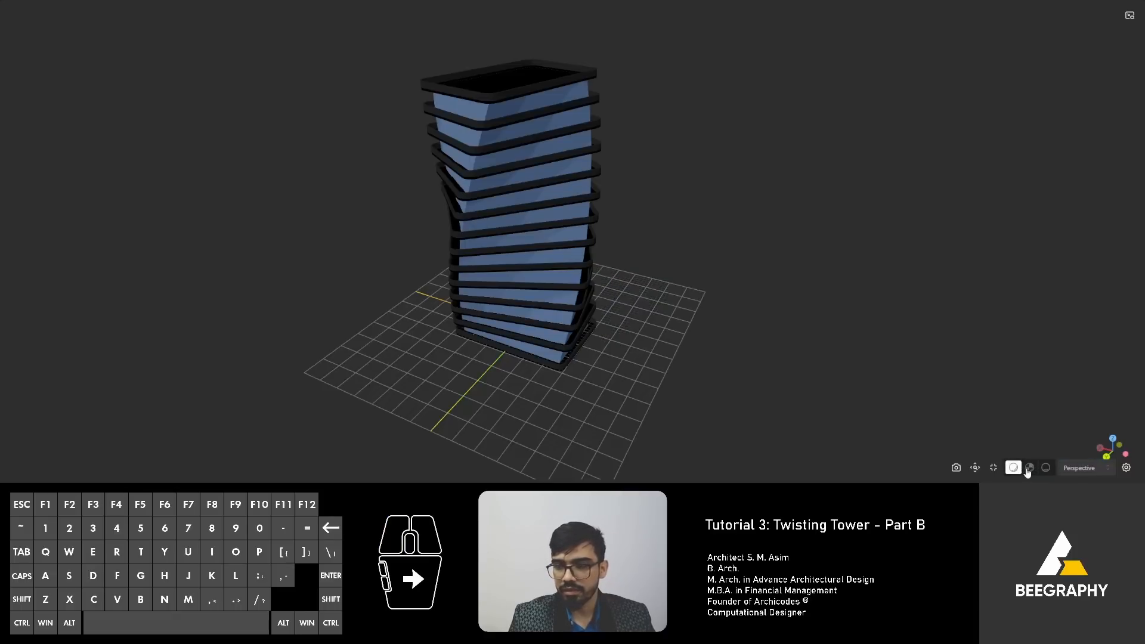
{"action": "left_click", "coordinate": [1030, 467]}
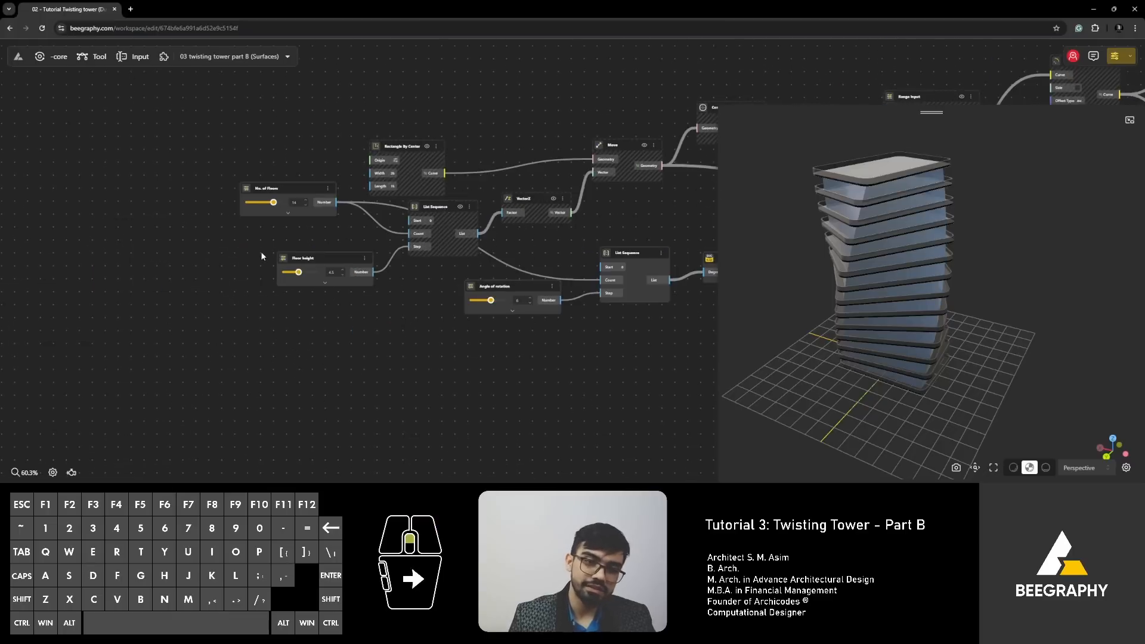
Step: Reduce No. of Floors to 11 and set the rotation angle to 8
{"action": "scroll", "scroll_direction": "up", "scroll_amount": 3}
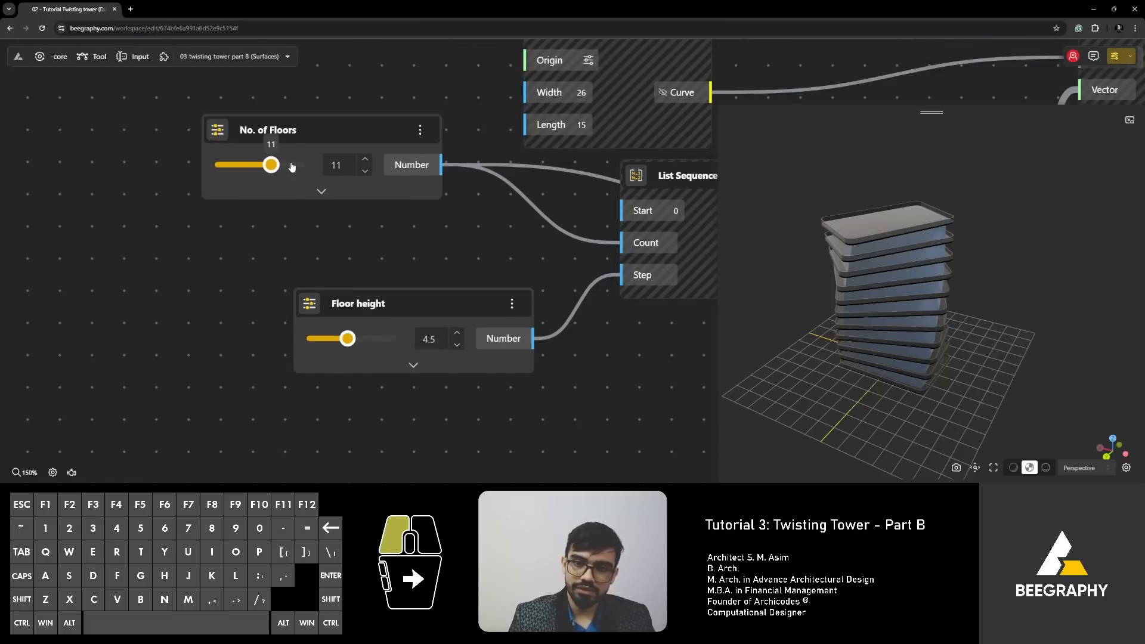
{"action": "left_click_drag", "start_coordinate": [271, 164], "coordinate": [289, 164]}
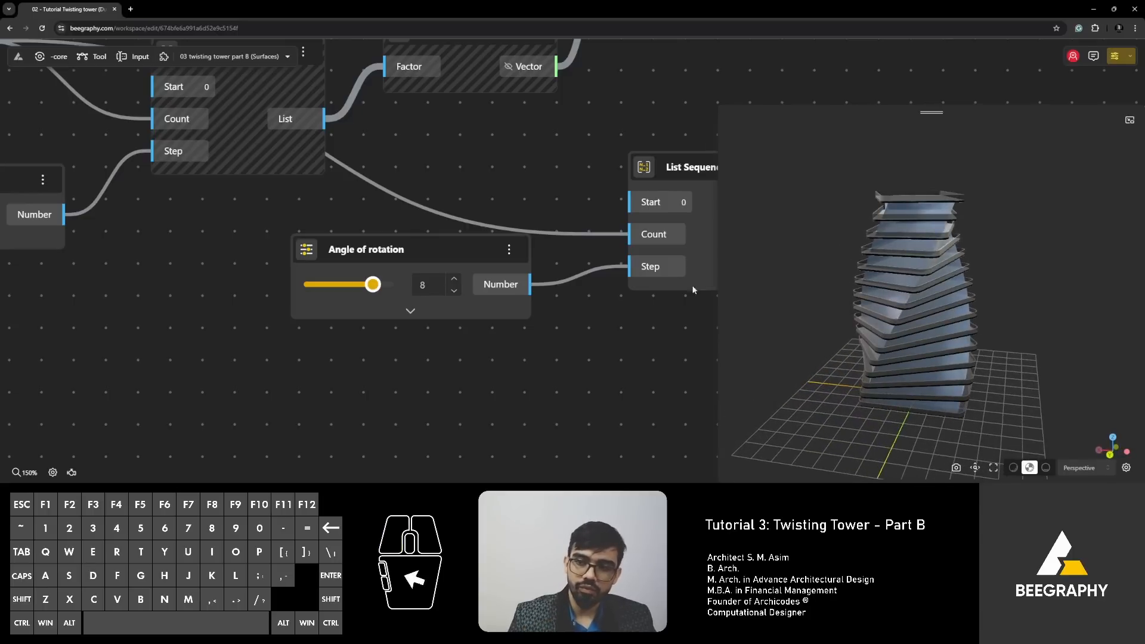
{"action": "scroll", "scroll_direction": "down", "scroll_amount": 3}
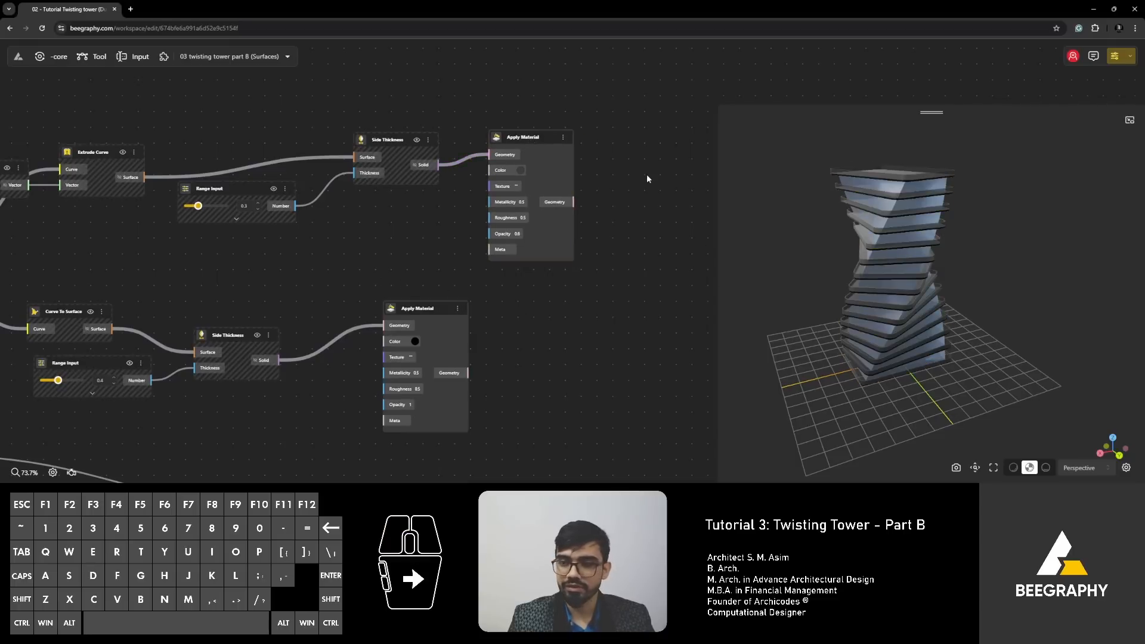
{"action": "mouse_move", "coordinate": [564, 280]}
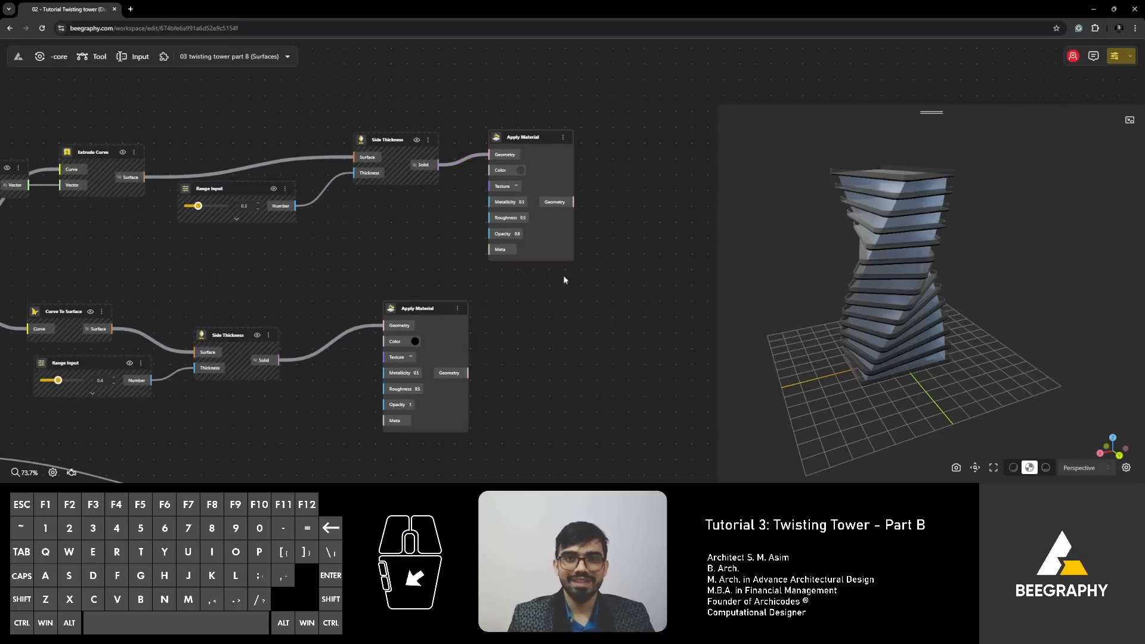